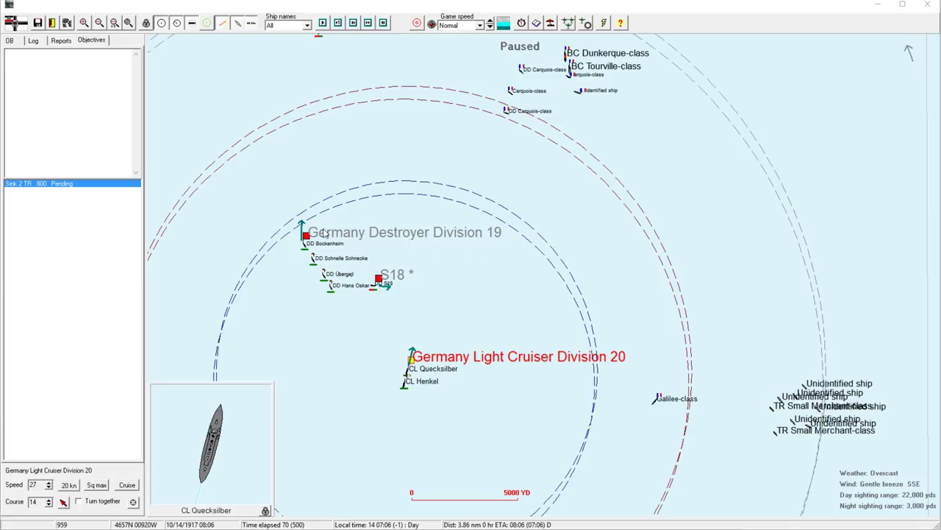
mouse_move(503, 317)
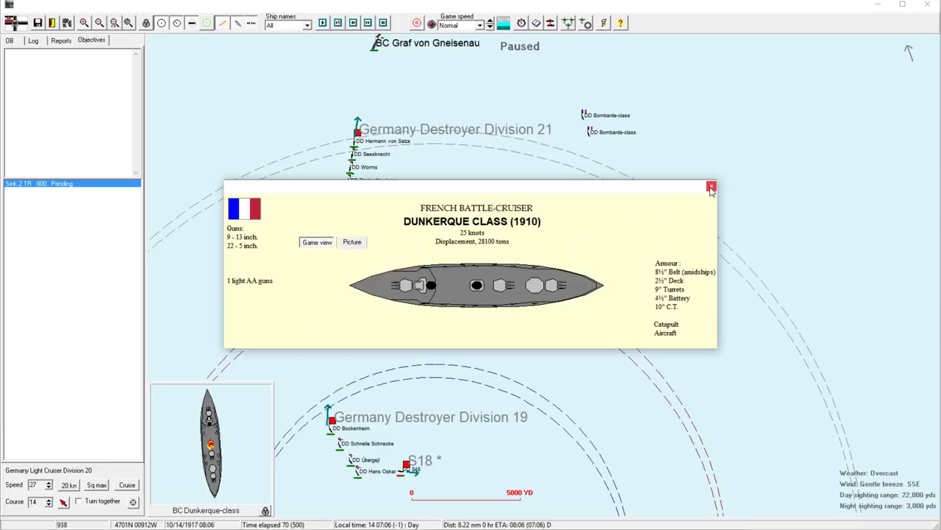
Review the French Dunkerque and Tourville battlecruiser class profiles and close them
left_click(711, 187)
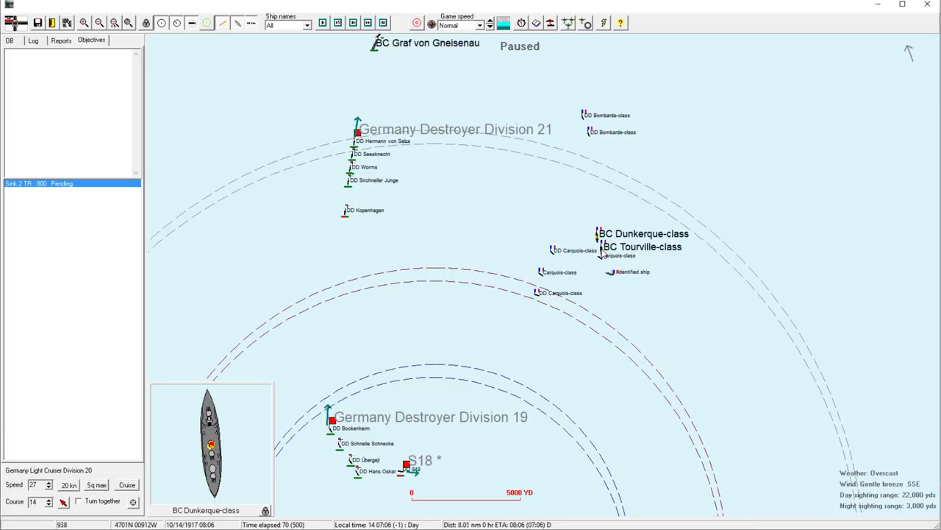
left_click(641, 247)
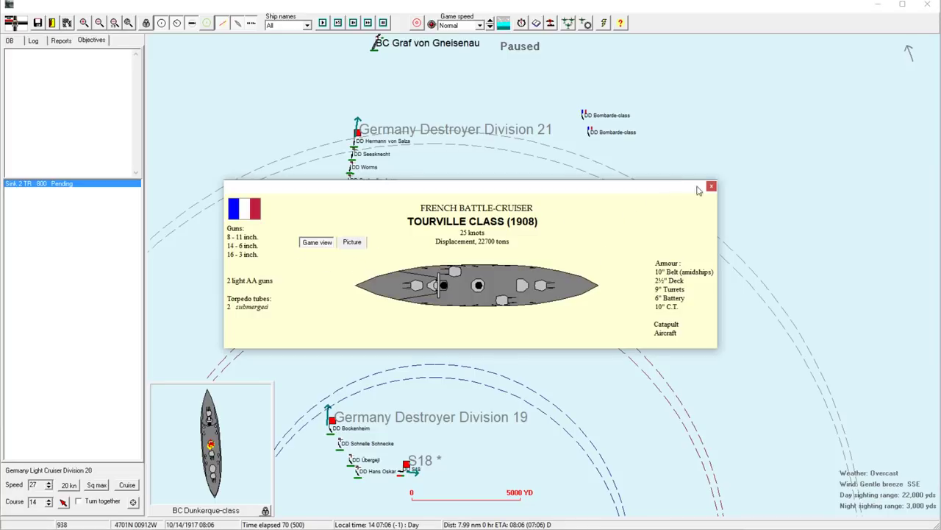
left_click(712, 185)
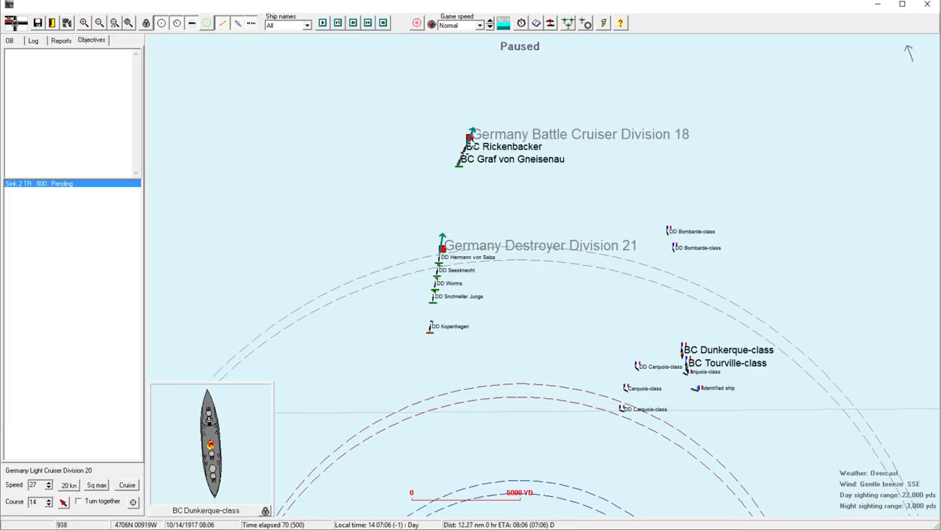
Select Battle Cruiser Division 18, then Destroyer Division 21, and return to Division 18
left_click(468, 138)
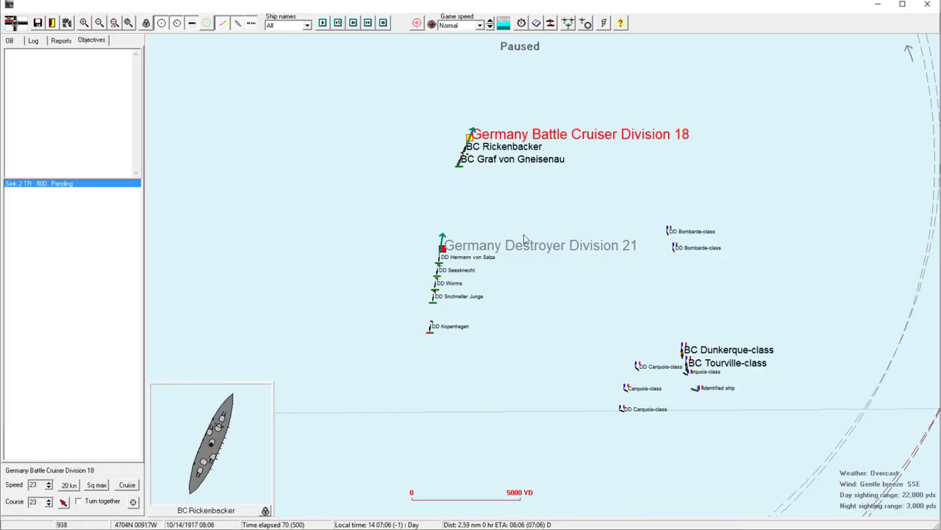
left_click(441, 250)
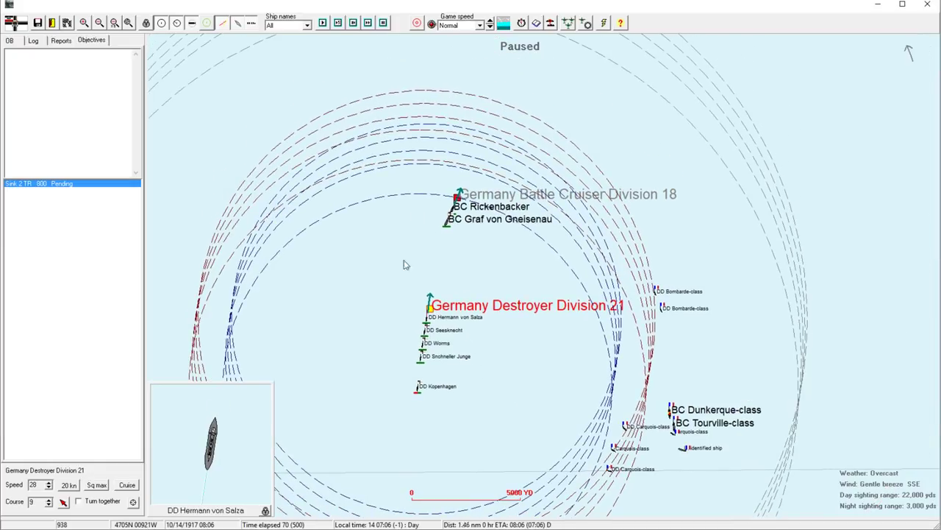
left_click(48, 486)
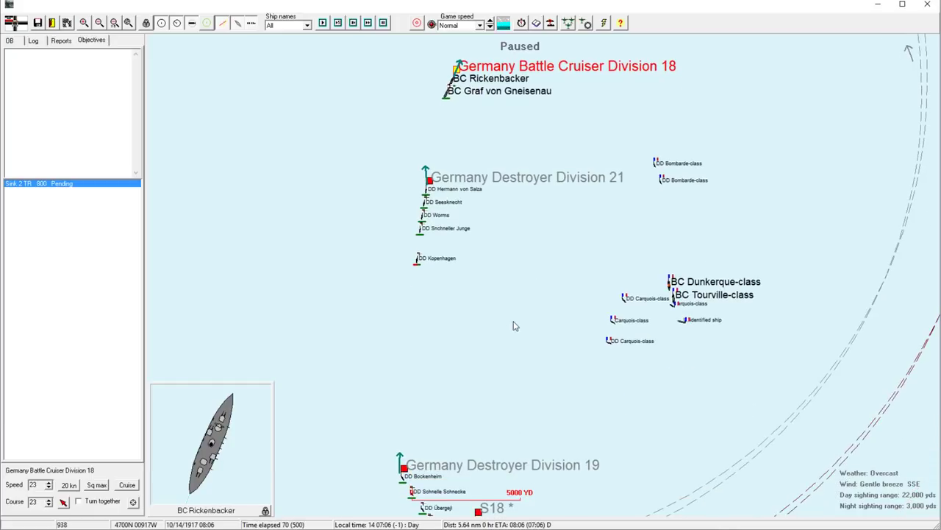
mouse_move(395, 303)
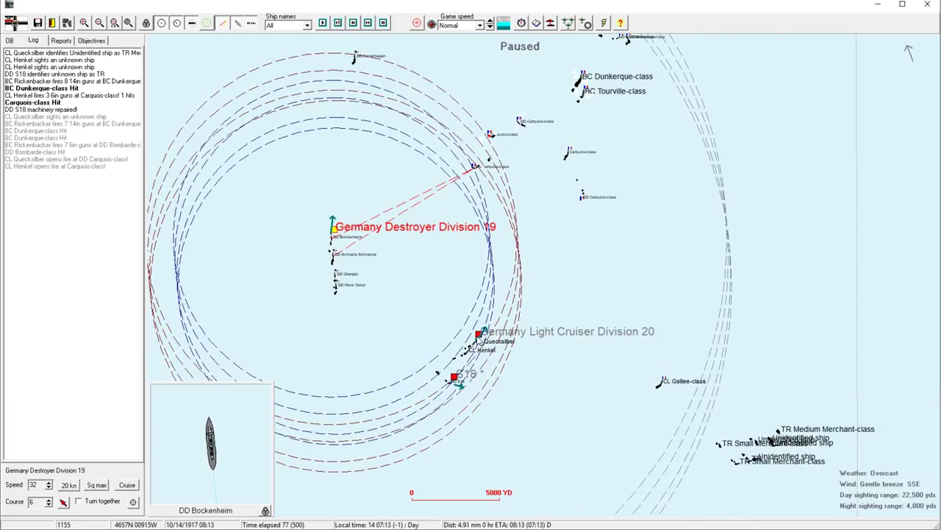
Let the battle run to 08:17 as Quecksilber engages the French and loses a turret
left_click(480, 337)
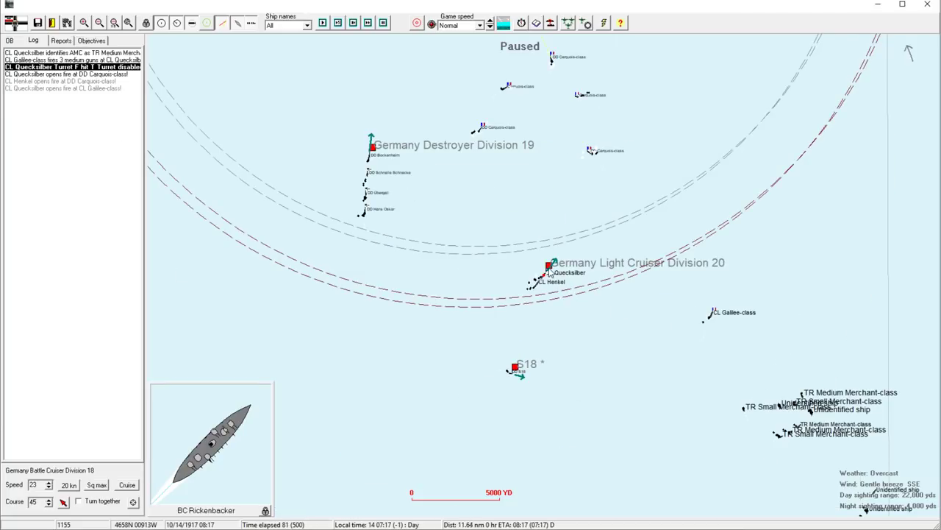
Set the Galilee-class division as Light Cruiser Division 20's target and confirm
left_click(547, 266)
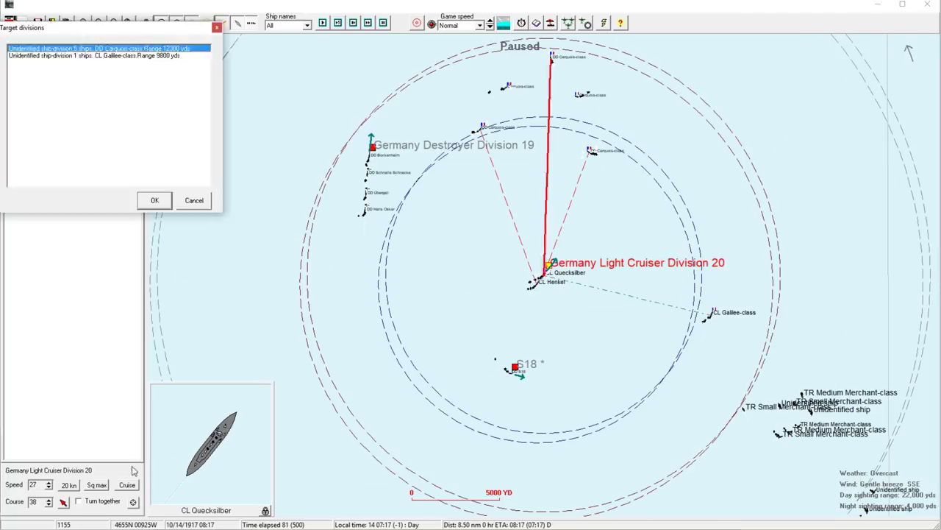
left_click(96, 56)
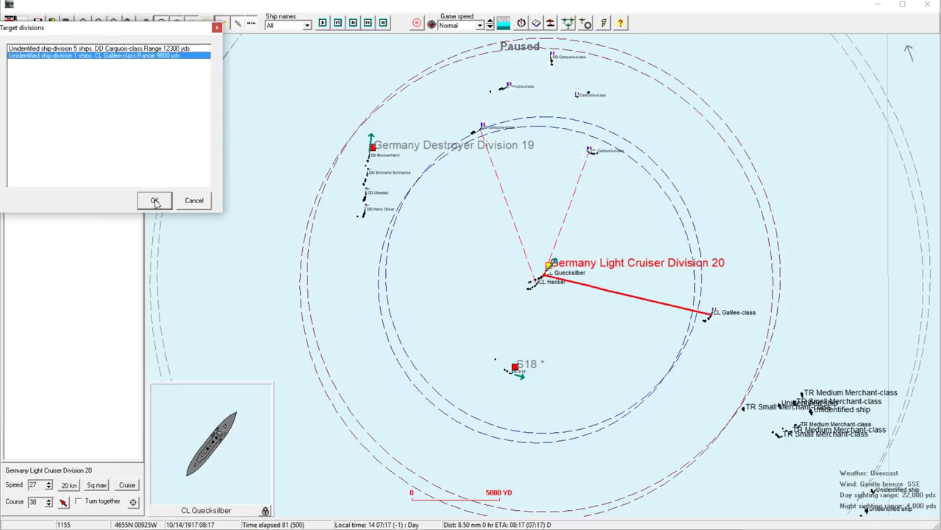
left_click(154, 200)
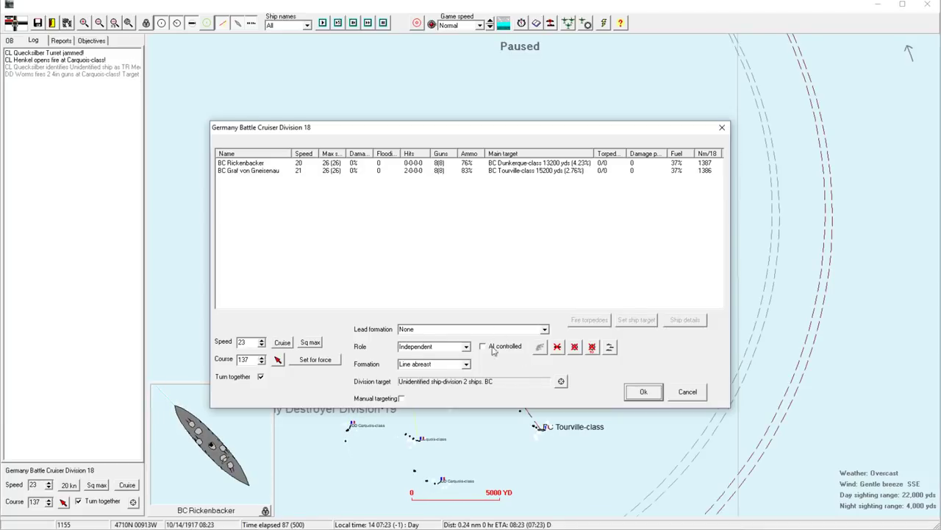
Set Battle Cruiser Division 18 to line-ahead formation and confirm its orders
left_click(430, 364)
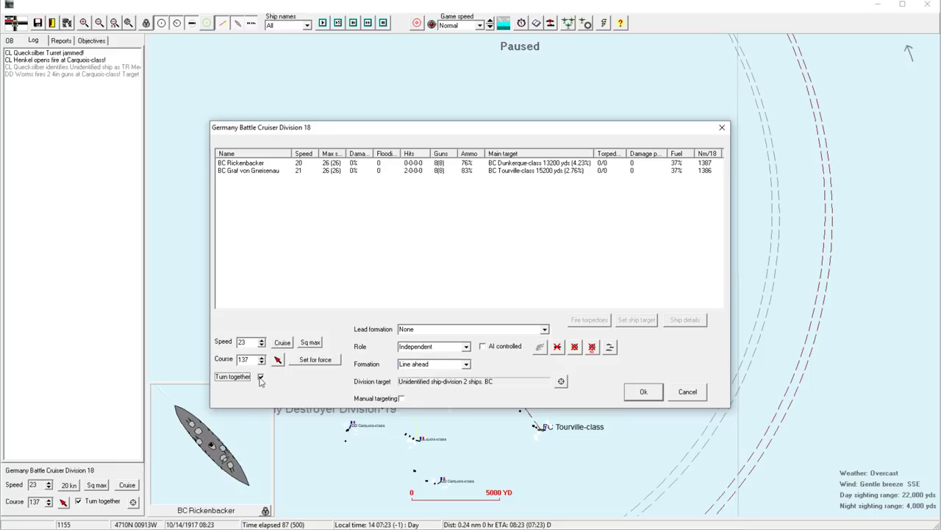
left_click(642, 391)
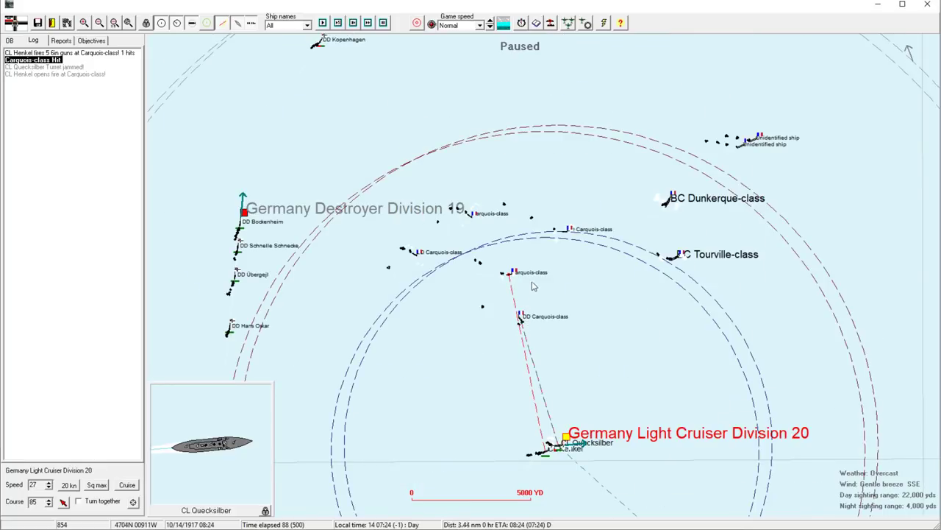
Let the battle run to 08:35 as the light cruisers duel the Galilee-class cruiser
left_click(244, 213)
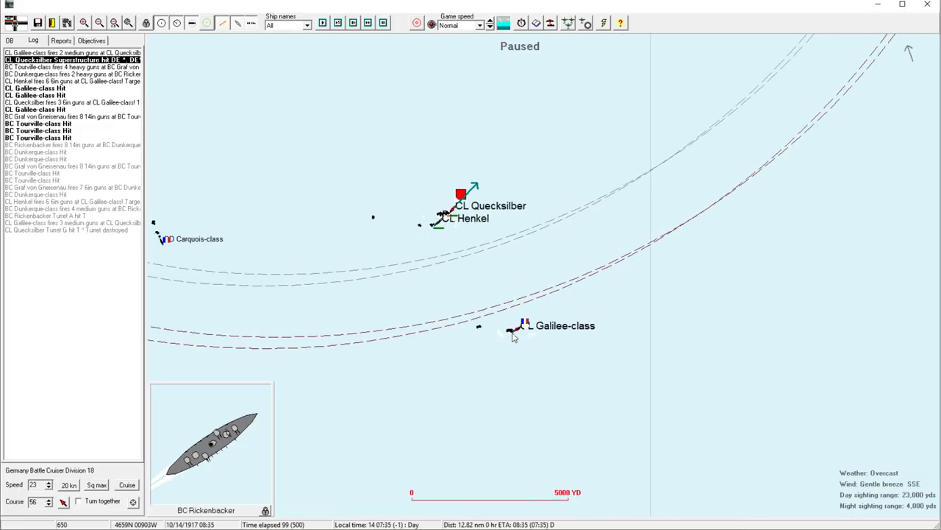
Review the Galilee-class cruiser, Dunkerque and Tourville battlecruiser profiles and close them
left_click(522, 325)
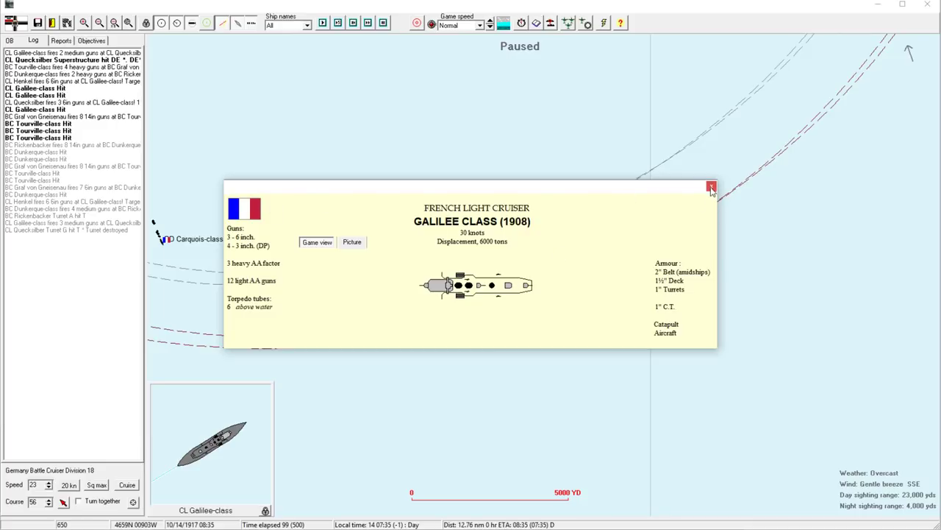
left_click(710, 185)
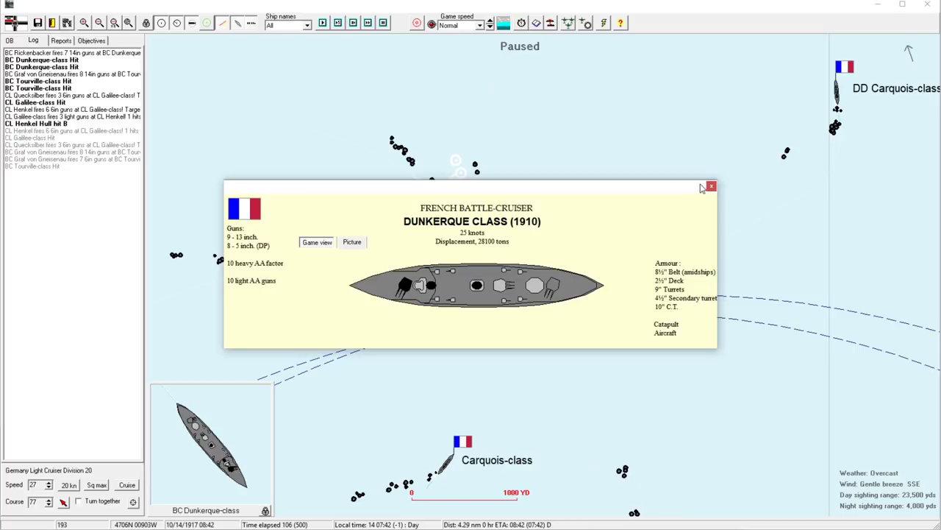
left_click(709, 185)
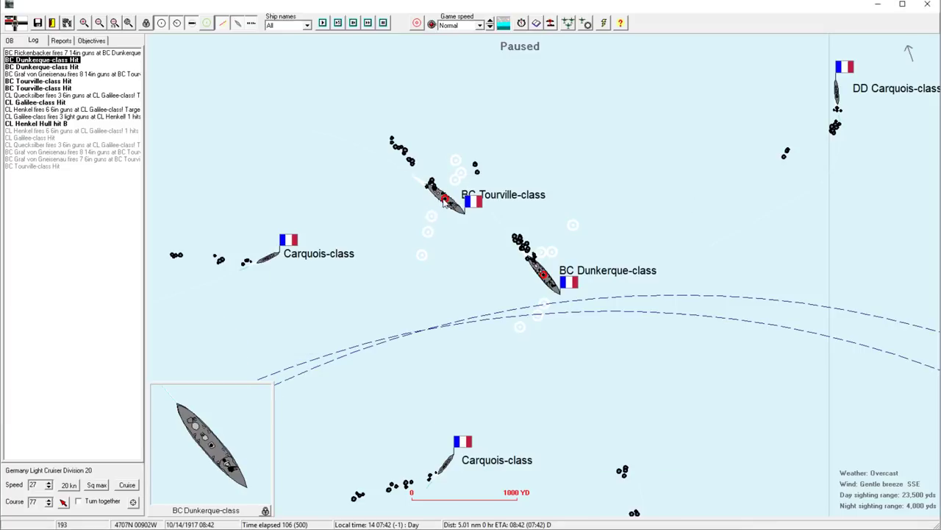
left_click(444, 199)
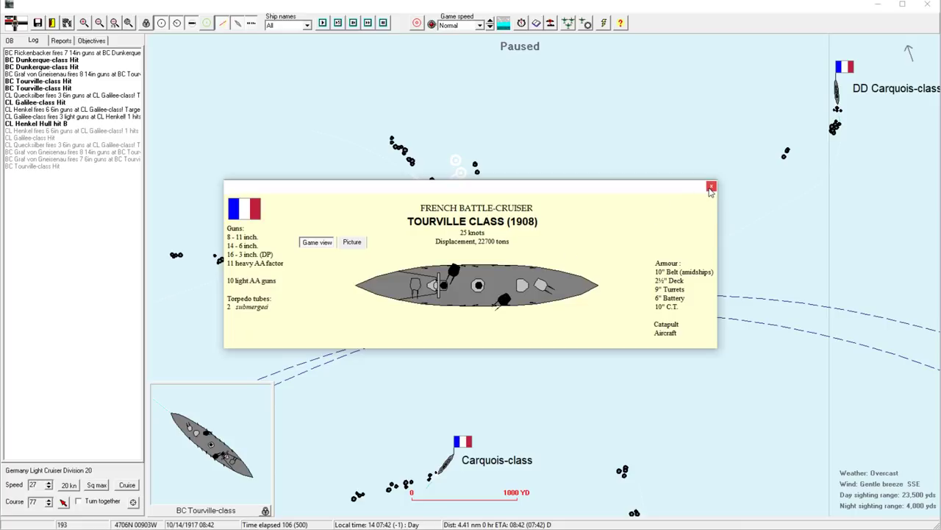
left_click(710, 187)
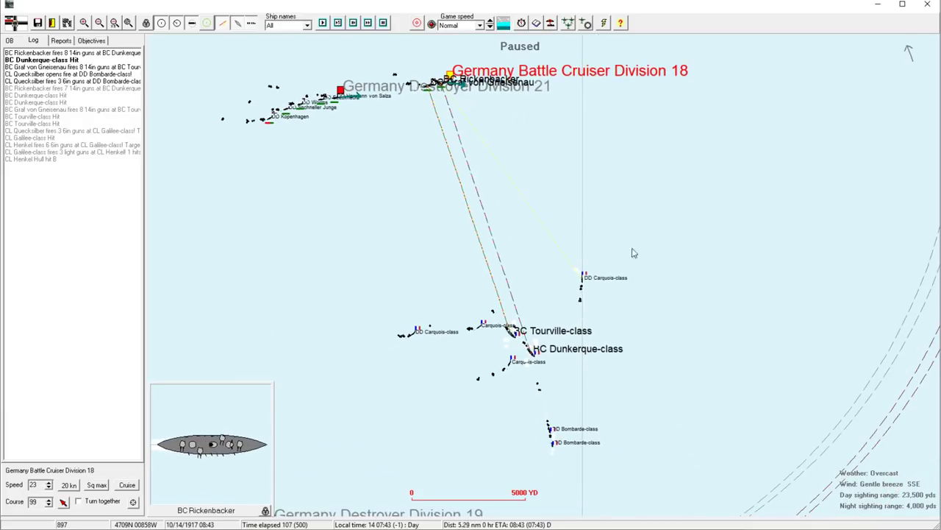
mouse_move(565, 337)
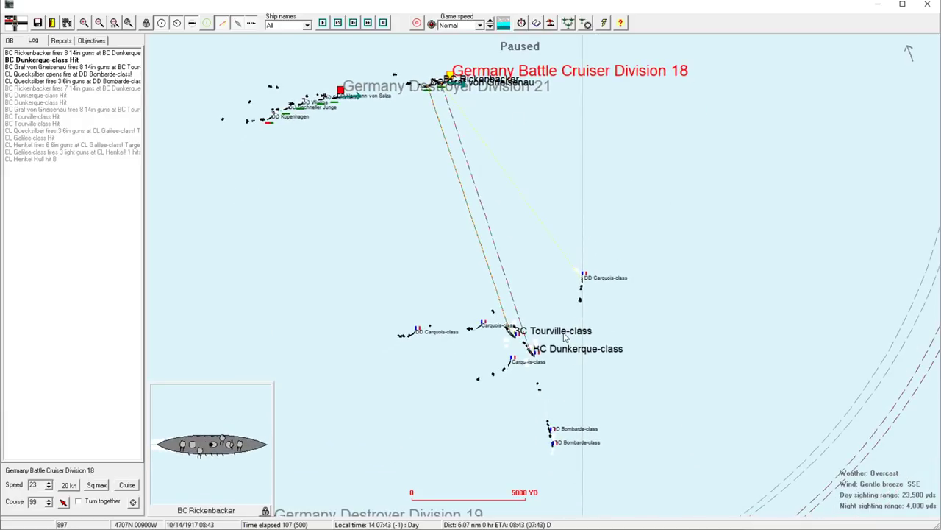
mouse_move(685, 223)
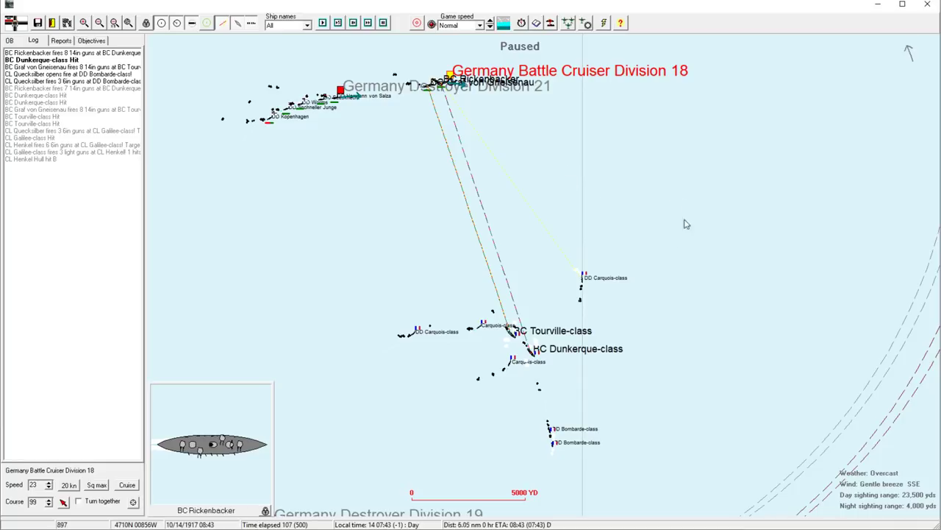
Bring up Battle Cruiser Division 18's orders on course 222 targeting Dunkerque and Tourville
left_click(515, 330)
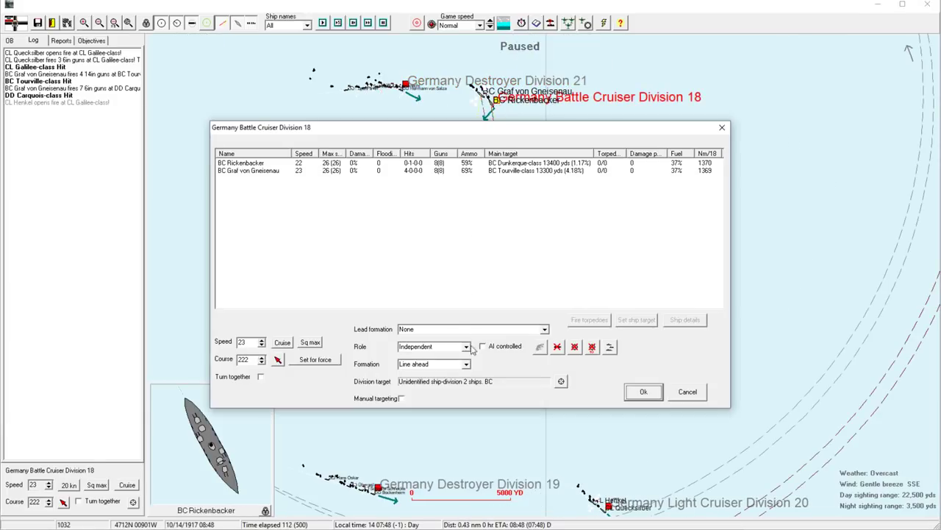
Set Battle Cruiser Division 18 to line abreast with ships turning together
left_click(429, 364)
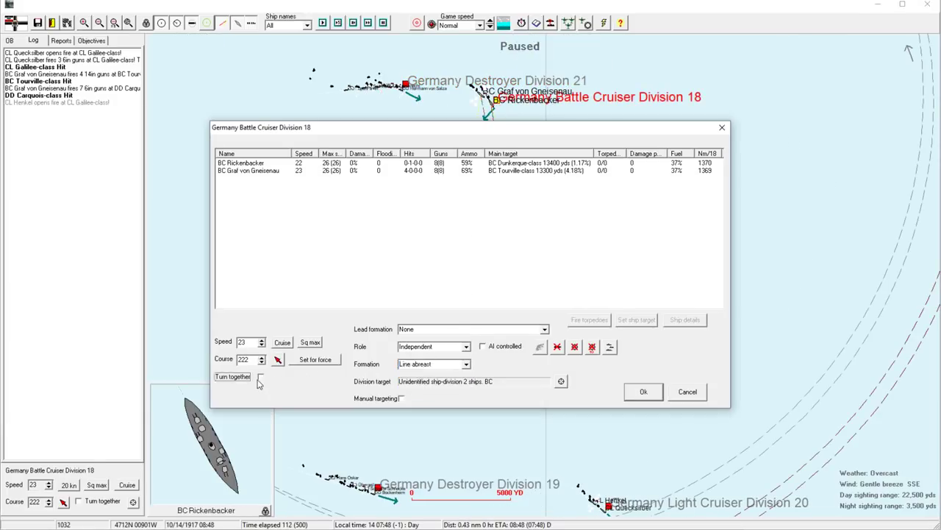
left_click(644, 392)
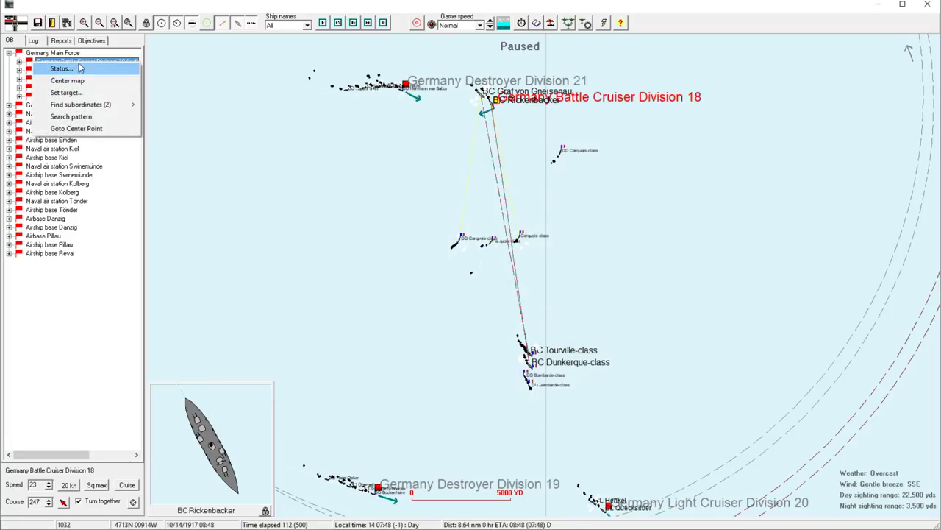
Bring up command options for Battle Cruiser Division 18 and the Germany Main Force in the OB tree
left_click(85, 62)
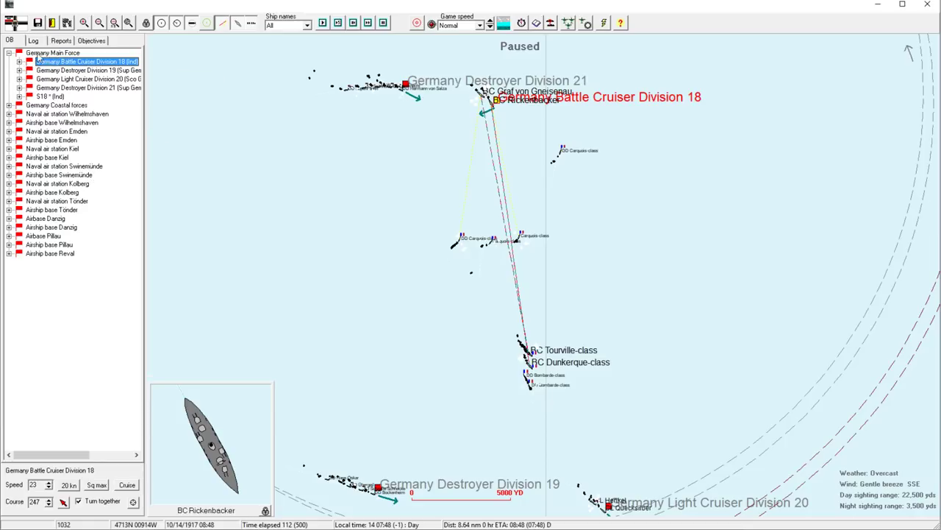
right_click(85, 62)
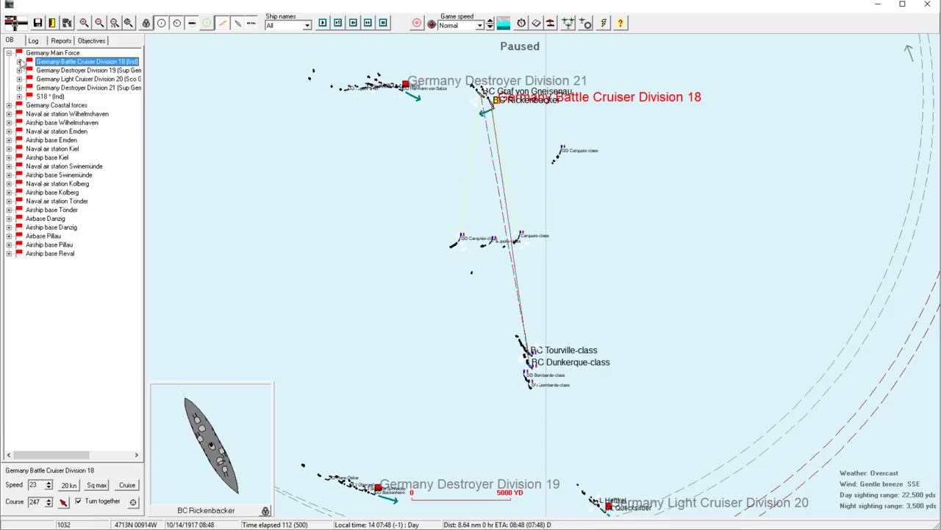
right_click(85, 61)
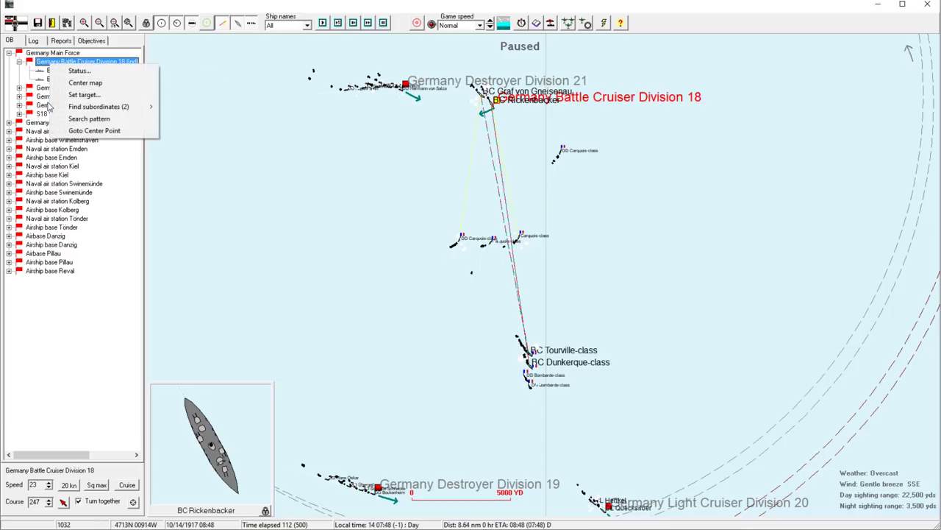
mouse_move(97, 106)
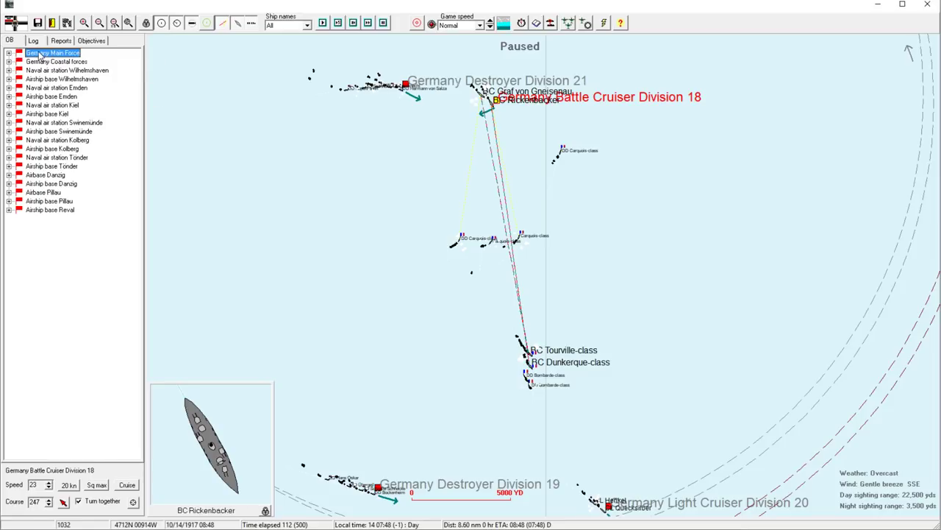
right_click(52, 53)
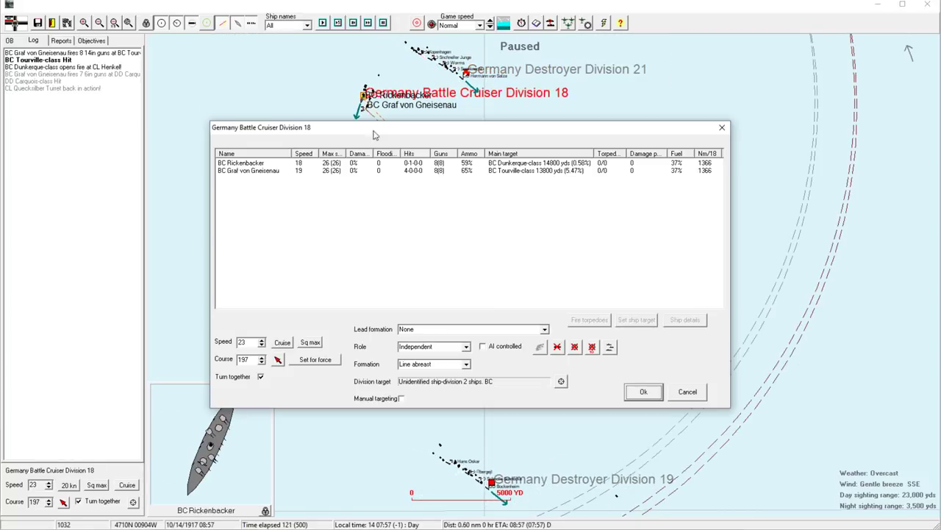
Accept the orders for Battle Cruiser Division 18 and Destroyer Division 19
left_click(432, 363)
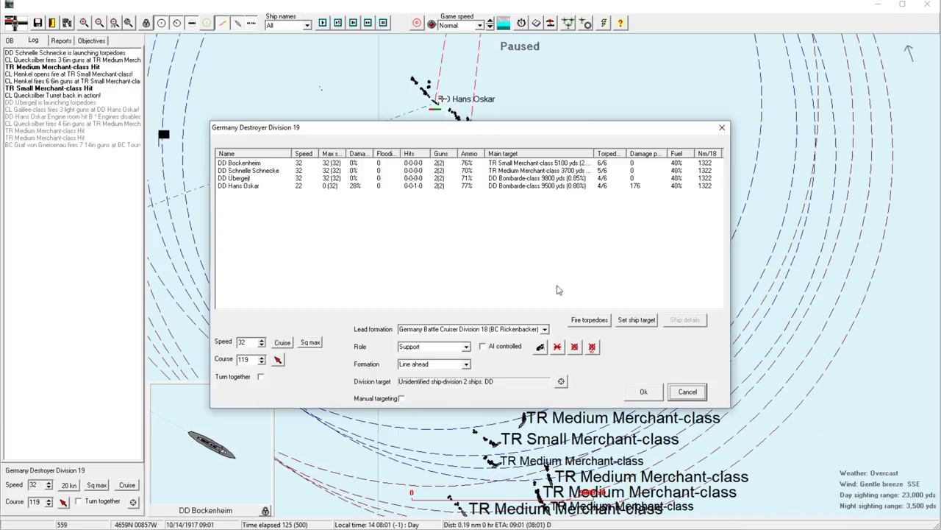
left_click(685, 391)
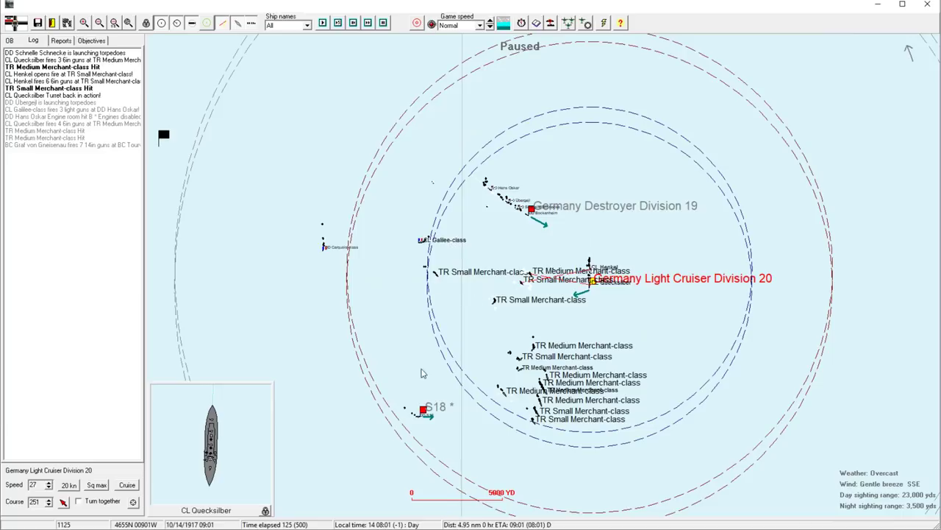
Advance past the merchant torpedo hit report and bring up destroyer Hans Oskar's detail sheet
left_click(424, 409)
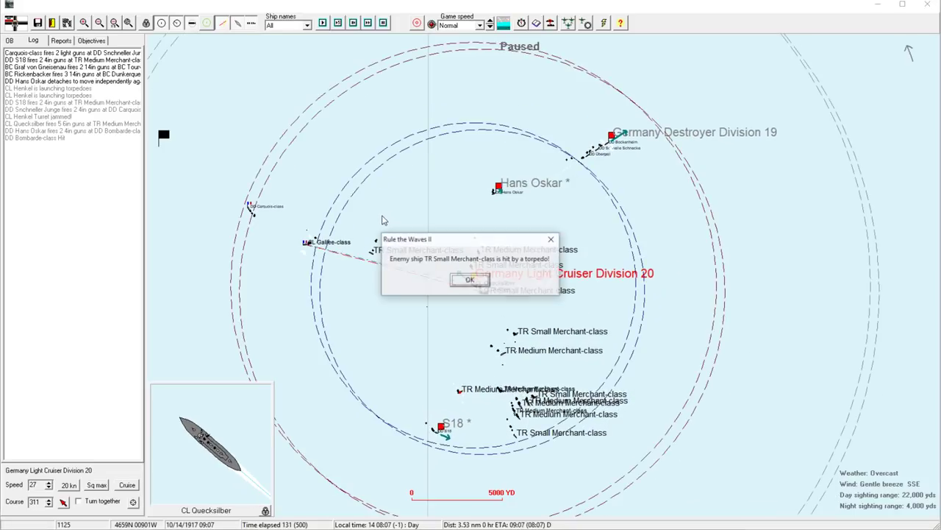
left_click(469, 280)
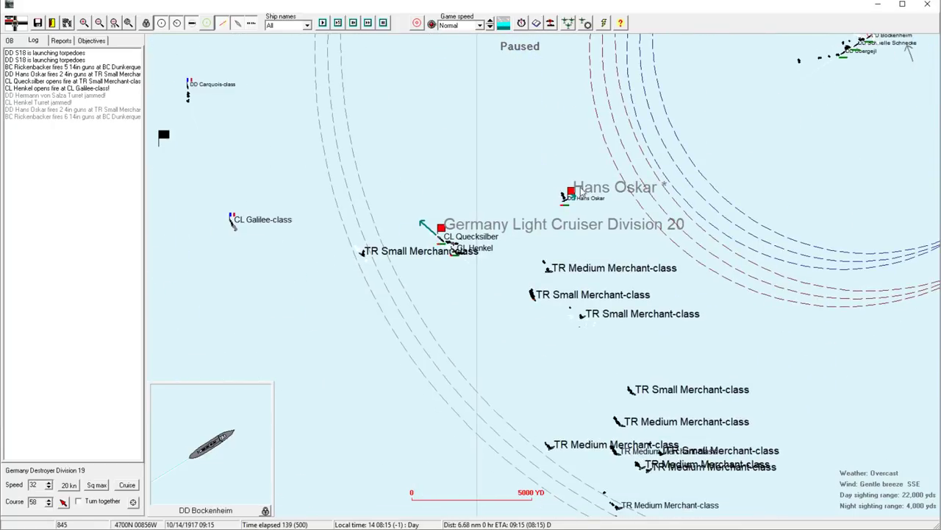
left_click(571, 193)
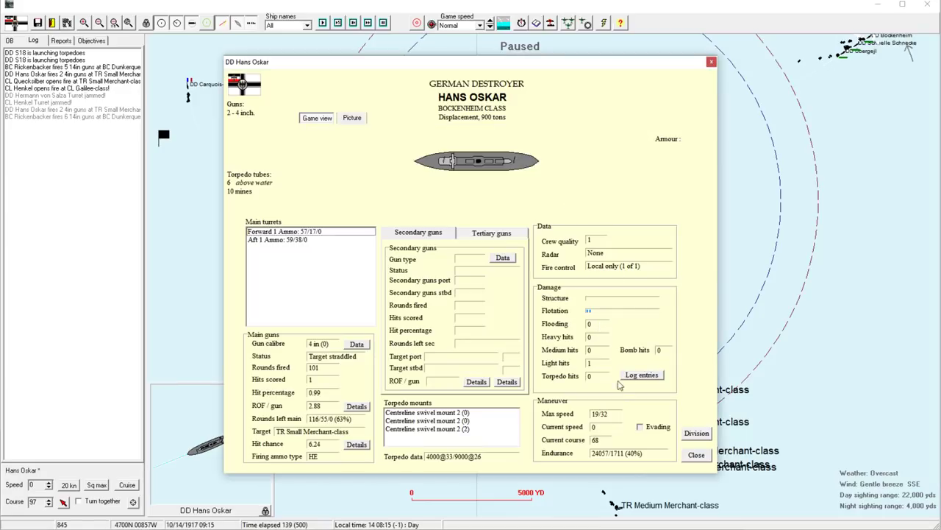
Close Hans Oskar's sheet and acknowledge Quecksilber's low-ammunition warning
left_click(696, 455)
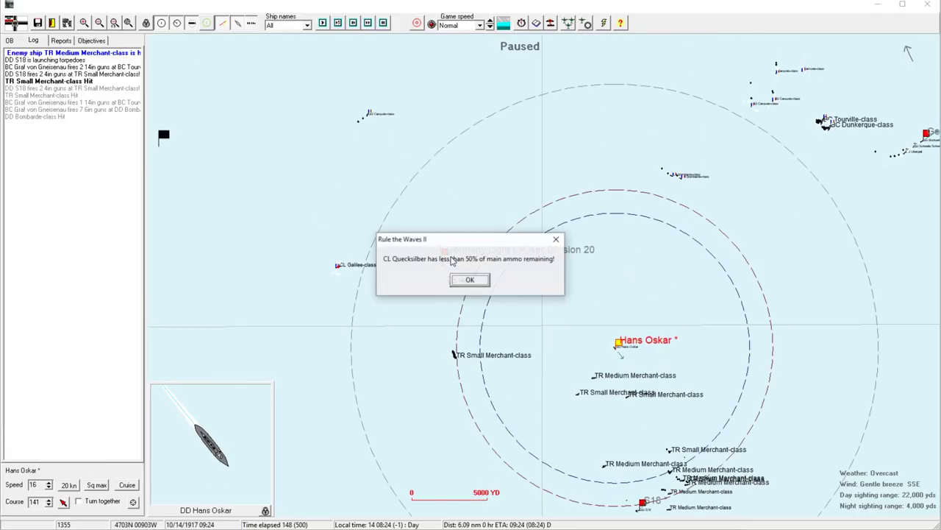
left_click(470, 279)
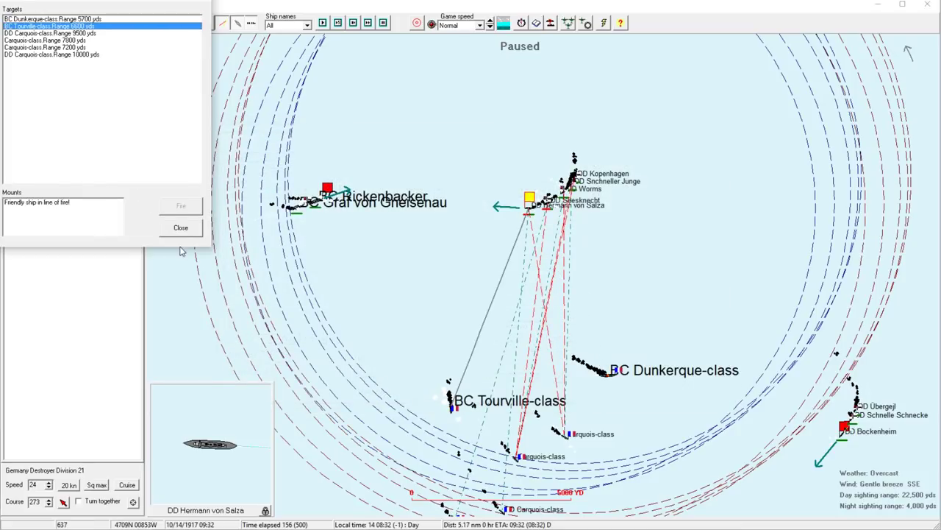
Dismiss the targets-in-range list and accept Destroyer Division 21's current orders
left_click(179, 227)
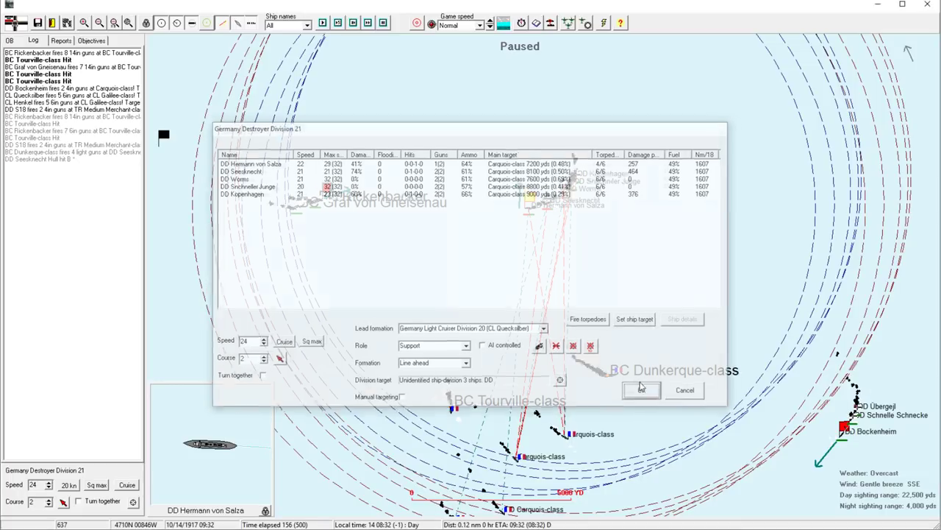
left_click(641, 388)
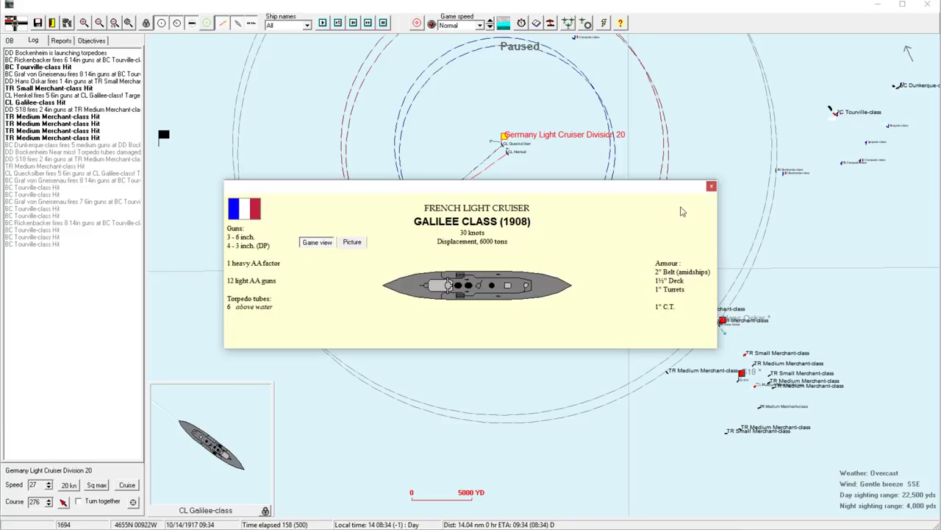
Close the Galilee-class light cruiser profile so the battle resumes
left_click(710, 185)
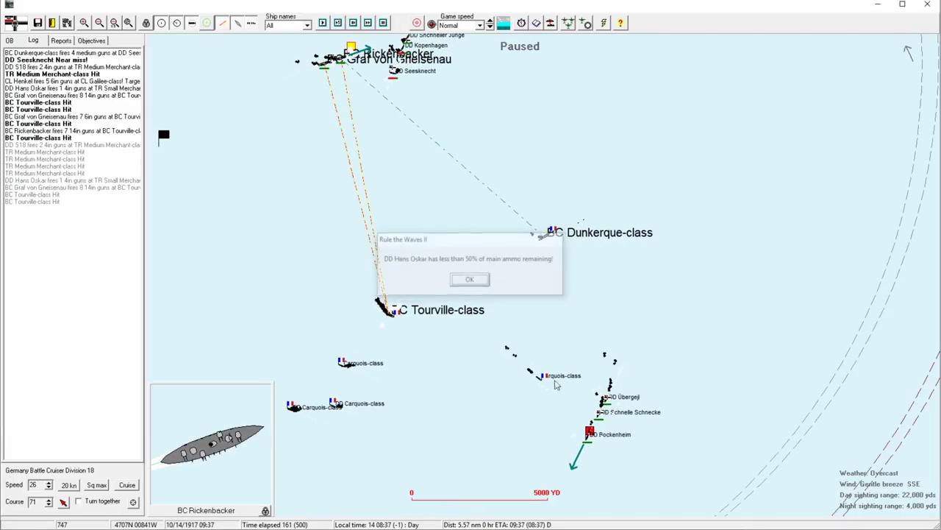
Acknowledge the low-ammunition warnings for Hans Oskar, Graf von Gneisenau and two destroyers
left_click(469, 280)
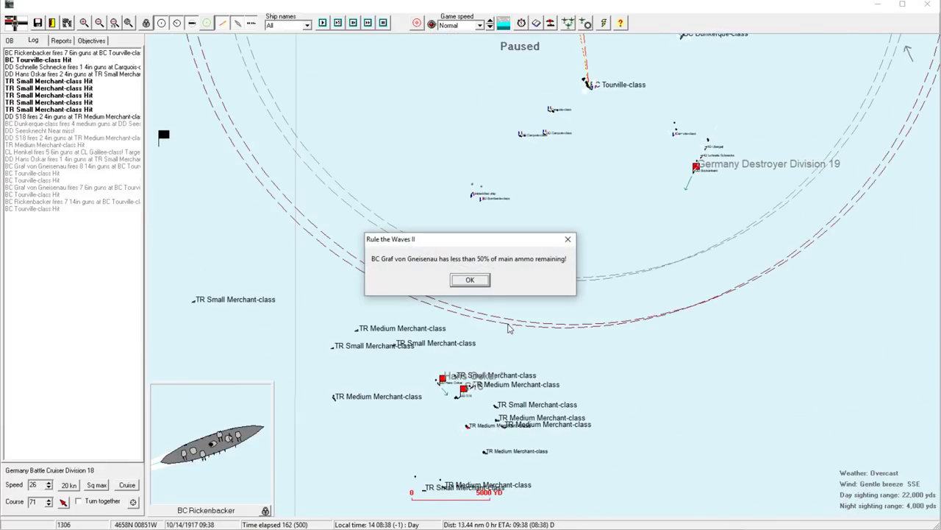
mouse_move(521, 335)
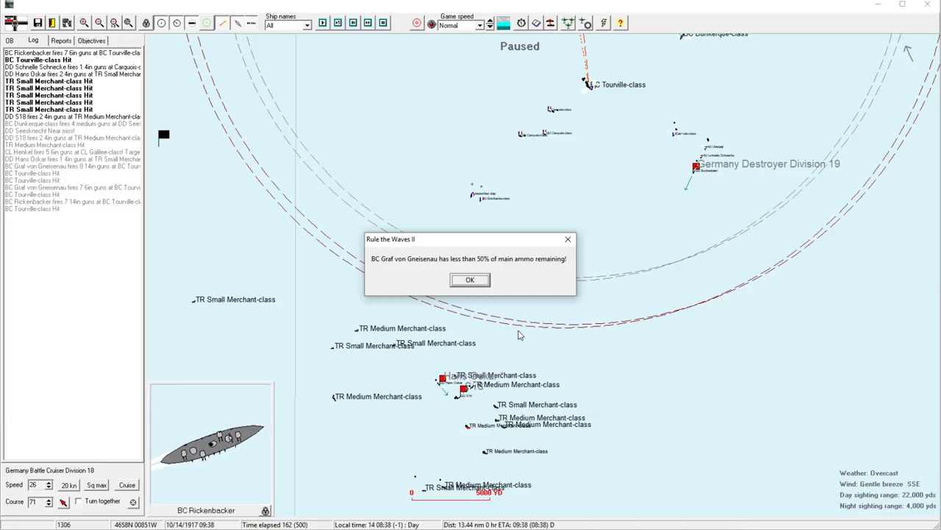
left_click(471, 279)
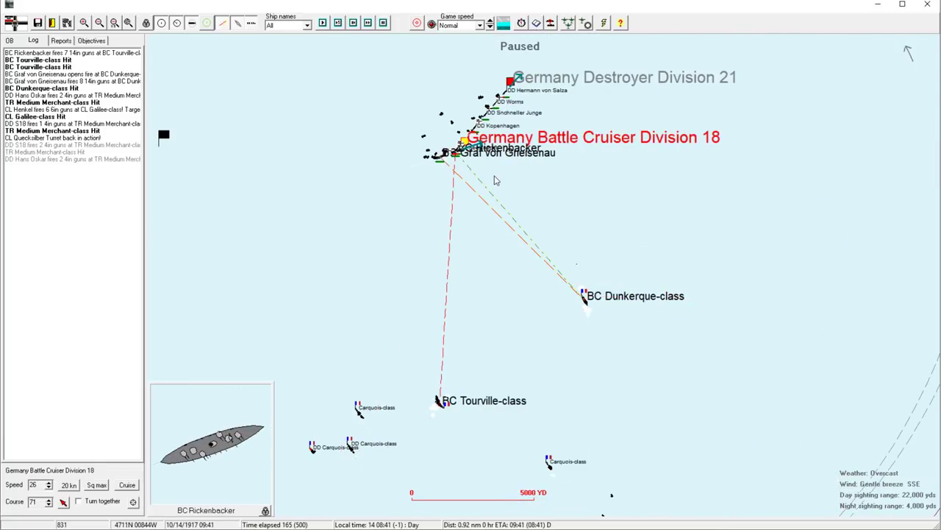
mouse_move(541, 222)
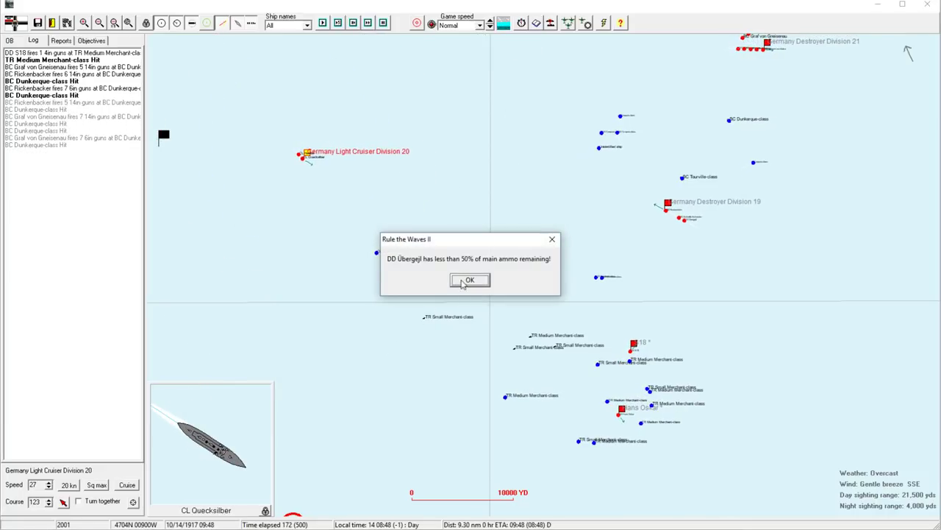
left_click(469, 280)
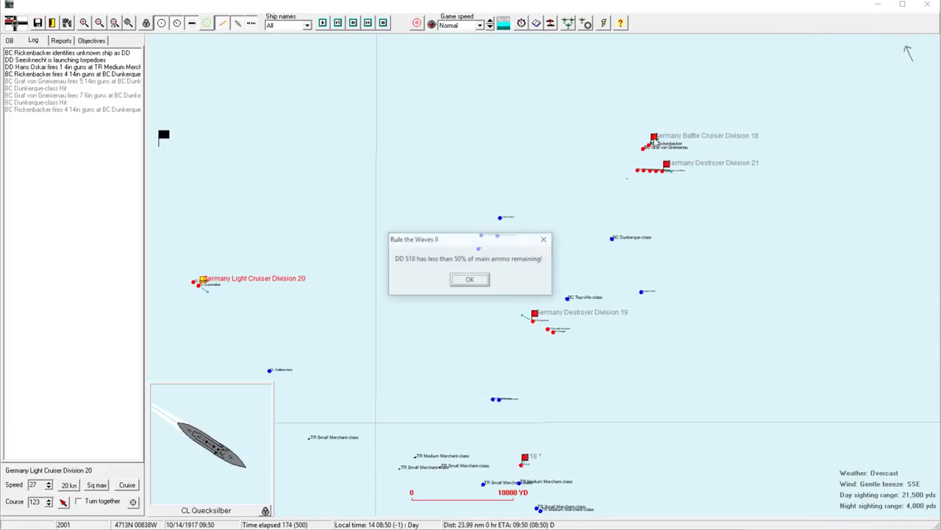
left_click(469, 280)
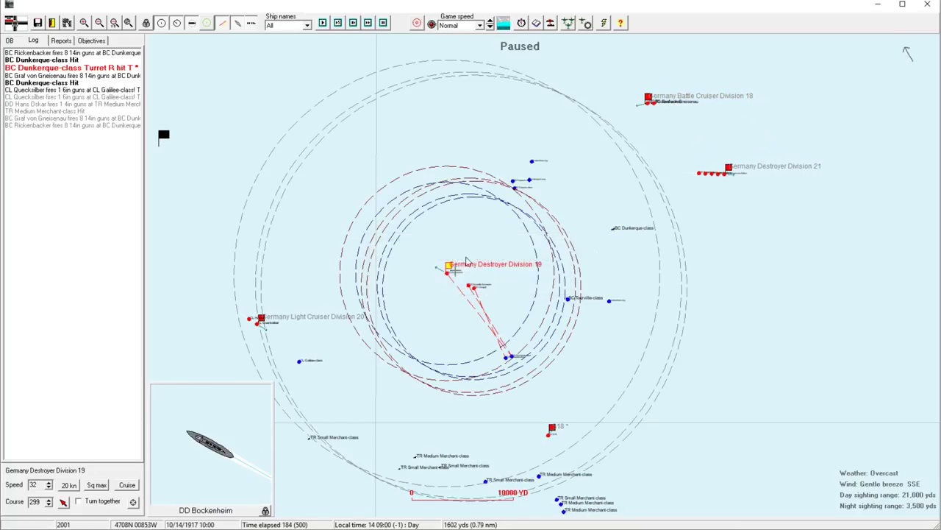
Accept Destroyer Division 19's orders, then acknowledge Bockenheim's low ammo and the Tourville-class torpedo hits
left_click(450, 265)
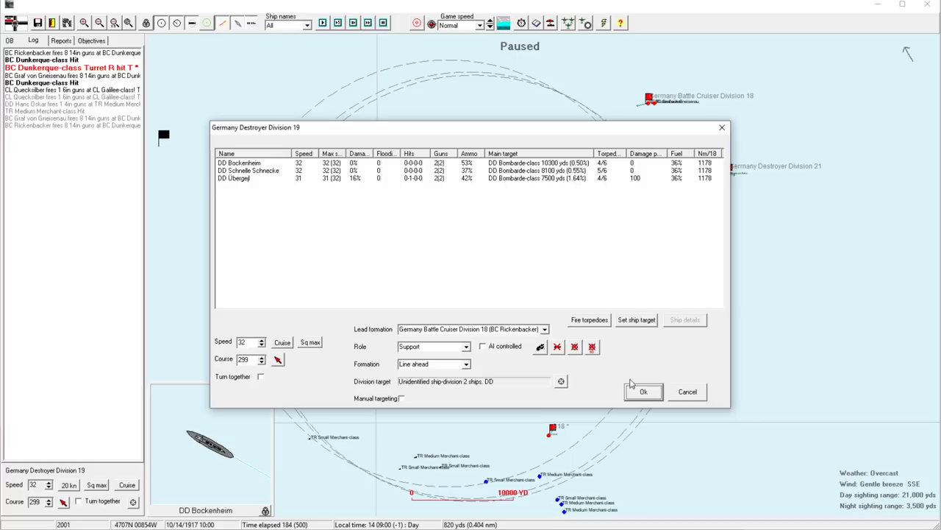
left_click(643, 391)
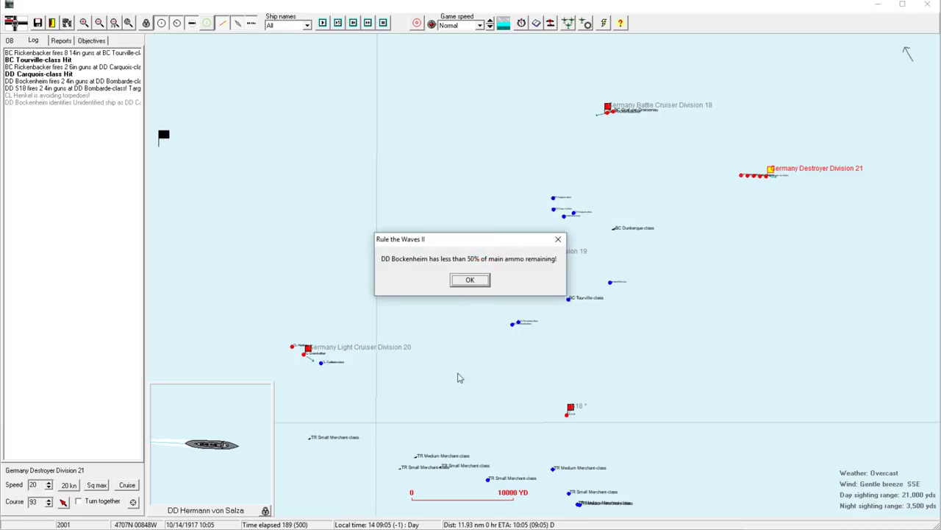
left_click(470, 280)
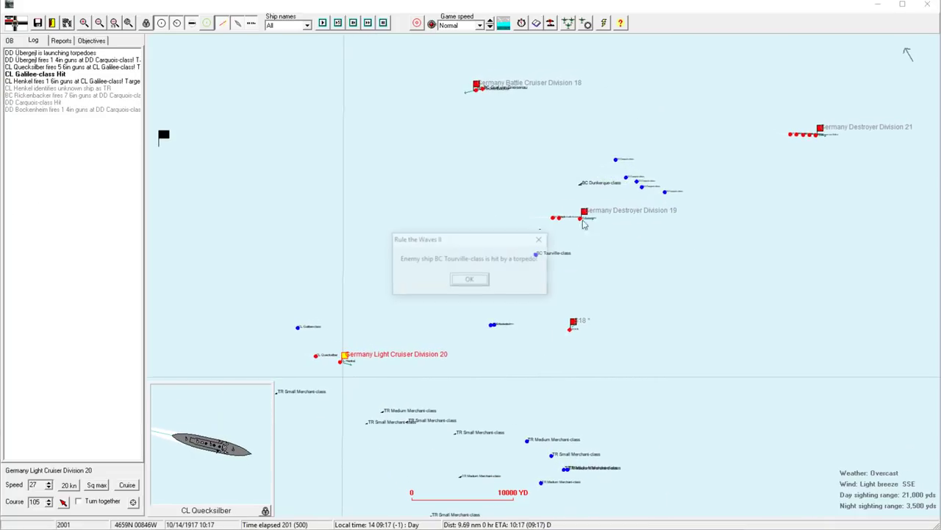
left_click(470, 280)
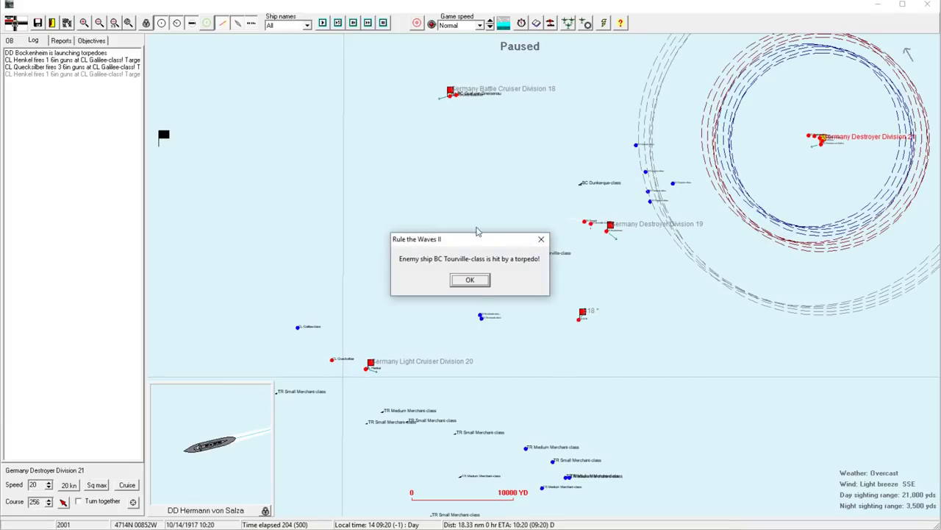
left_click(469, 279)
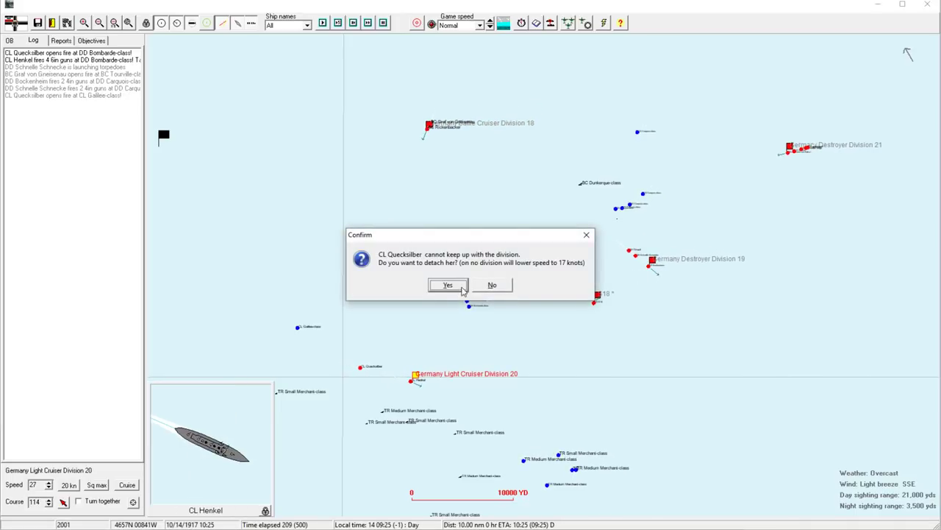
Detach Quecksilber, answer the merchant survivor-pickup prompts, and steer her onto course 200
left_click(447, 285)
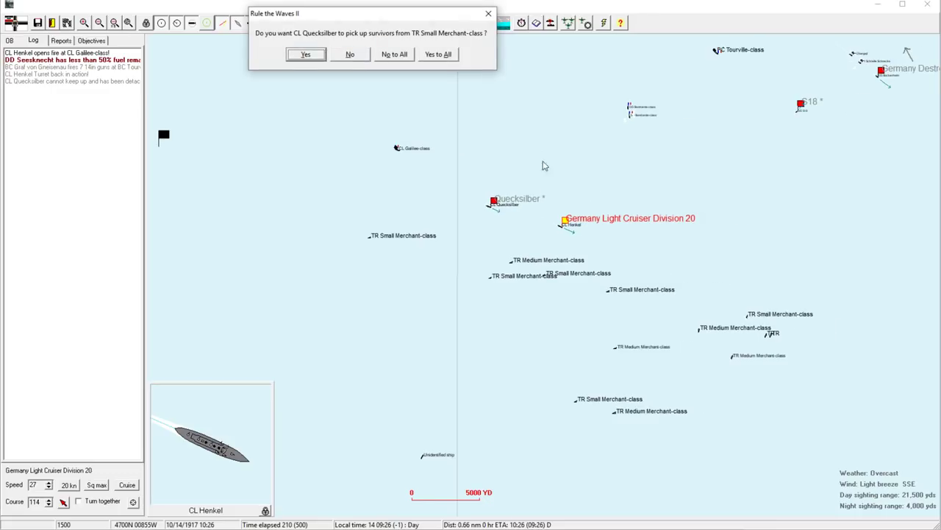
left_click(306, 53)
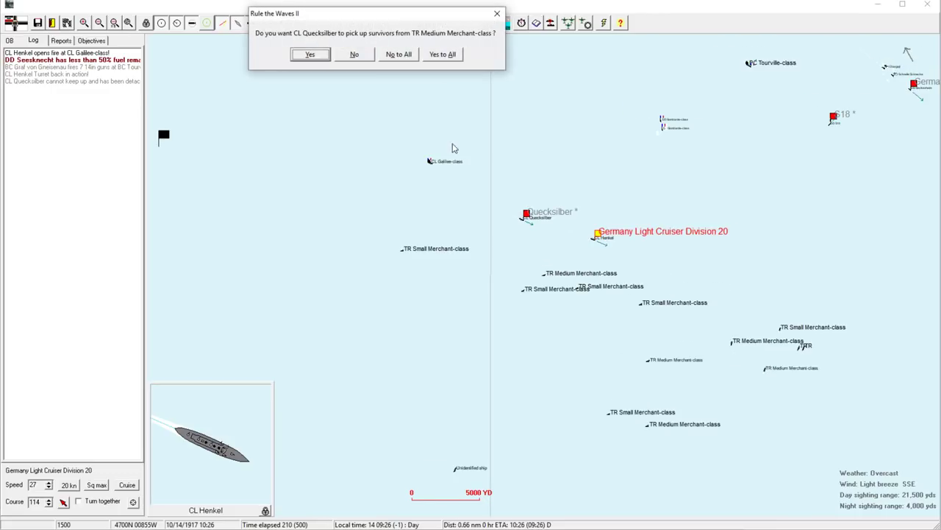
left_click(309, 53)
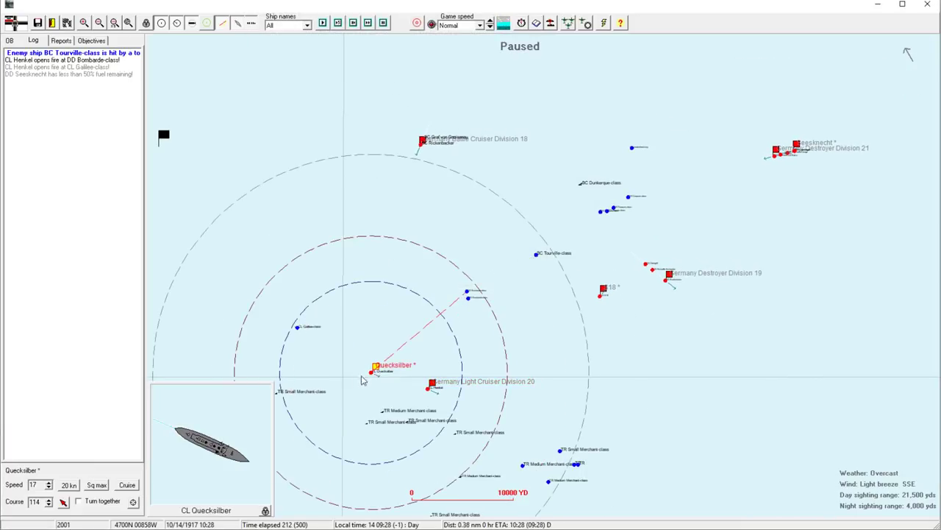
left_click(376, 365)
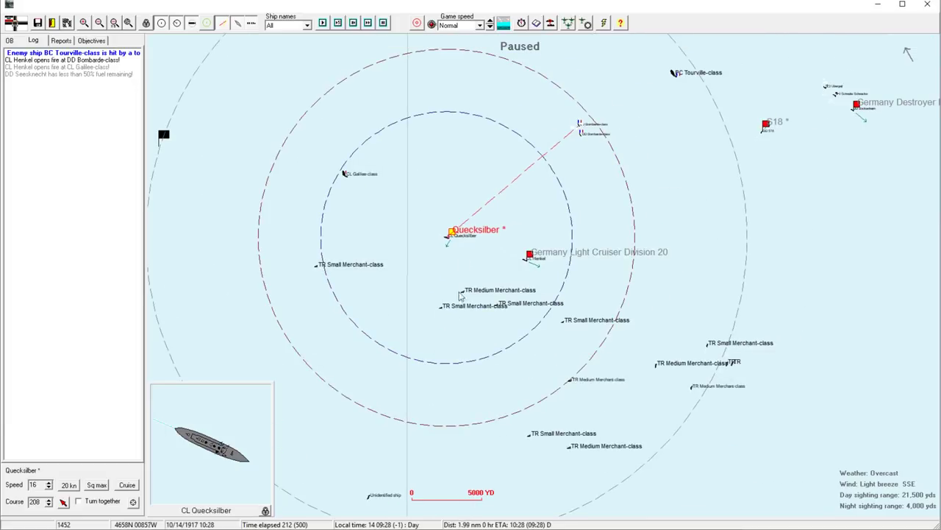
Resume the battle and acknowledge low-ammo warnings for Schnelle Schnecke, S18, Wormo and a merchant torpedo hit
left_click(529, 254)
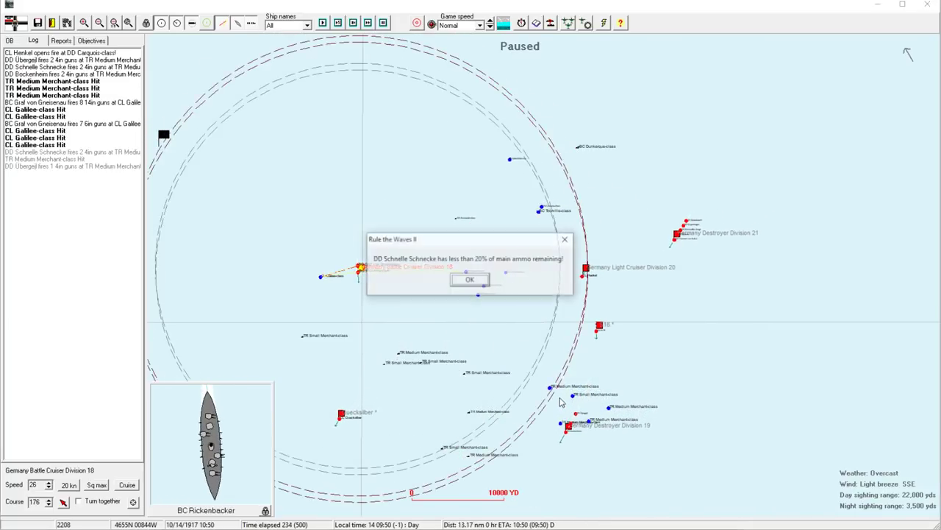
left_click(471, 280)
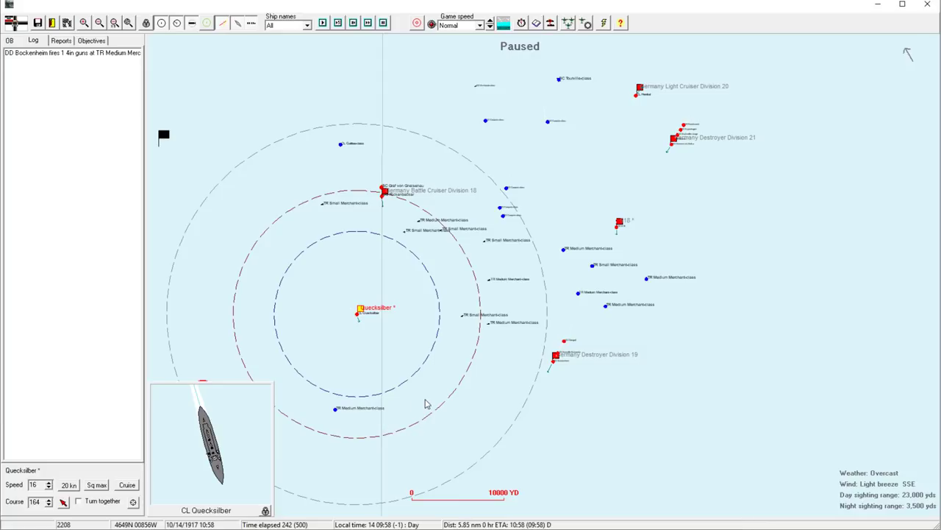
mouse_move(432, 399)
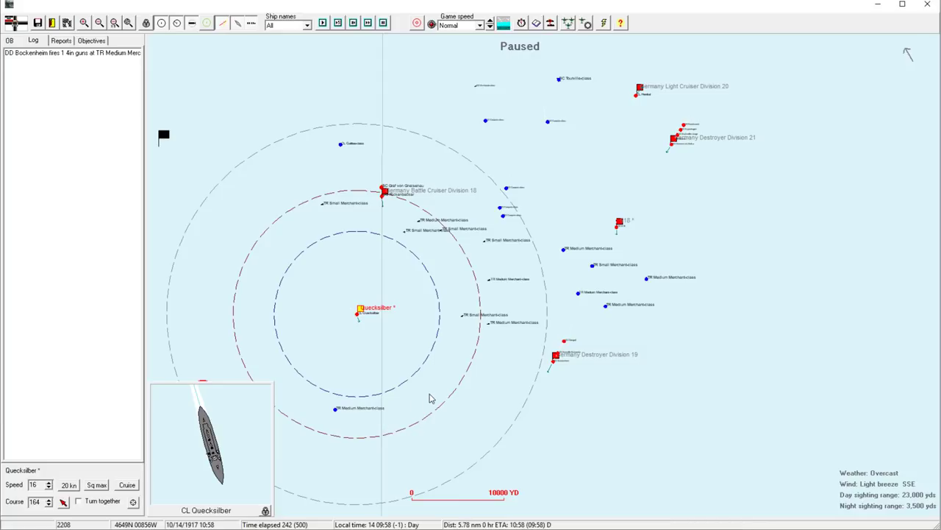
mouse_move(425, 397)
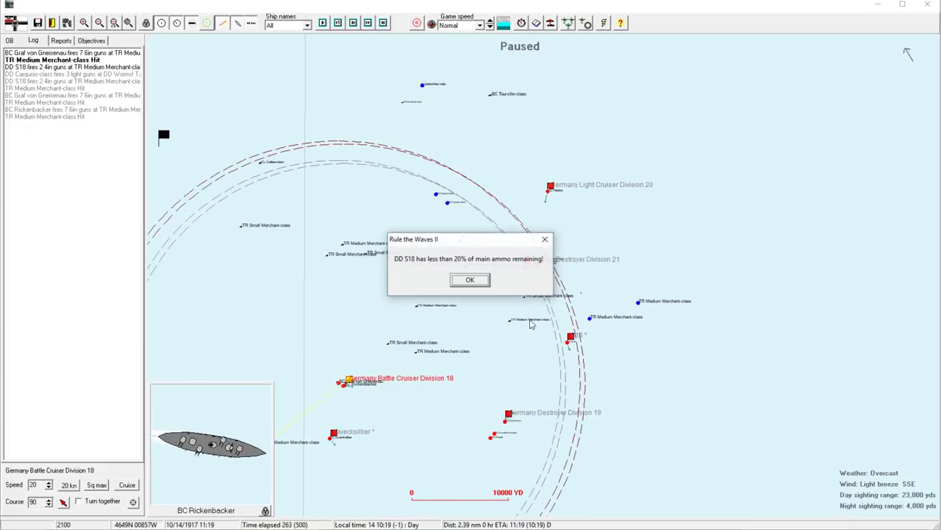
left_click(471, 280)
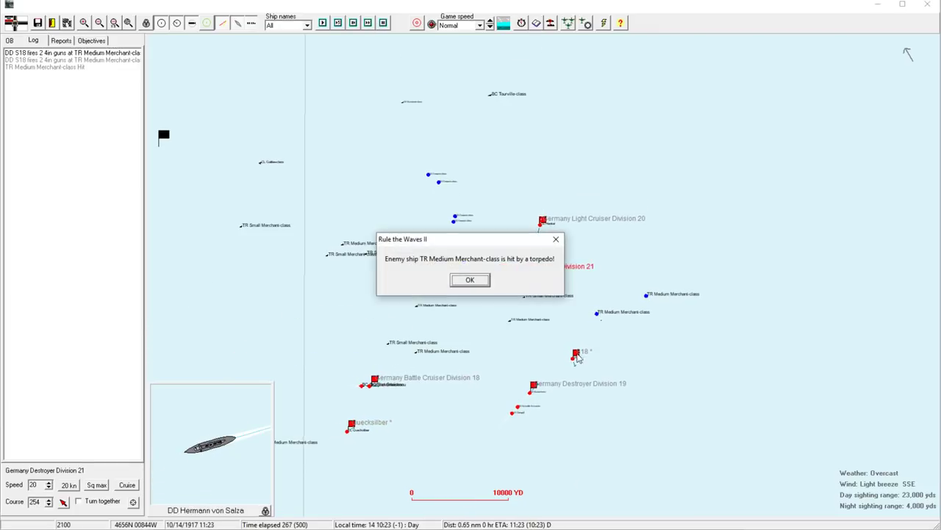
left_click(470, 279)
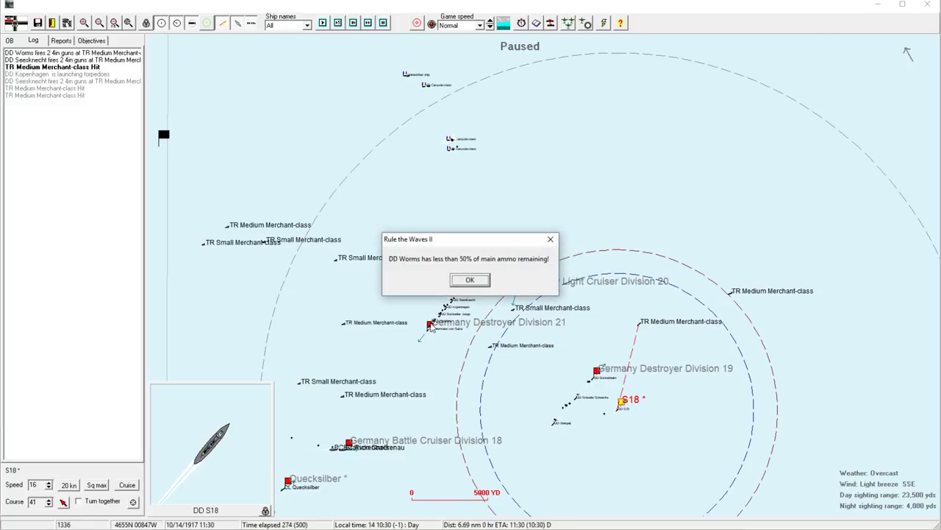
left_click(470, 279)
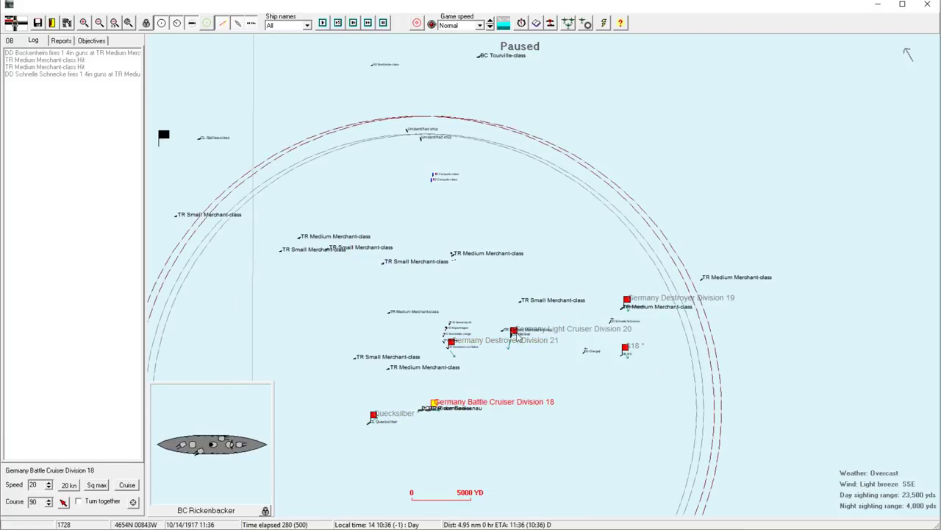
Select Quecksilber, acknowledge the merchant torpedo hit, and resume the battle
left_click(512, 330)
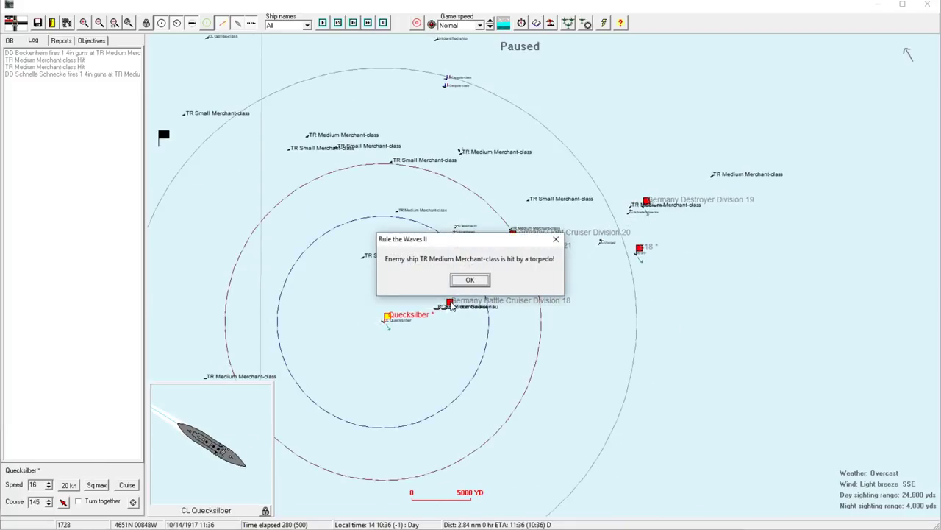
left_click(469, 279)
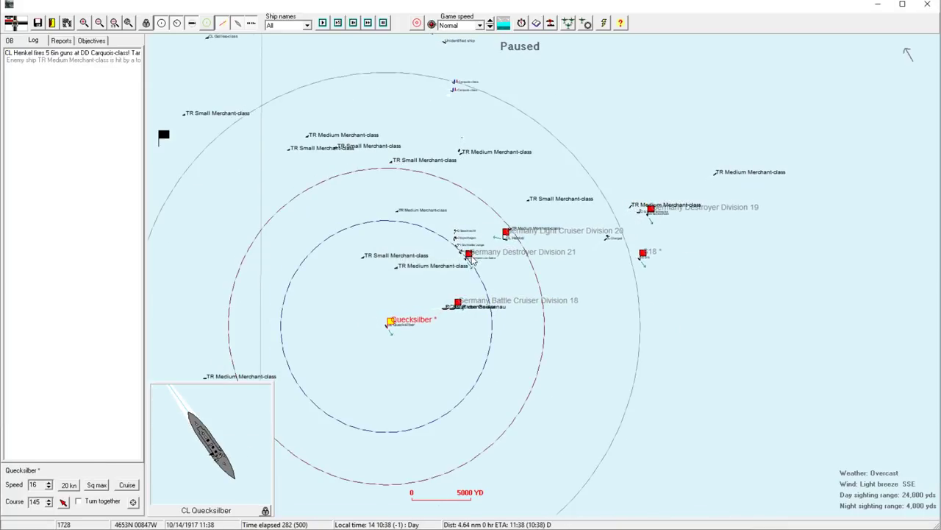
left_click(473, 250)
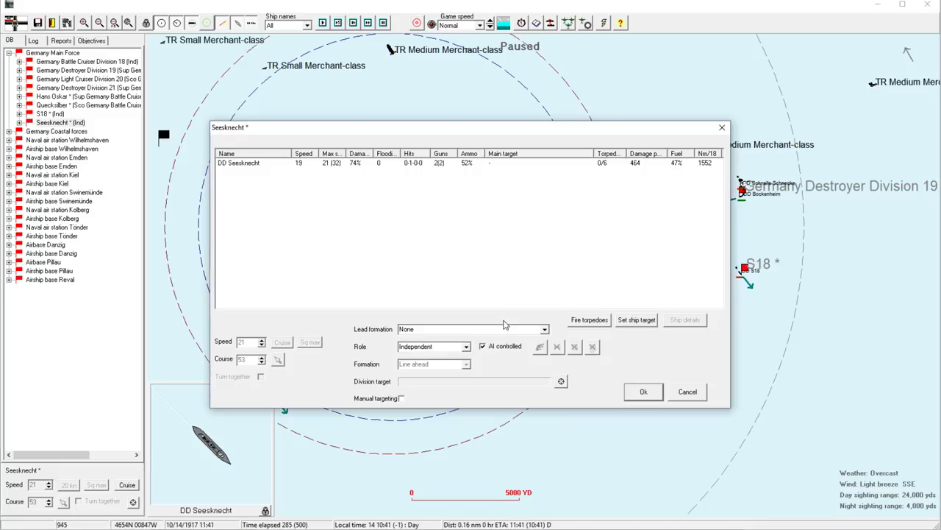
Close Seeknecht's orders, select Light Cruiser Division 20 and detach Kopenhagen home to the nearest base
left_click(643, 392)
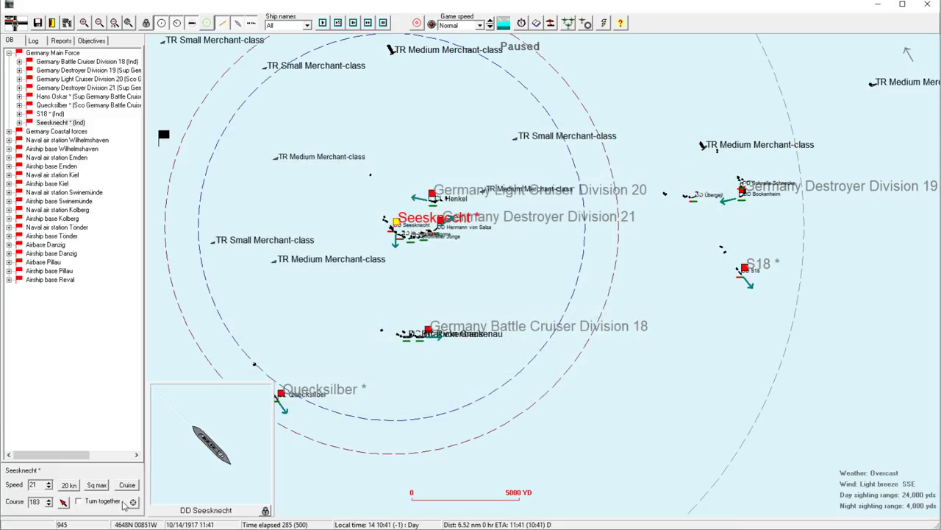
left_click(50, 488)
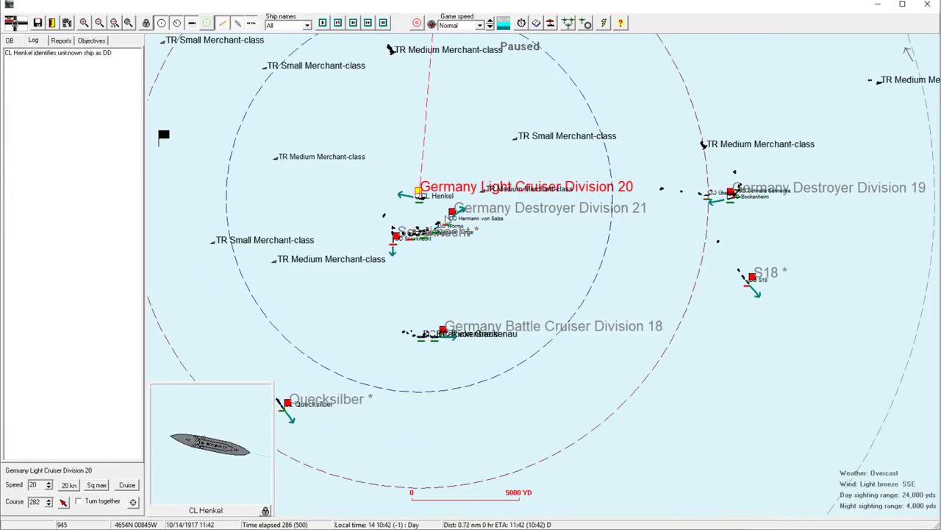
left_click(9, 41)
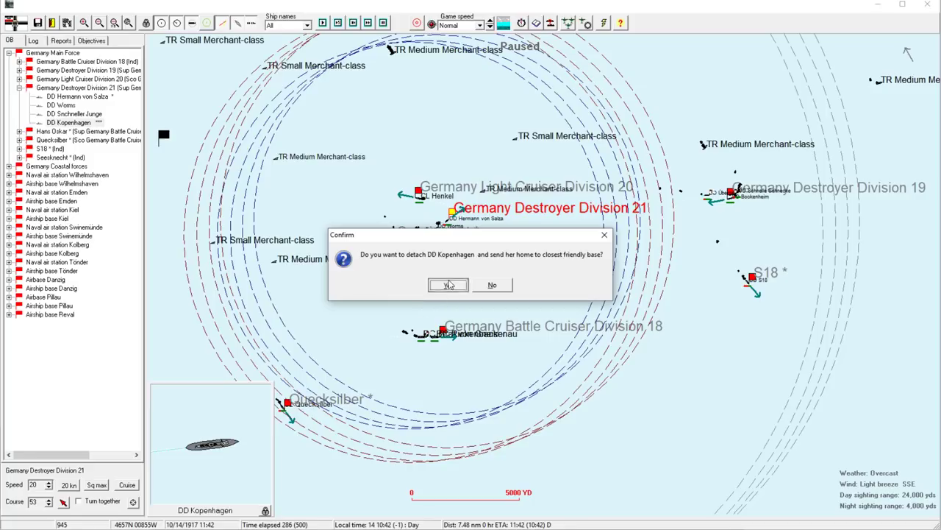
left_click(447, 285)
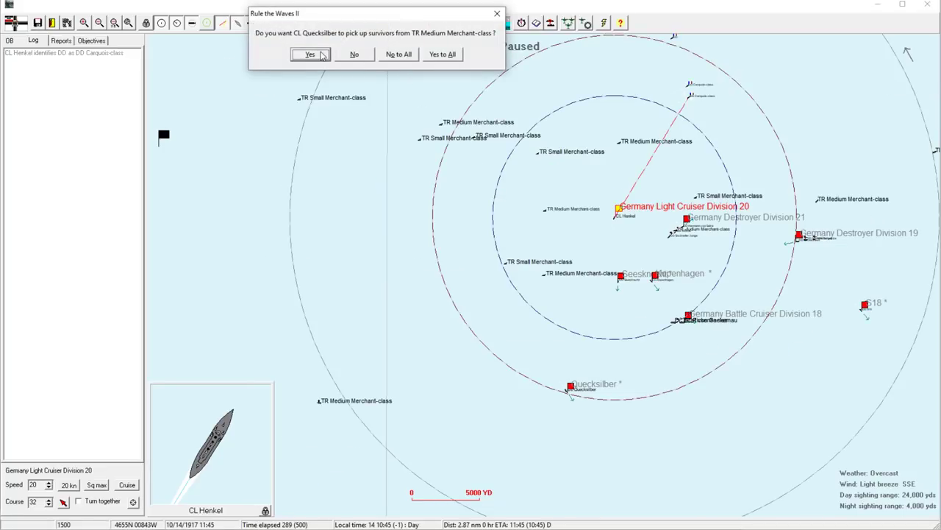
Agree to Quecksilber picking up merchant survivors and acknowledge Hermann von Salza's low-ammunition warning
left_click(309, 53)
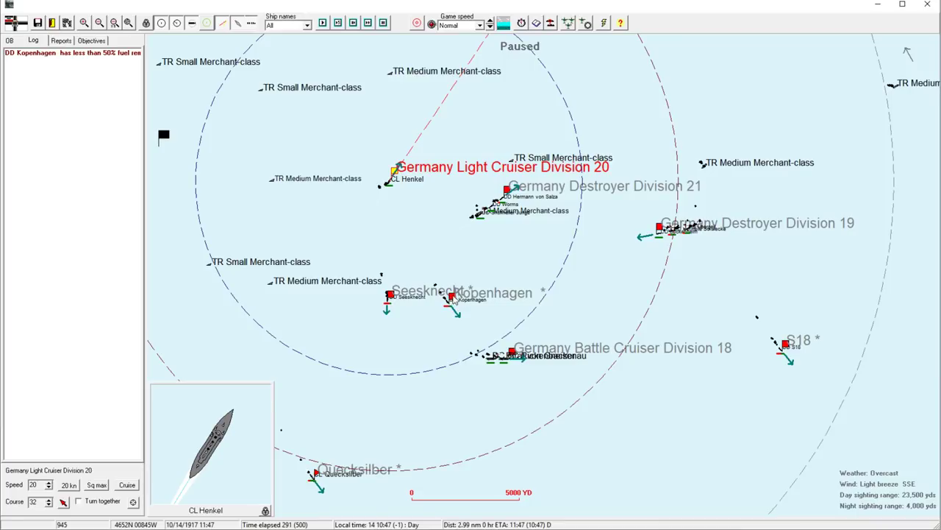
left_click(450, 297)
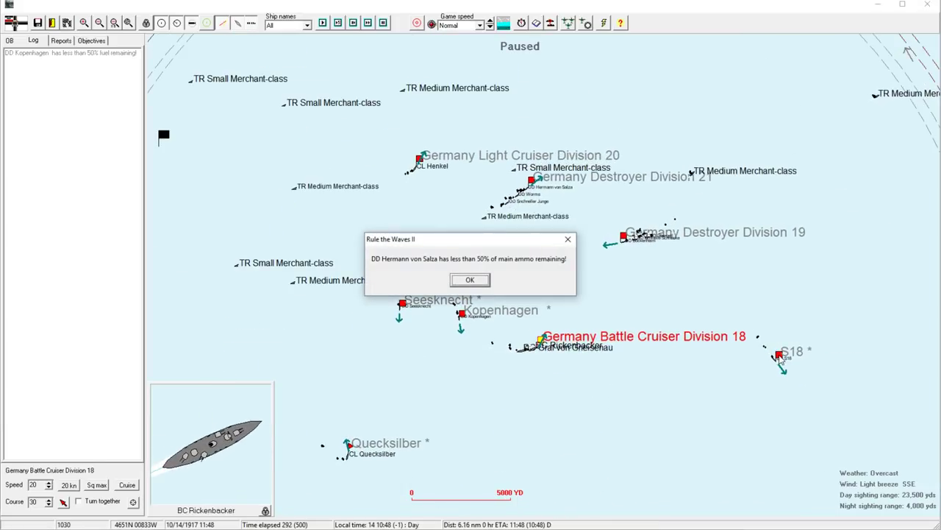
left_click(471, 280)
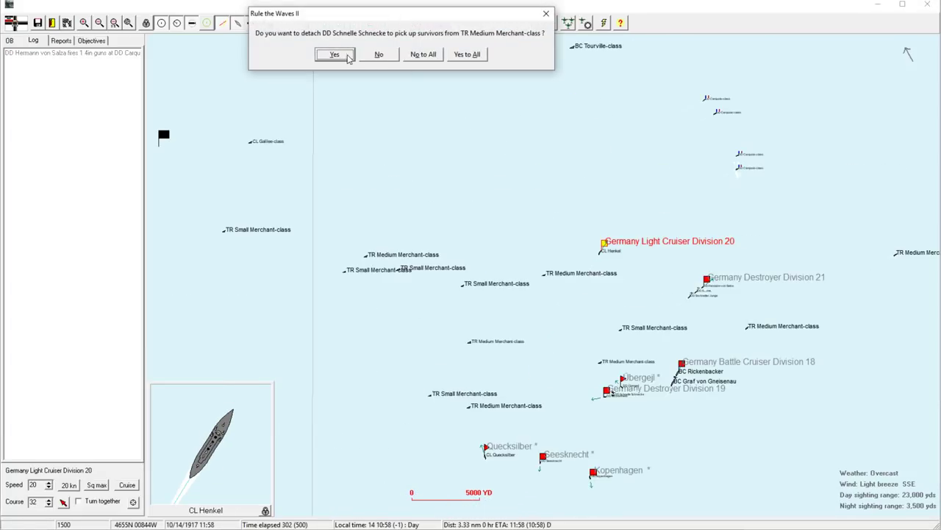
Agree to detach Schnelle Schnecke to pick up merchant survivors and let time advance
left_click(335, 54)
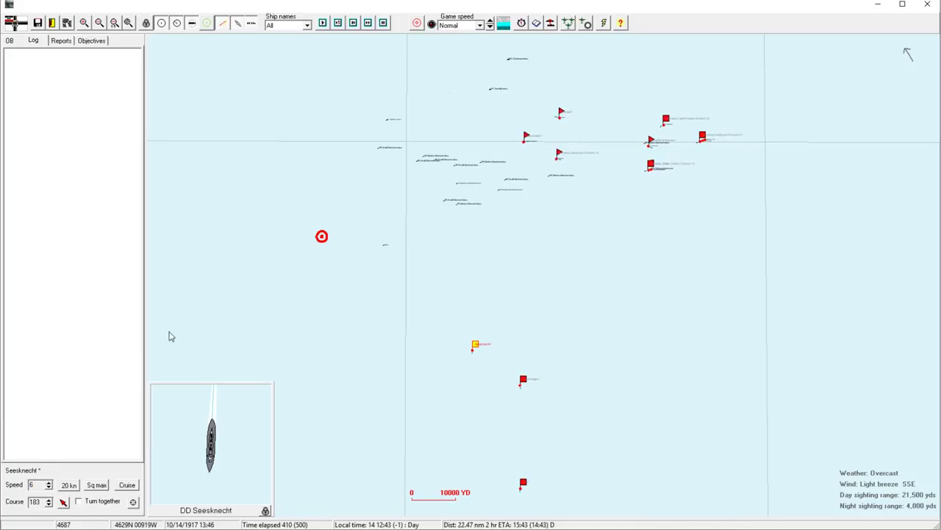
Review the full battle log, then close cruiser Henkel's details to return to the tactical map
left_click(32, 42)
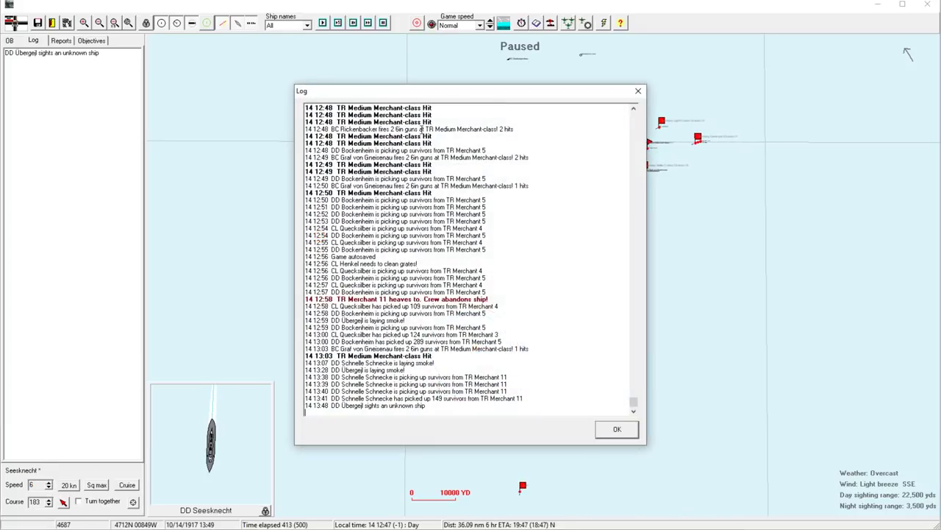
left_click(616, 429)
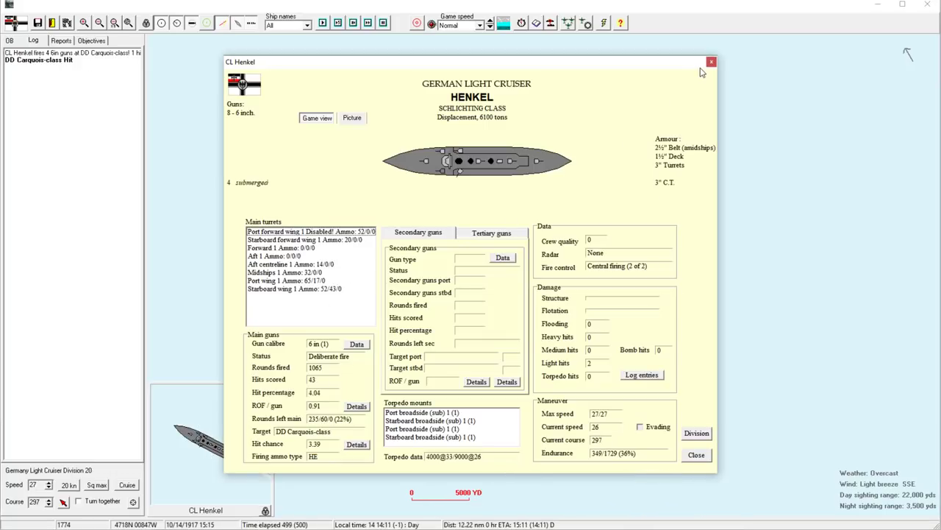
left_click(710, 62)
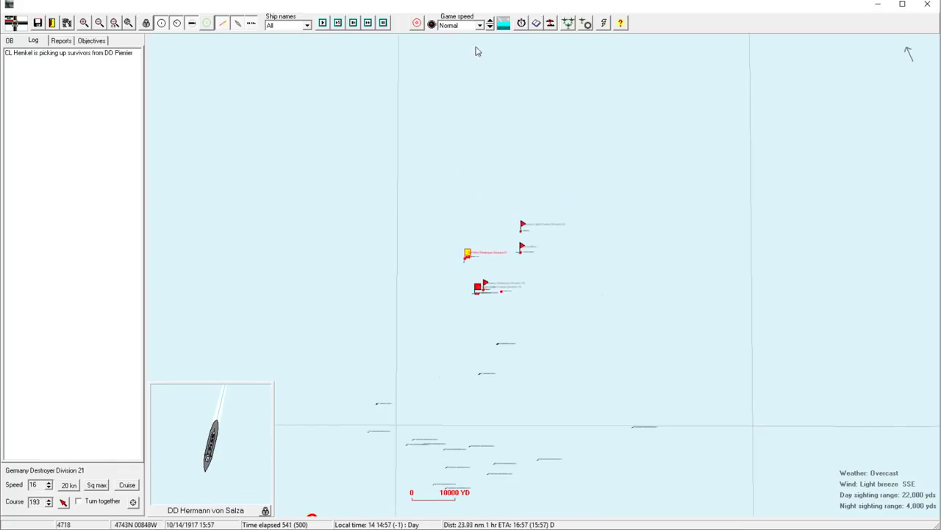
End the battle and dismiss the scenario results summary showing a German major victory
left_click(490, 21)
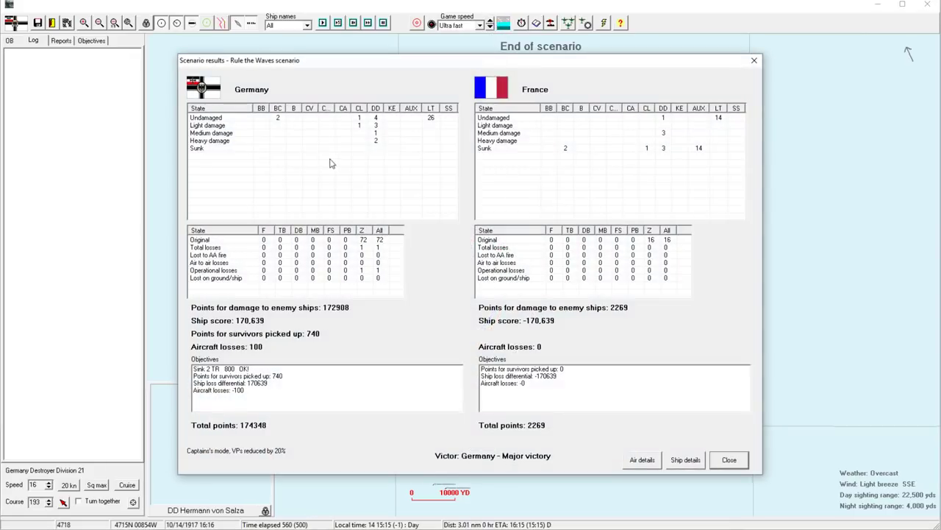
mouse_move(676, 165)
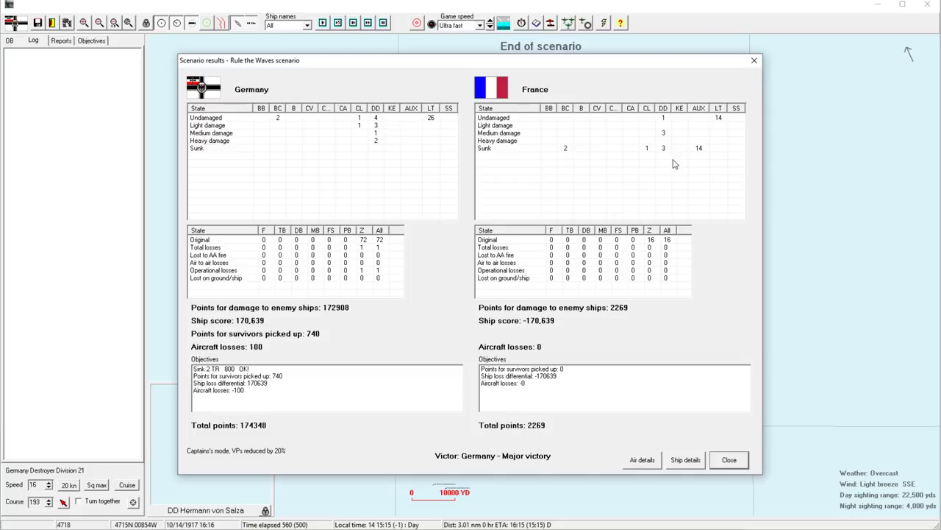
mouse_move(722, 463)
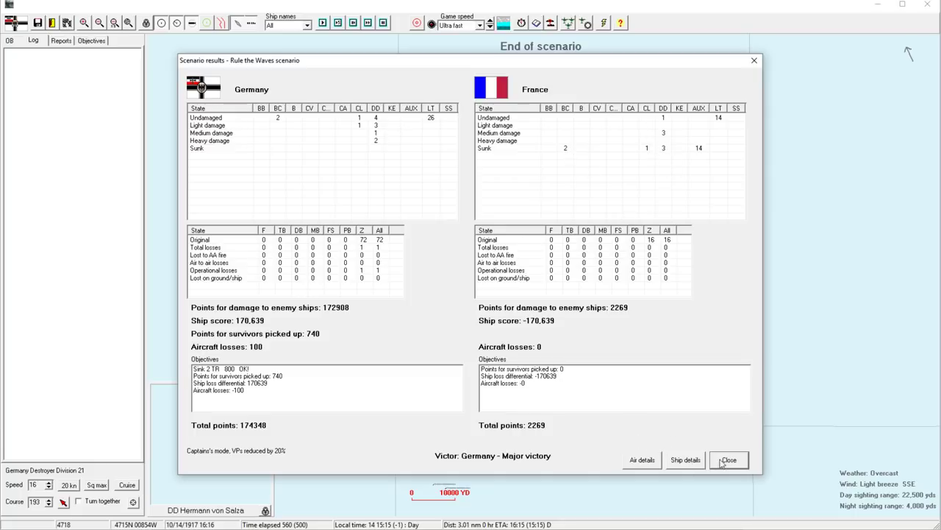
left_click(728, 459)
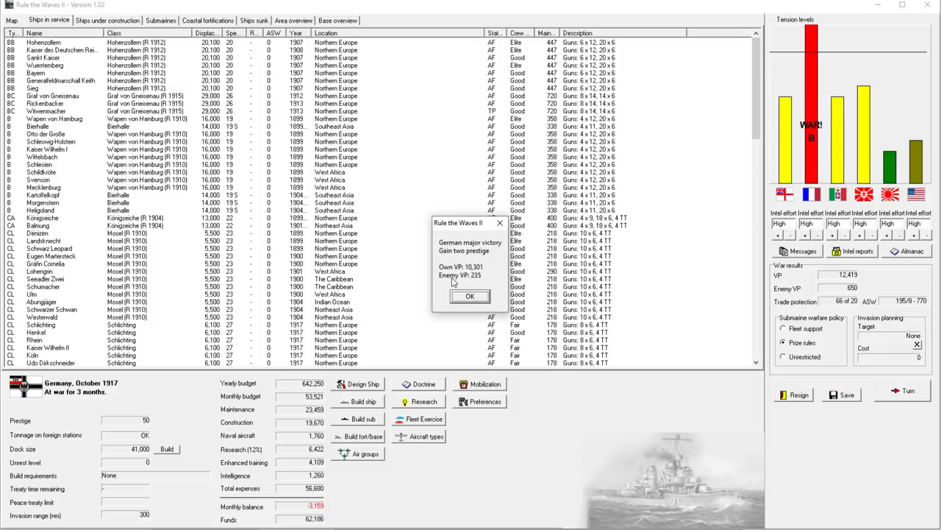
mouse_move(485, 278)
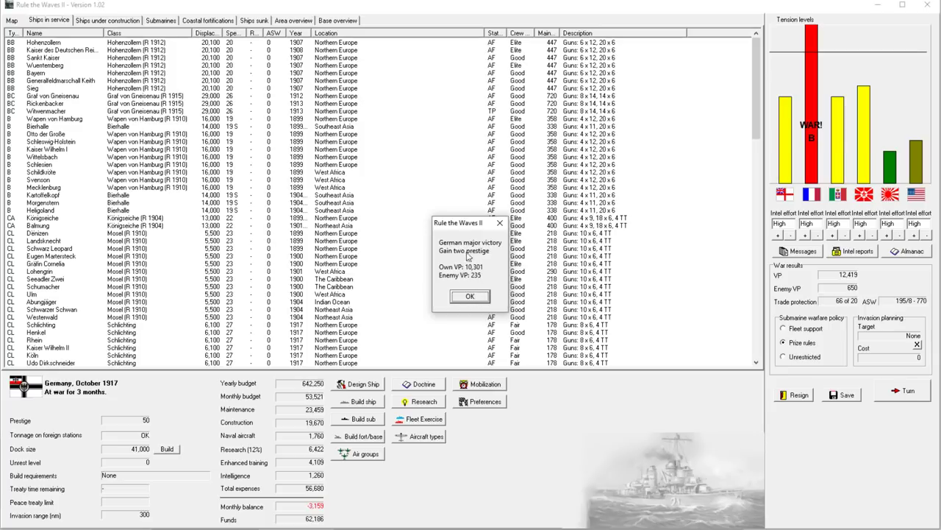
Accept the victory result, skip the history record prompt, and show the world map
left_click(469, 295)
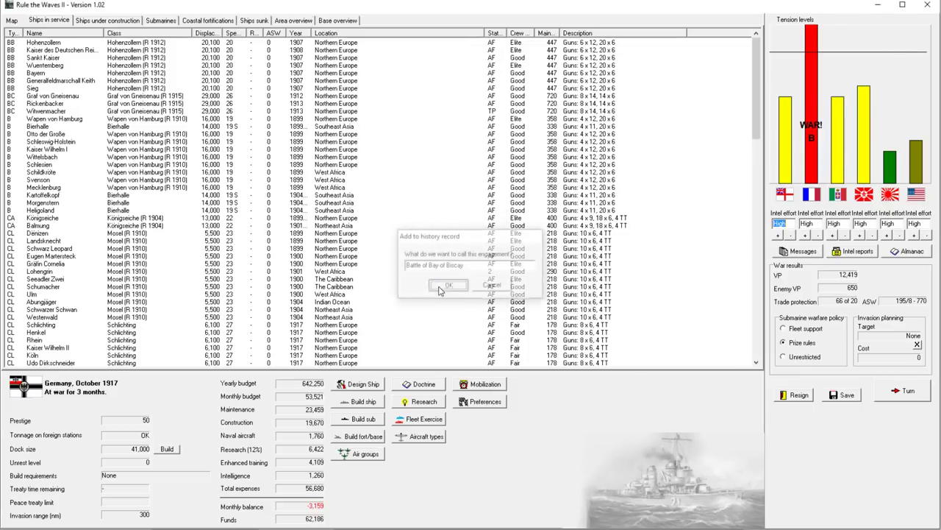
left_click(451, 285)
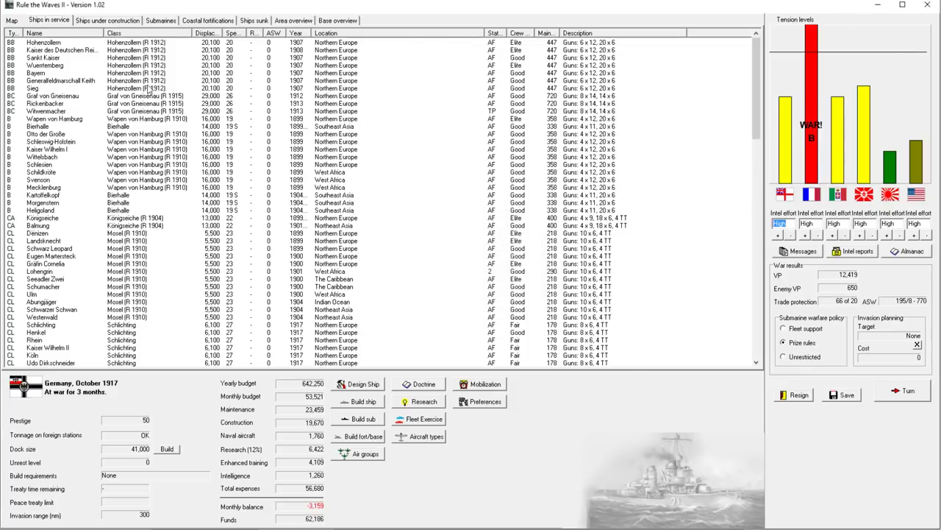
mouse_move(73, 79)
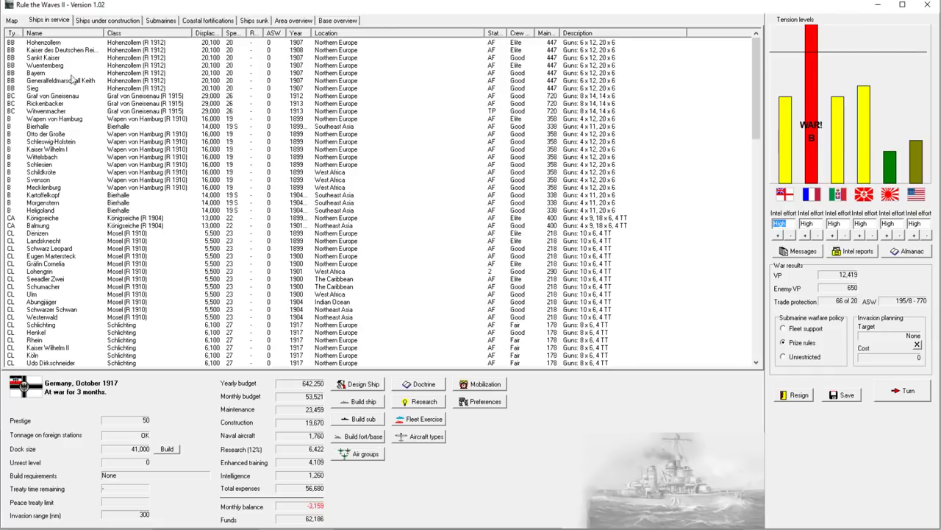
left_click(12, 21)
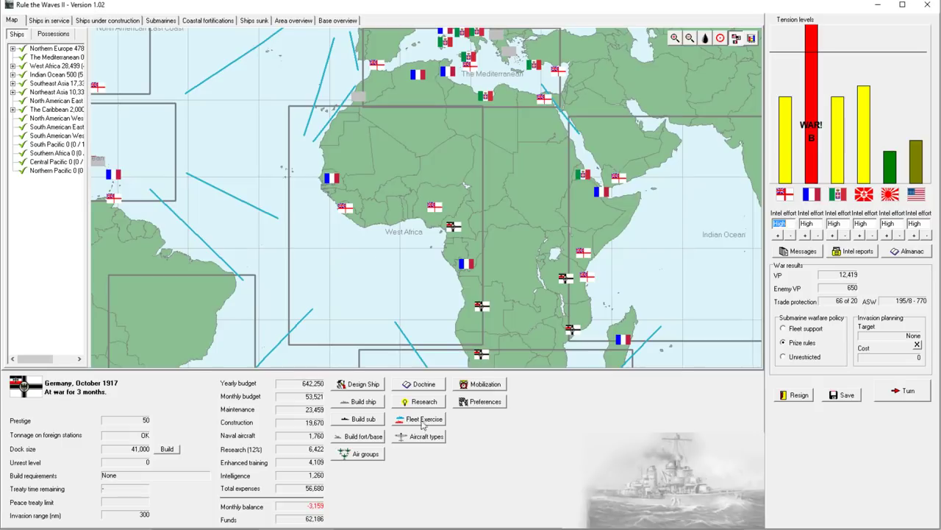
left_click(424, 401)
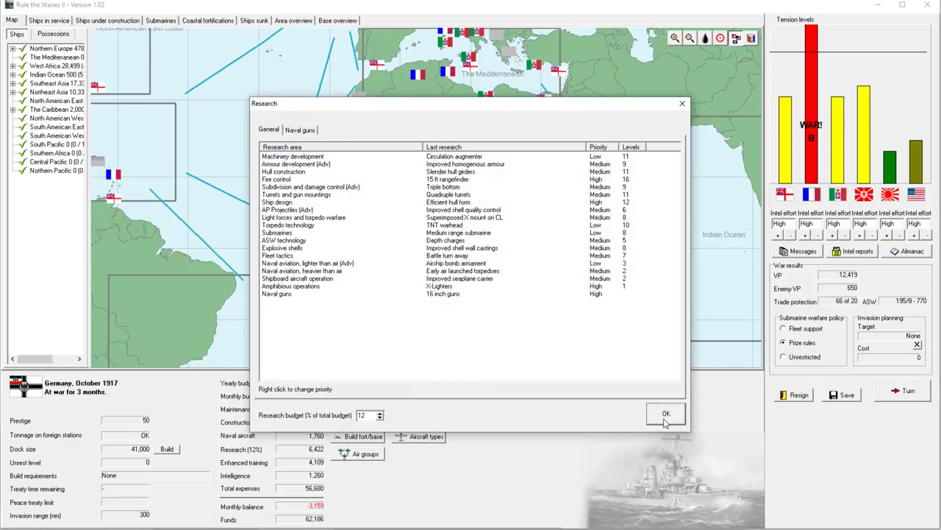
left_click(666, 412)
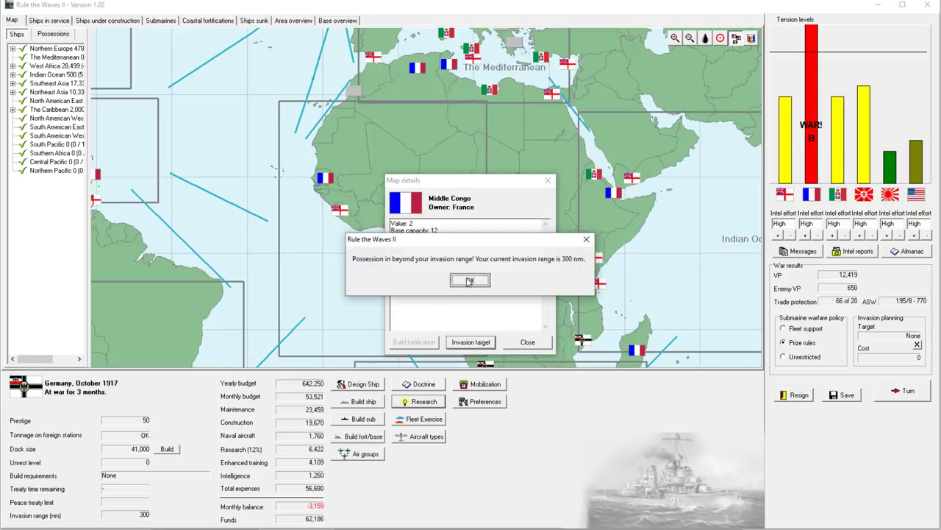
left_click(471, 279)
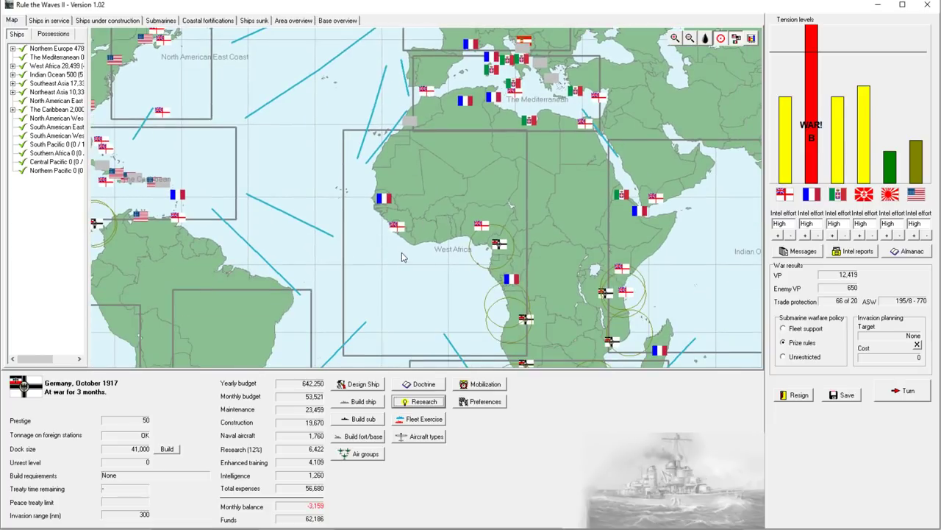
mouse_move(382, 257)
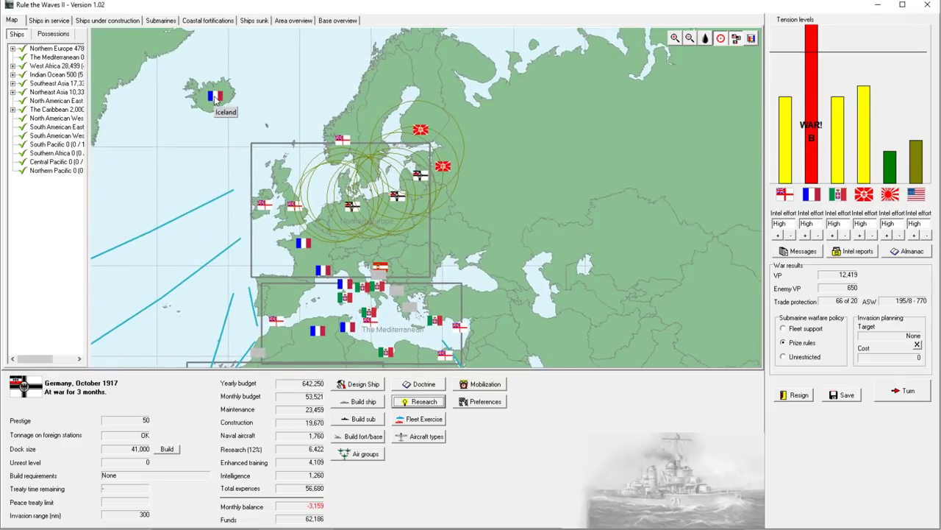
left_click(674, 38)
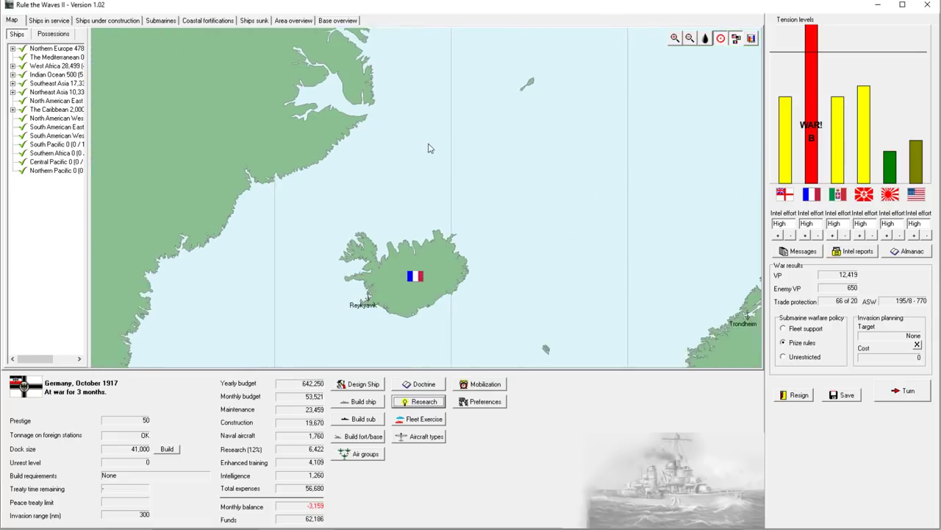
left_click(415, 277)
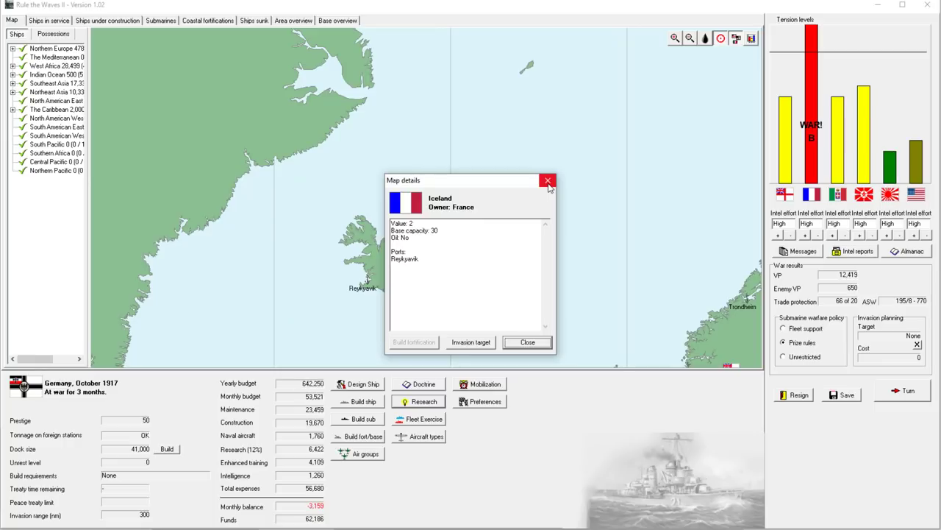
left_click(547, 179)
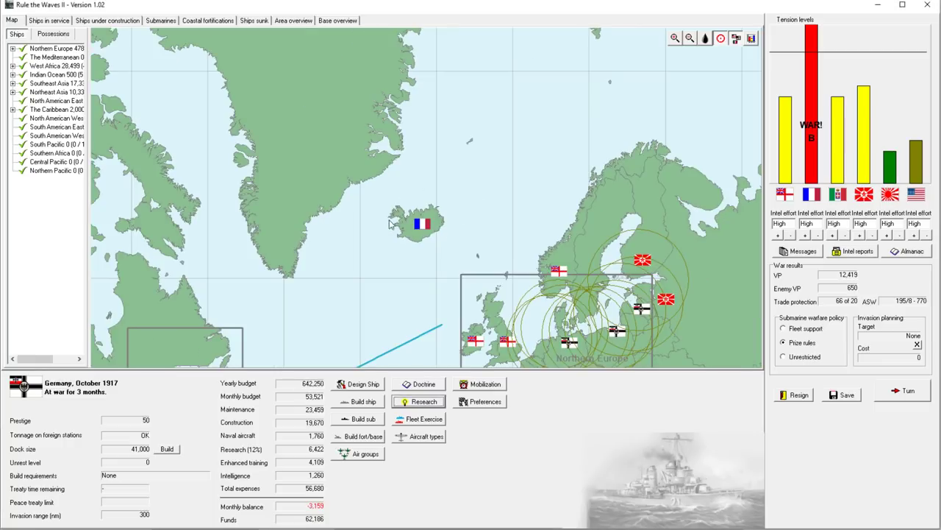
mouse_move(457, 253)
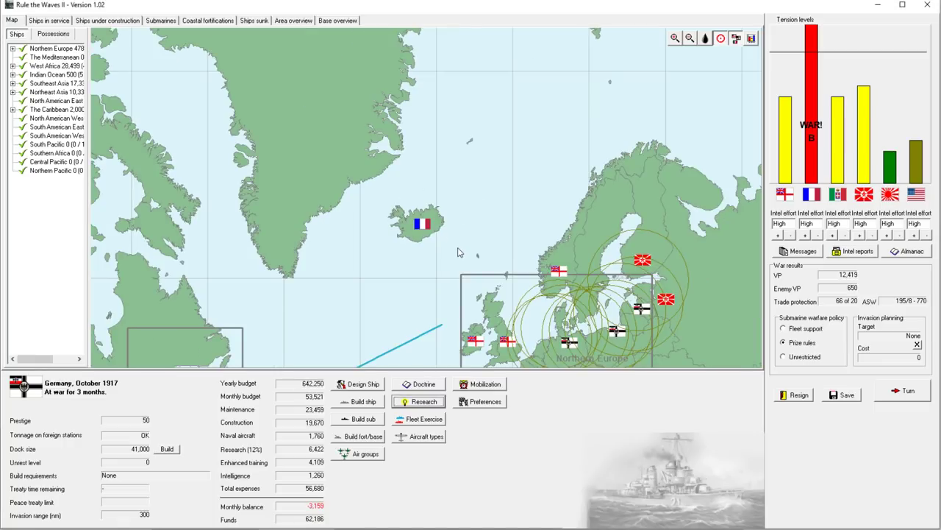
mouse_move(491, 265)
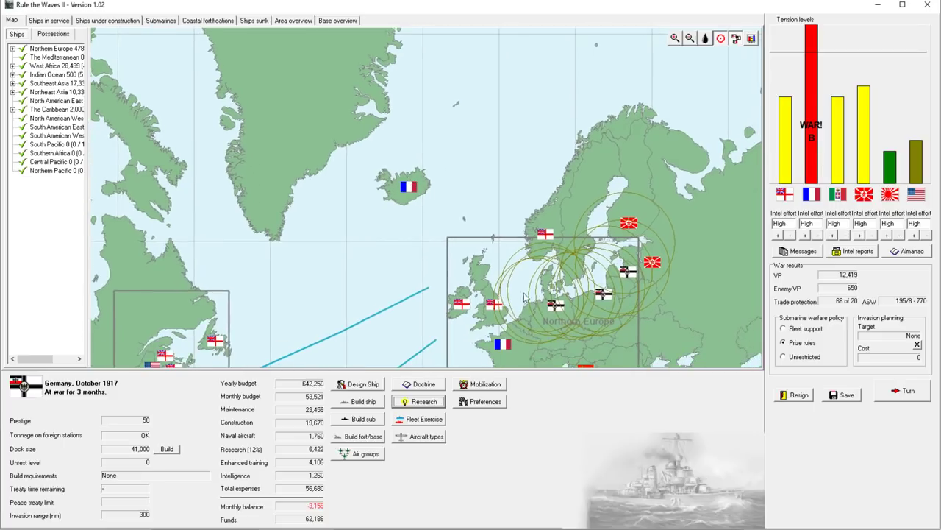
mouse_move(503, 200)
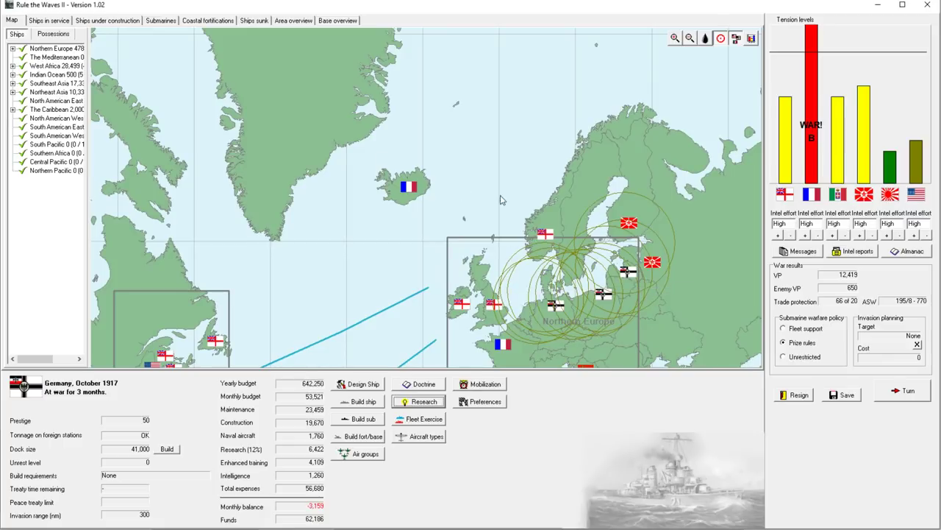
mouse_move(441, 211)
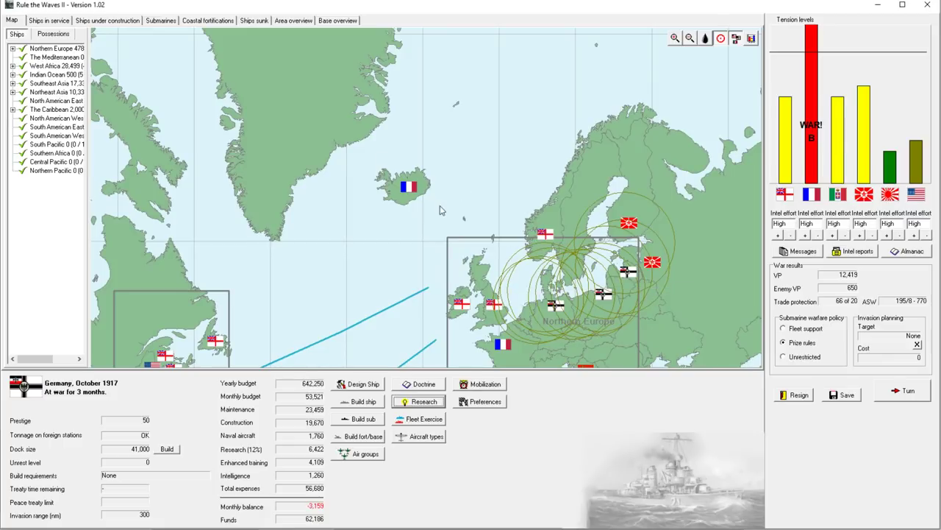
mouse_move(403, 212)
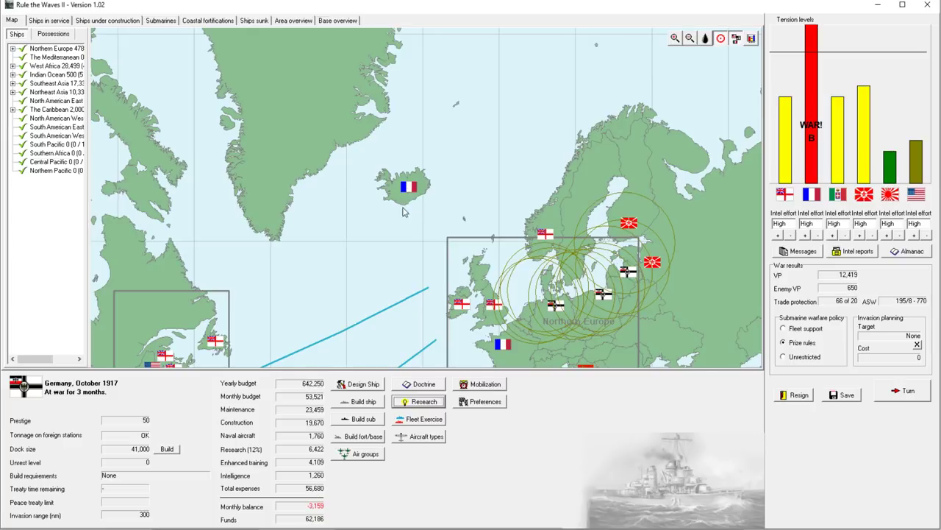
mouse_move(429, 198)
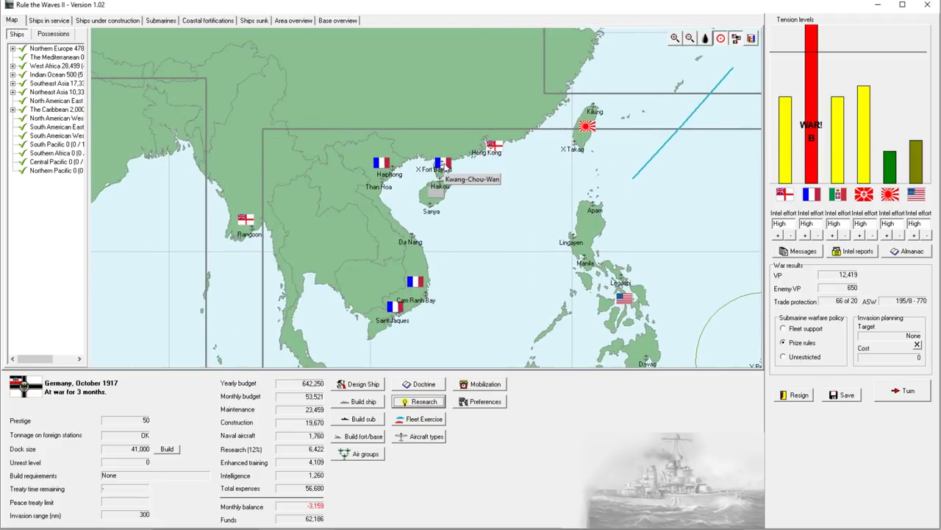
mouse_move(444, 167)
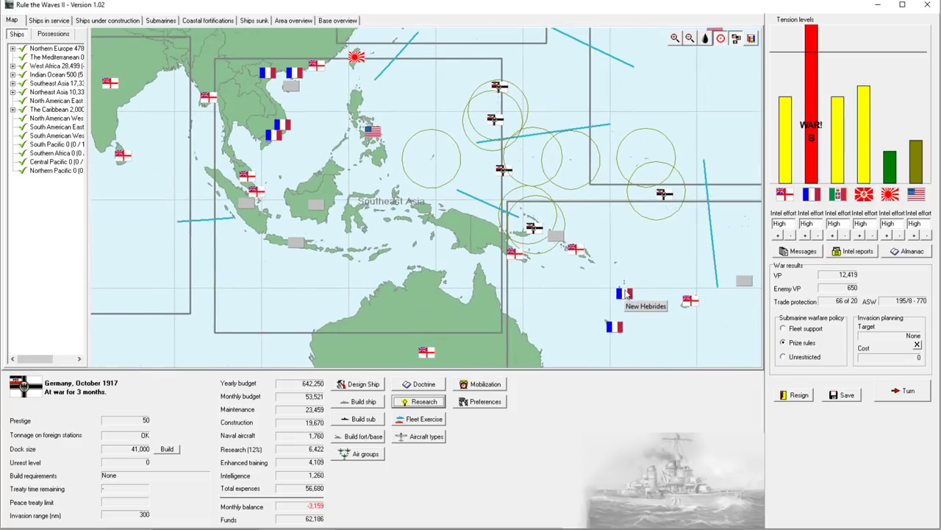
mouse_move(625, 303)
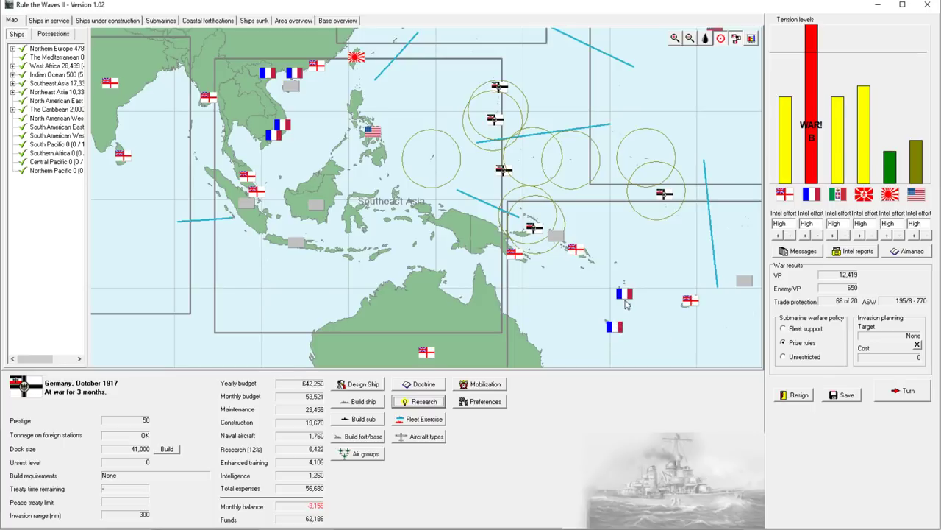
mouse_move(626, 294)
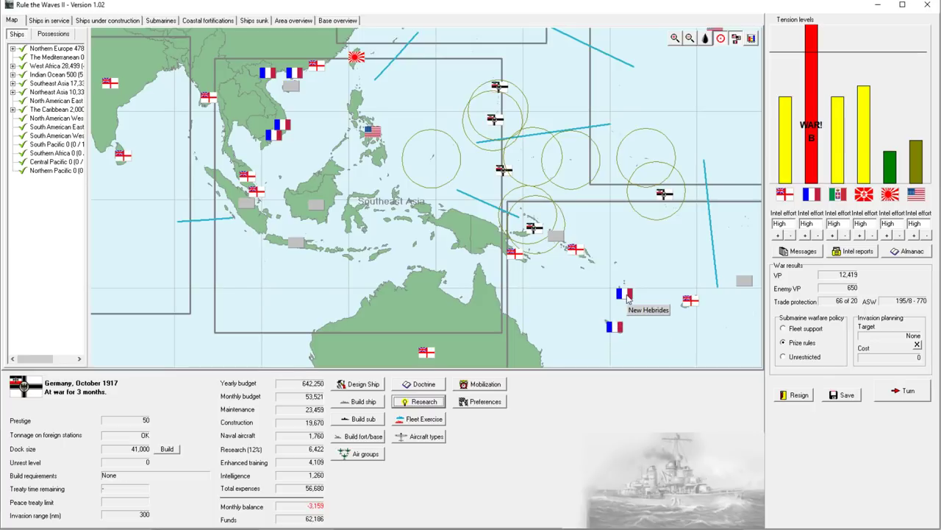
Zoom the map out to the whole world before advancing the turn
left_click(688, 38)
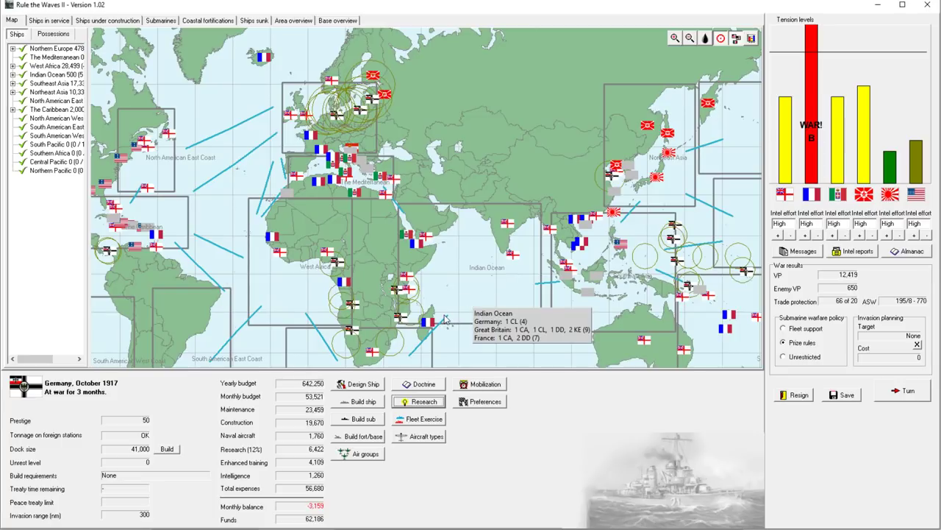
mouse_move(430, 327)
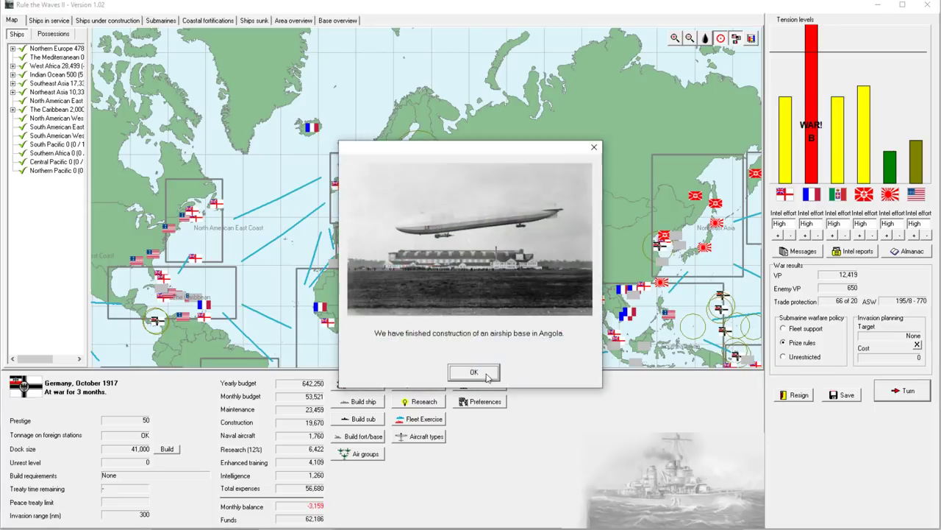
Acknowledge the Angola airship base and Westerwald condenser reports, and reject the enemy peace offer
left_click(474, 371)
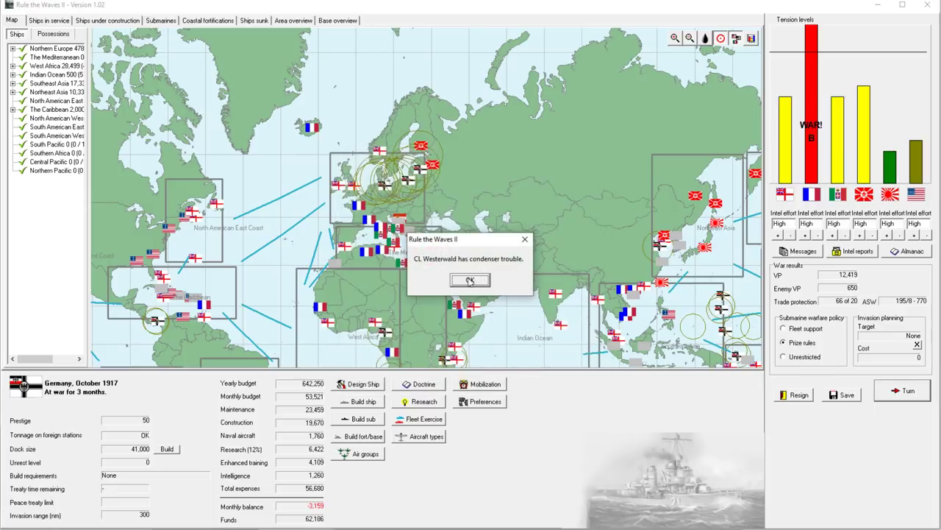
left_click(471, 280)
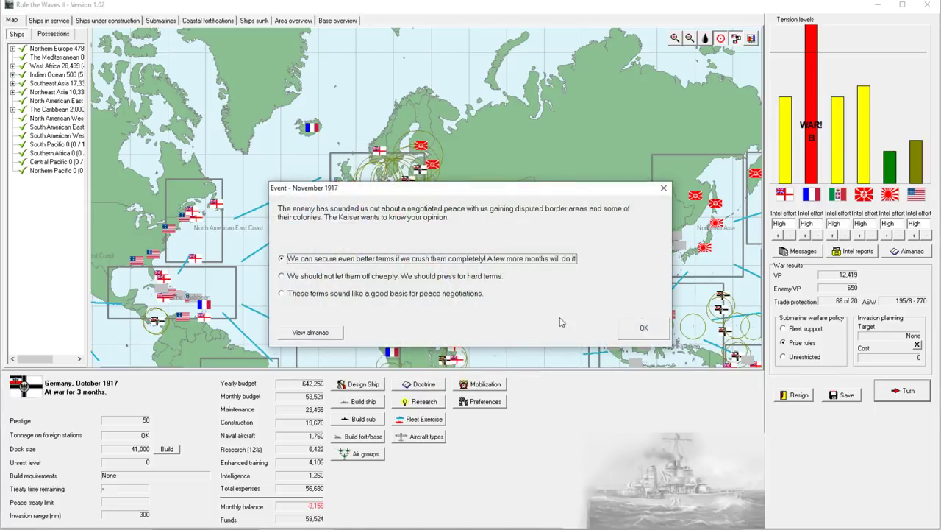
left_click(645, 326)
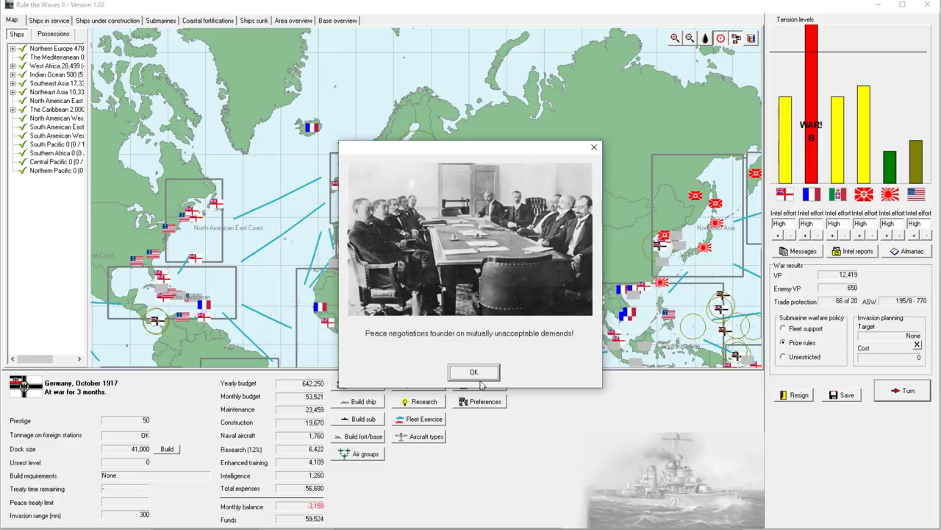
left_click(473, 371)
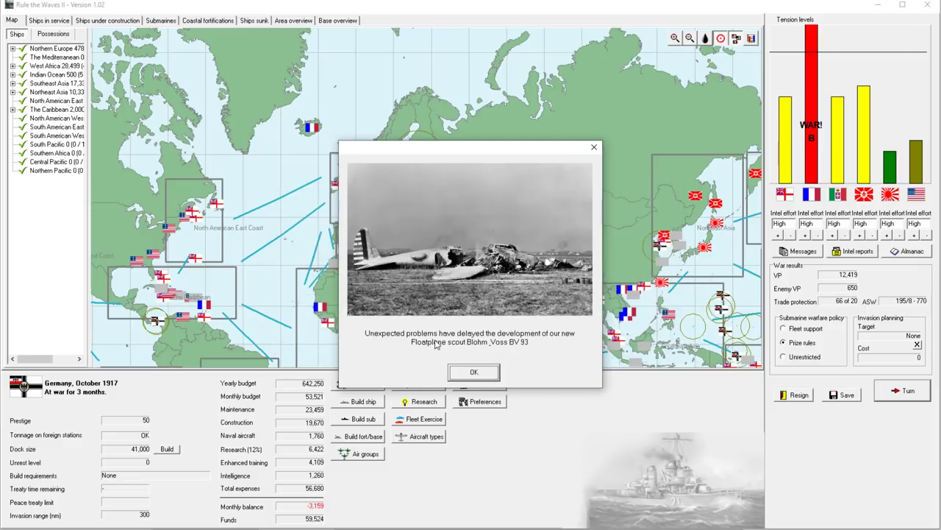
mouse_move(467, 345)
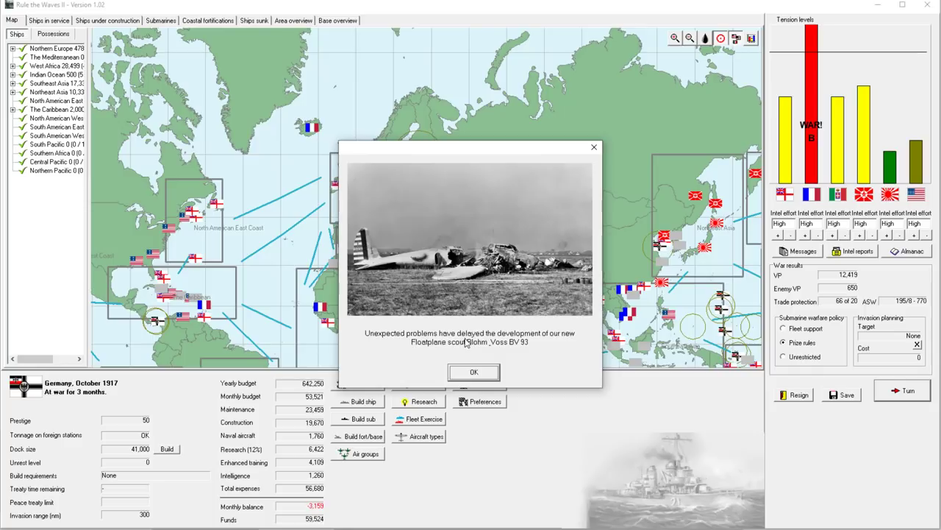
mouse_move(450, 309)
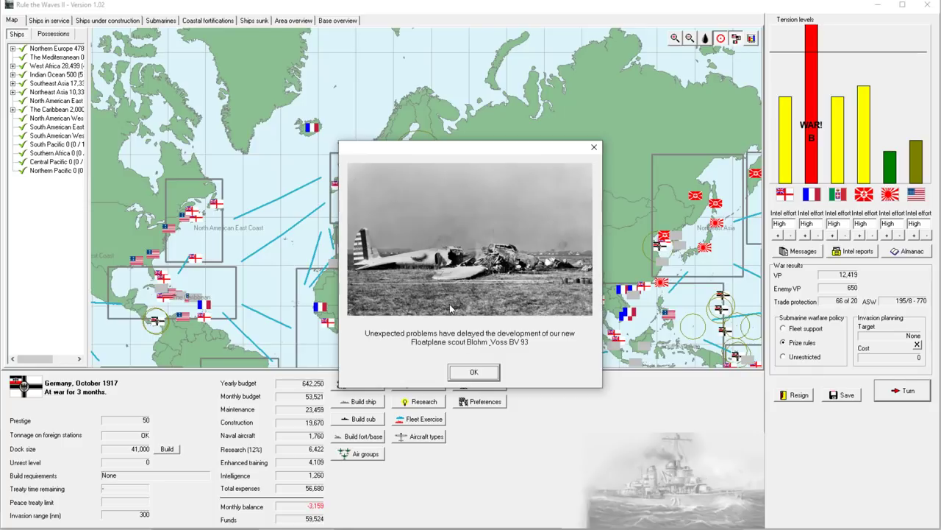
Acknowledge the seaplane delay, U-128 sinking KE Gallia, the loss of S52, and a mined French destroyer
left_click(474, 372)
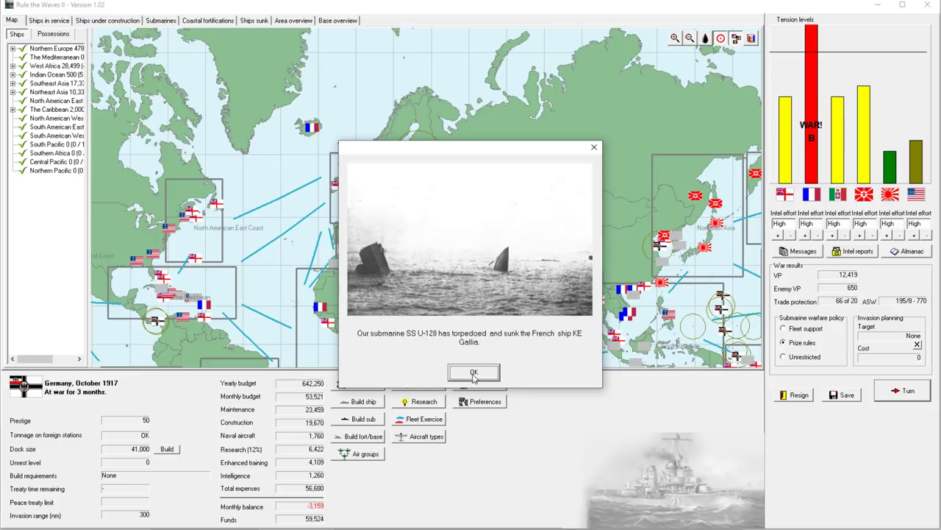
left_click(473, 372)
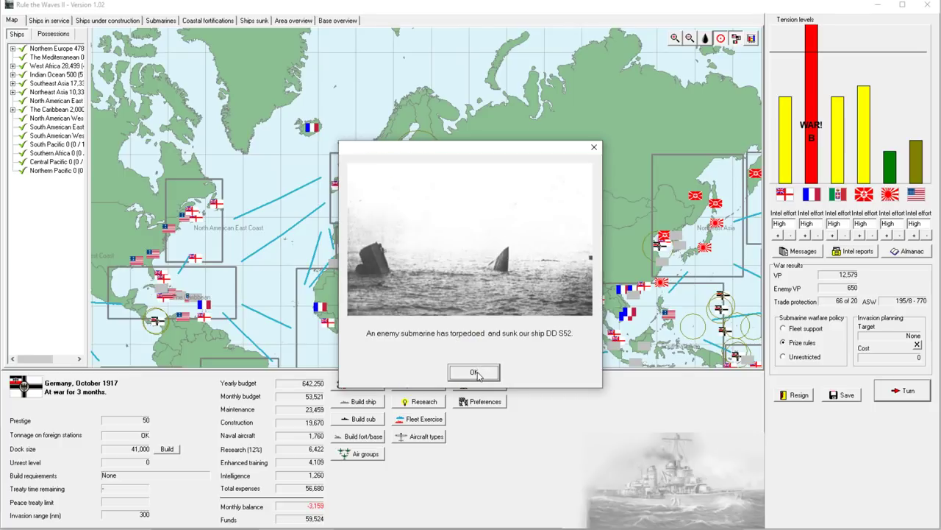
mouse_move(480, 366)
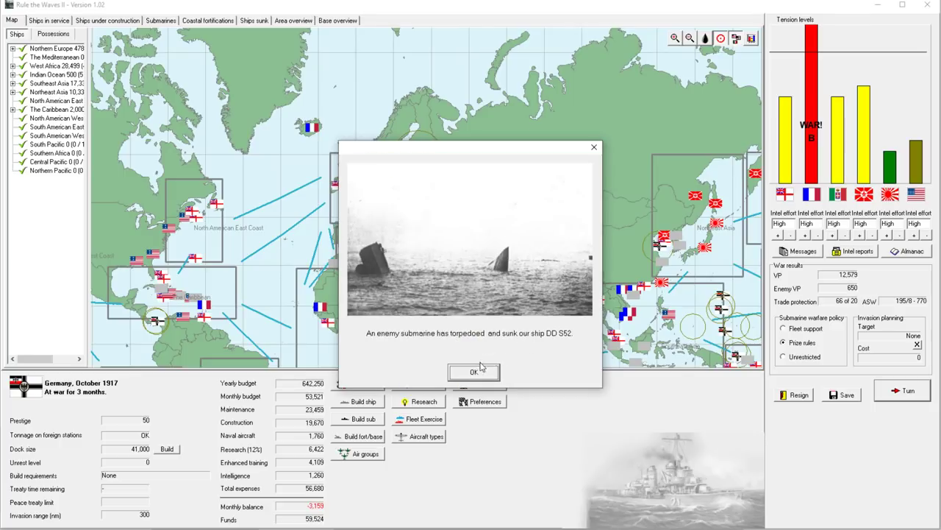
left_click(474, 371)
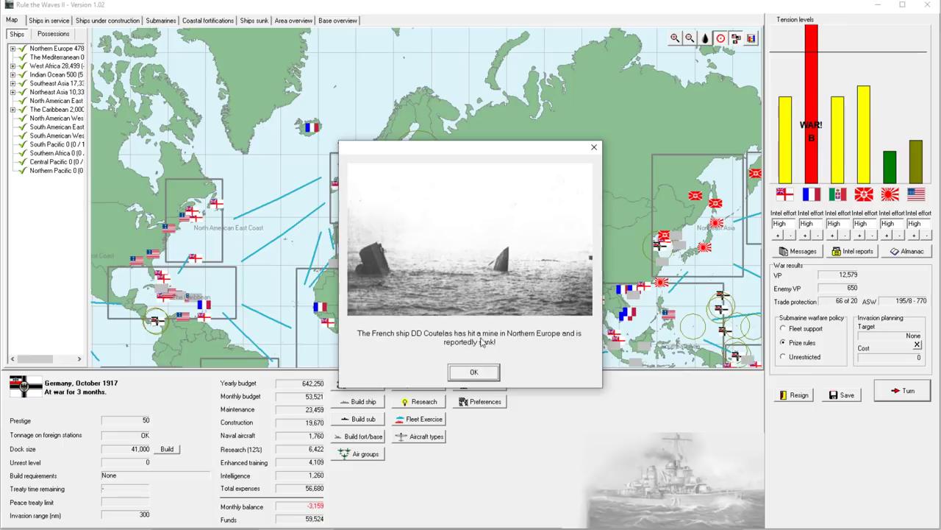
left_click(474, 371)
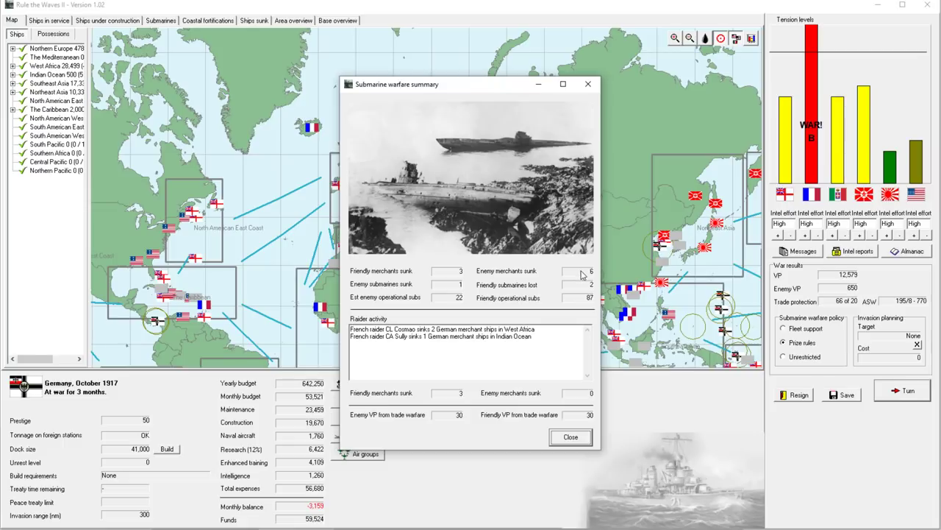
mouse_move(464, 289)
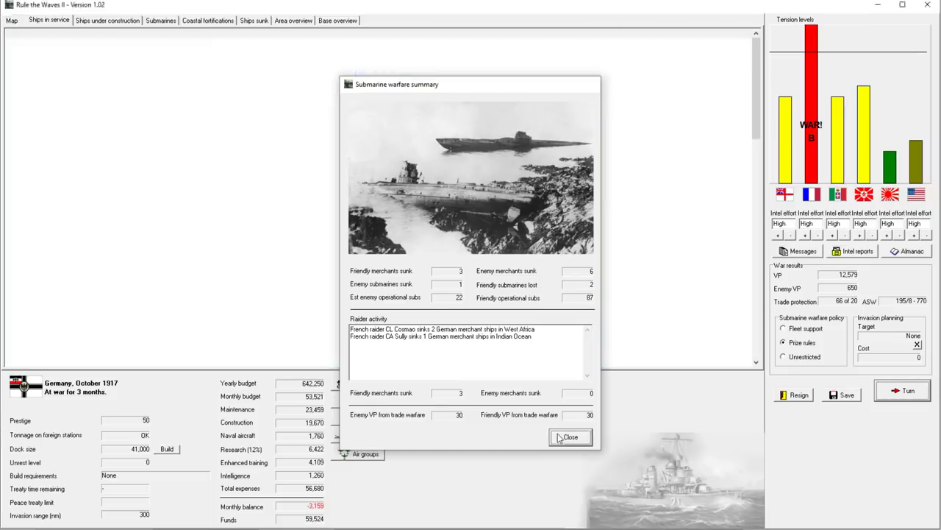
Clear the submarine warfare summary, answer the fleet battle offer, and close the turn messages
left_click(571, 437)
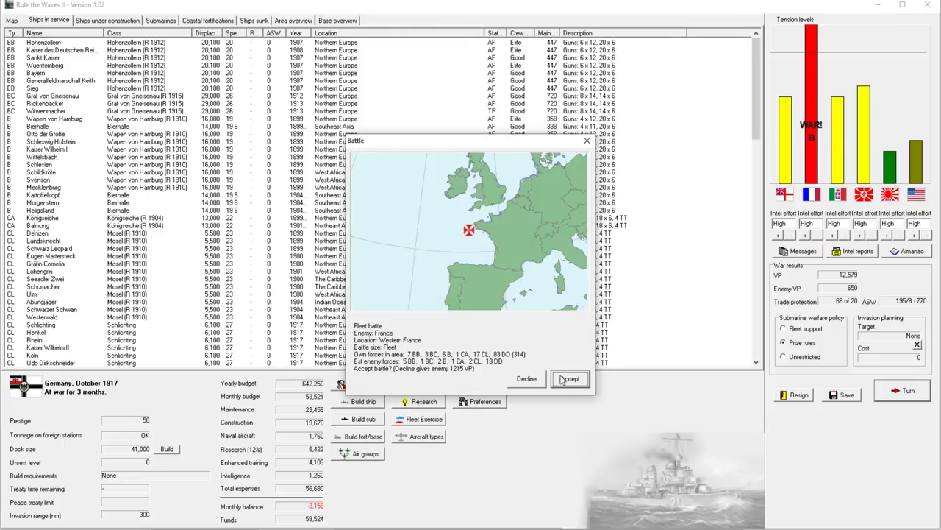
left_click(570, 378)
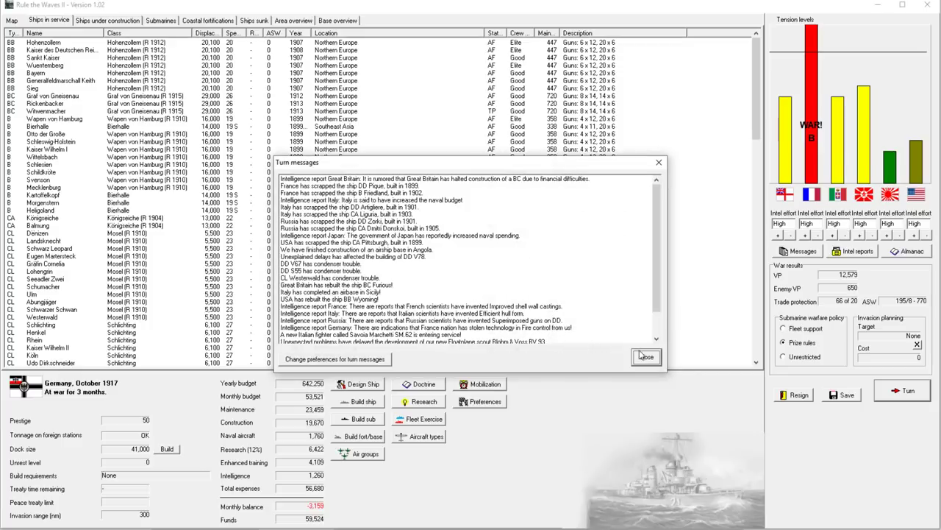
left_click(646, 358)
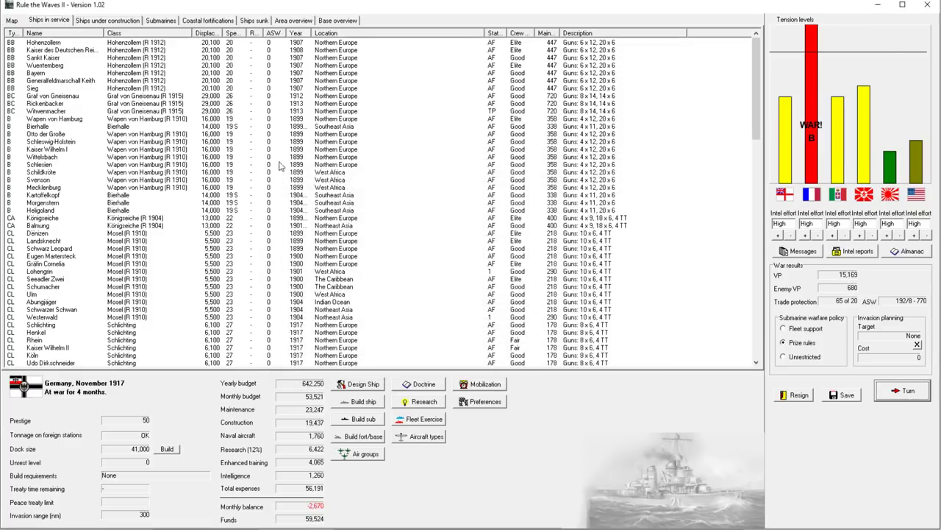
Select an older battleship, browse the ships in service, and check the world map
left_click(56, 180)
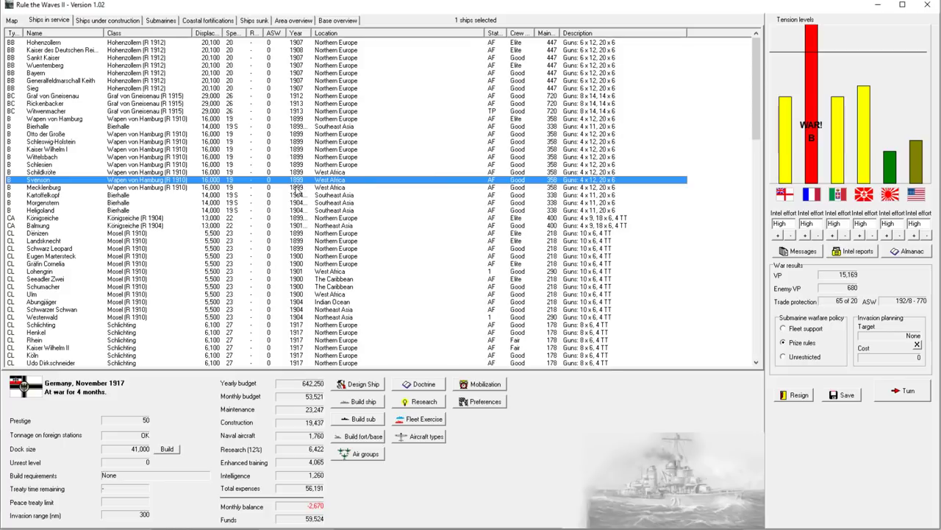
mouse_move(136, 150)
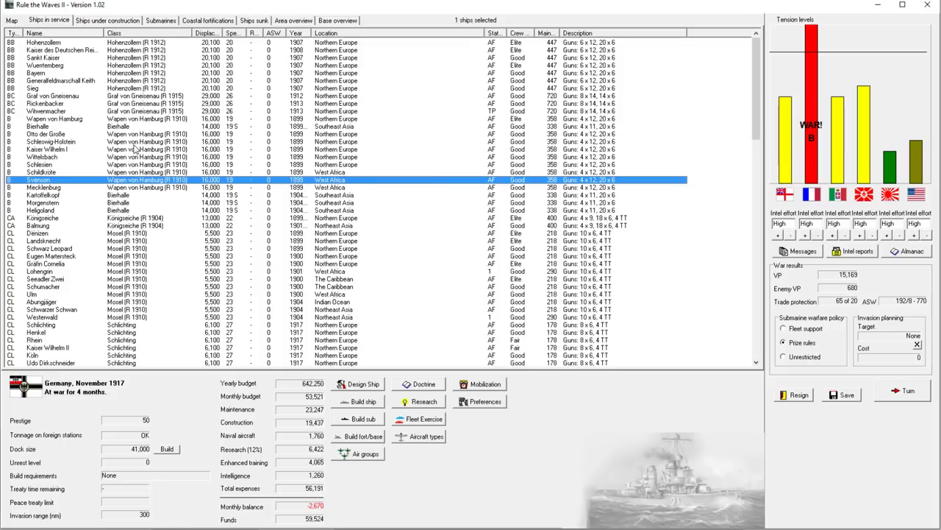
scroll("down", 3)
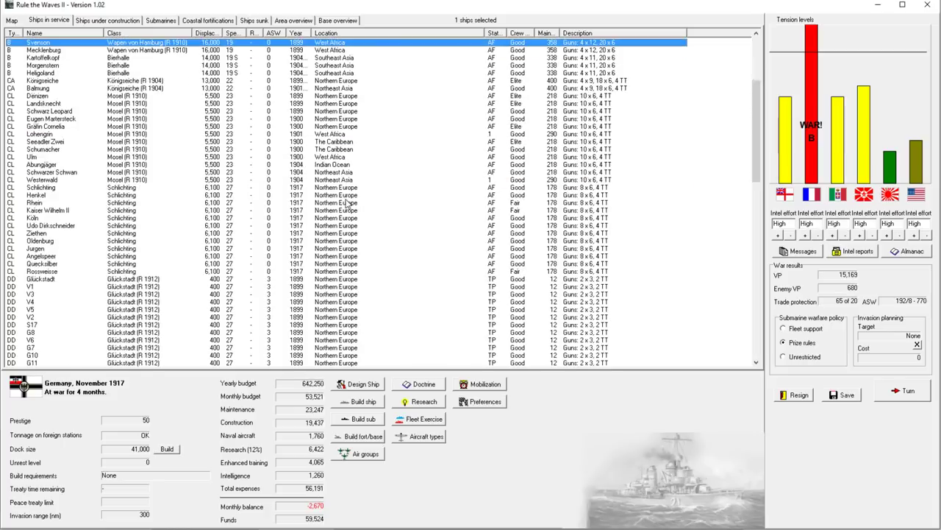
left_click(12, 20)
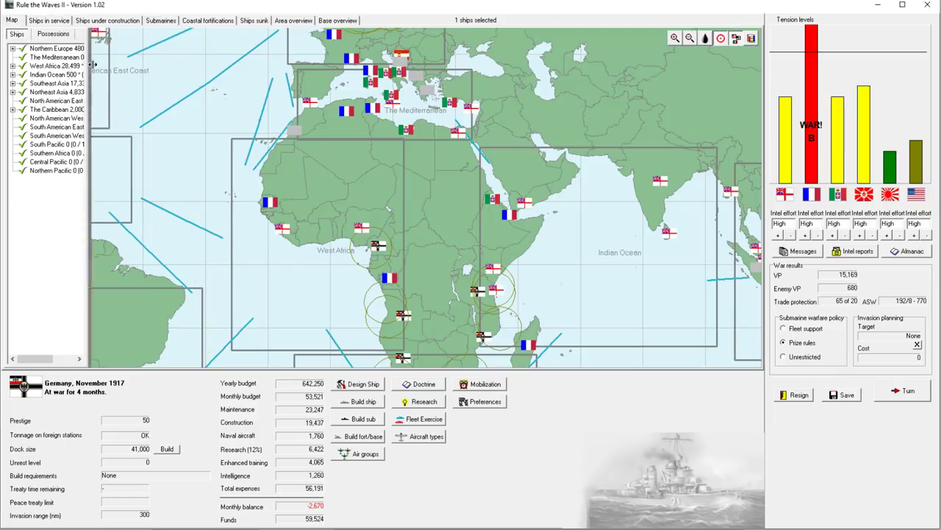
left_click(49, 21)
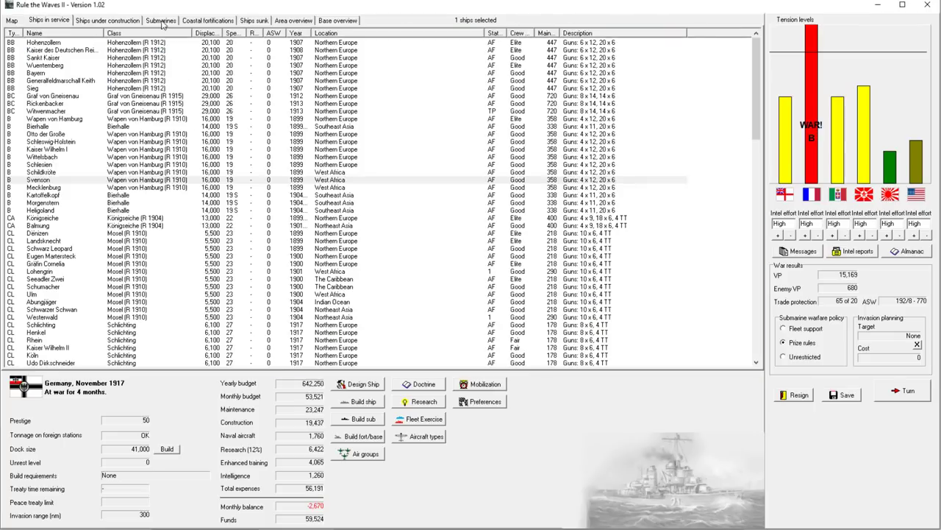
Review the submarine roster and bring up the research priorities overview
left_click(161, 21)
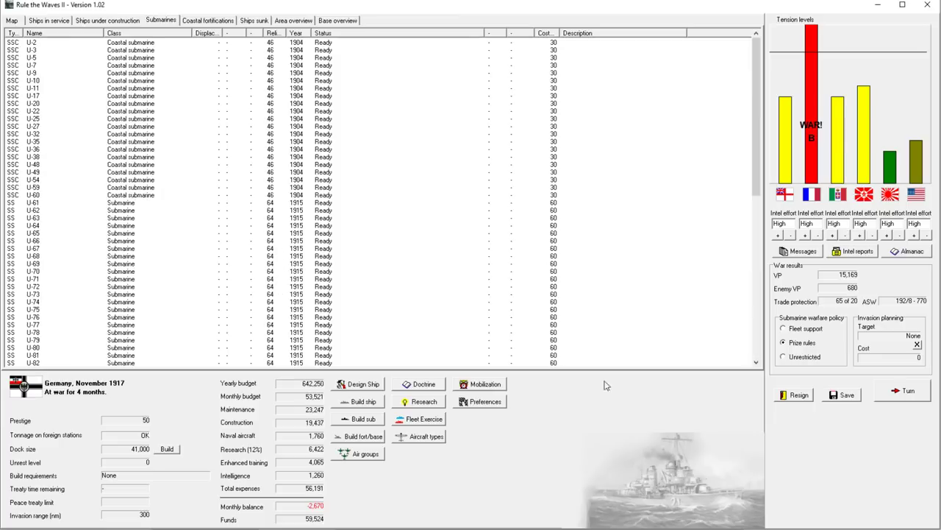
left_click(423, 400)
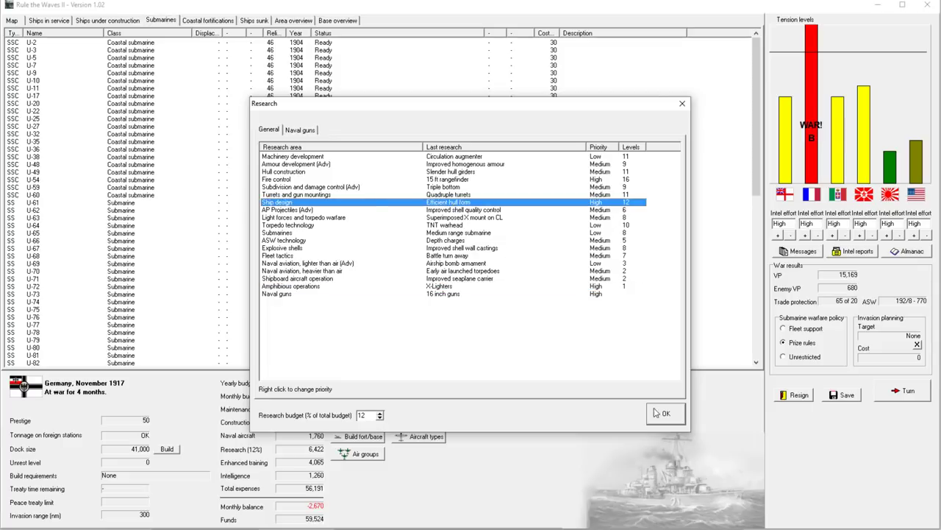
Accept research priorities and acknowledge the Angola VP loss, AON armour, anti-aircraft research and 17-inch guns reports
left_click(663, 411)
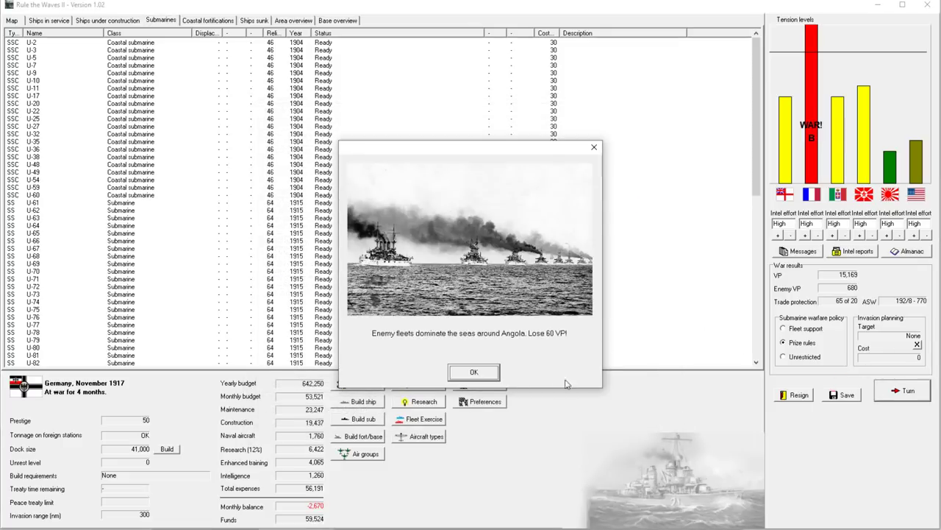
left_click(474, 371)
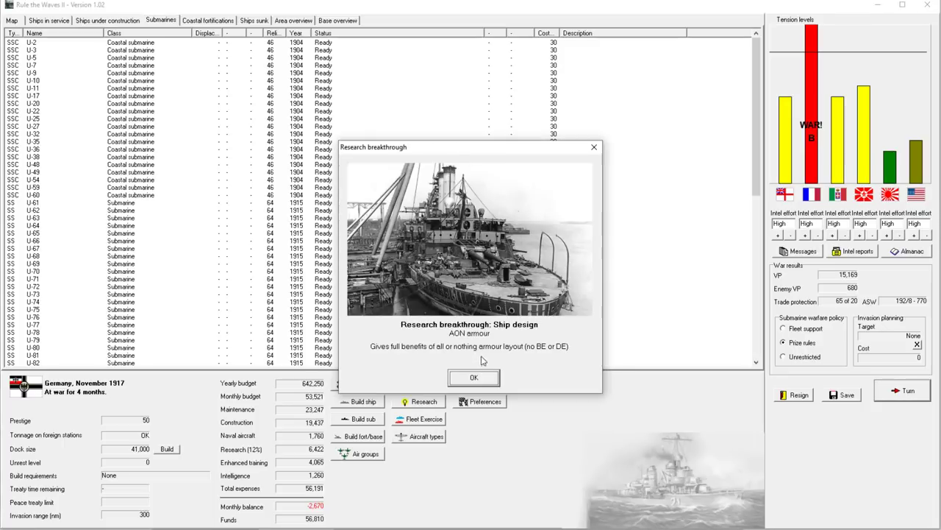
mouse_move(474, 359)
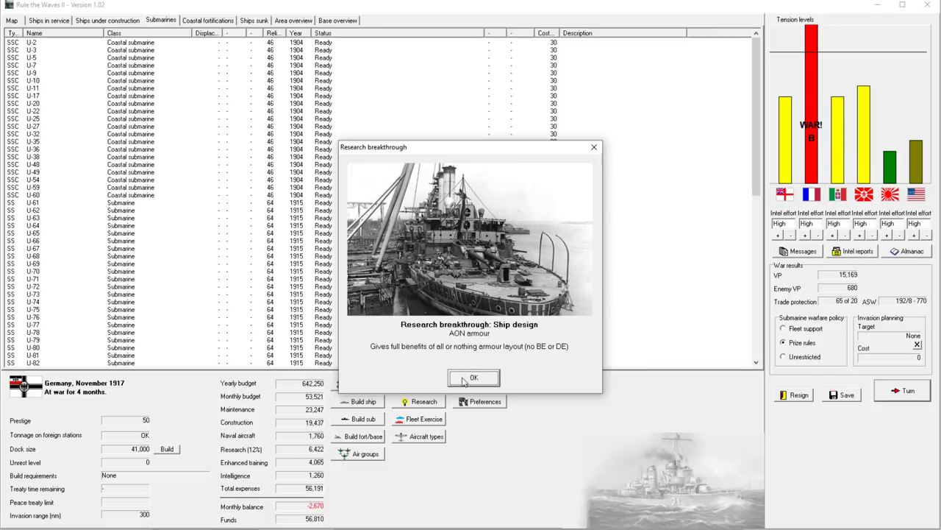
left_click(474, 376)
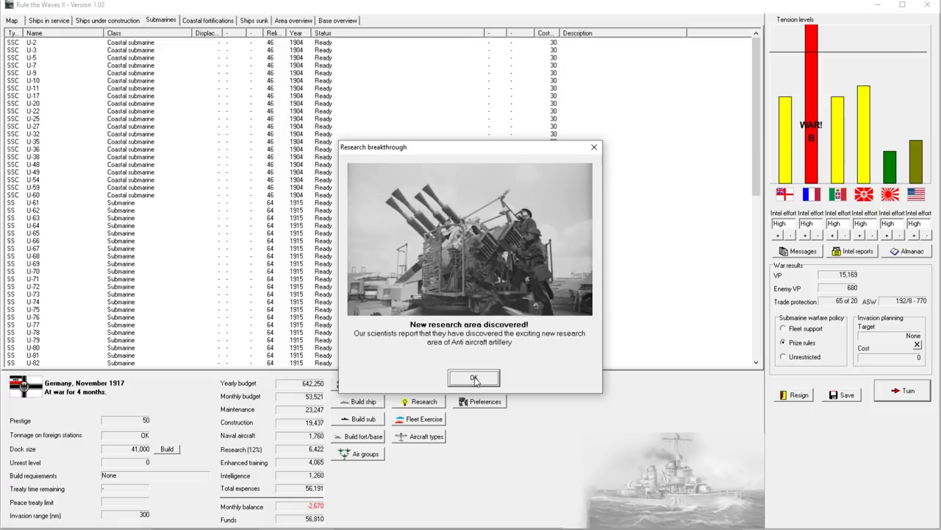
left_click(474, 376)
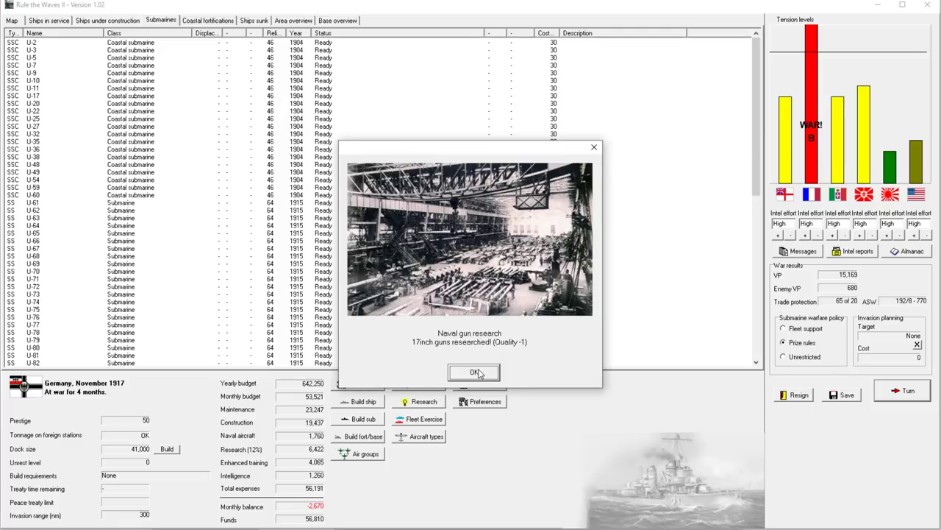
left_click(474, 371)
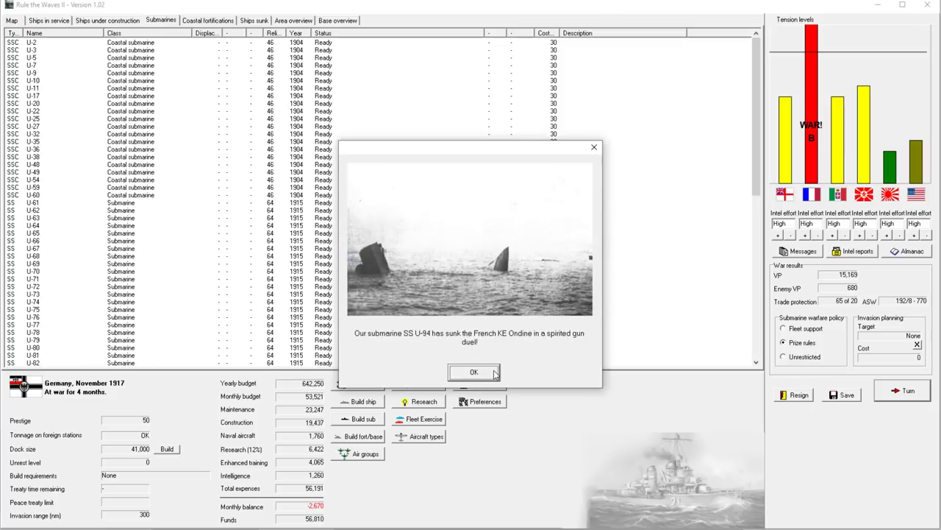
Acknowledge U-94 sinking KE Ondine, the loss of S21, a mined French ship, and the turn message
left_click(474, 370)
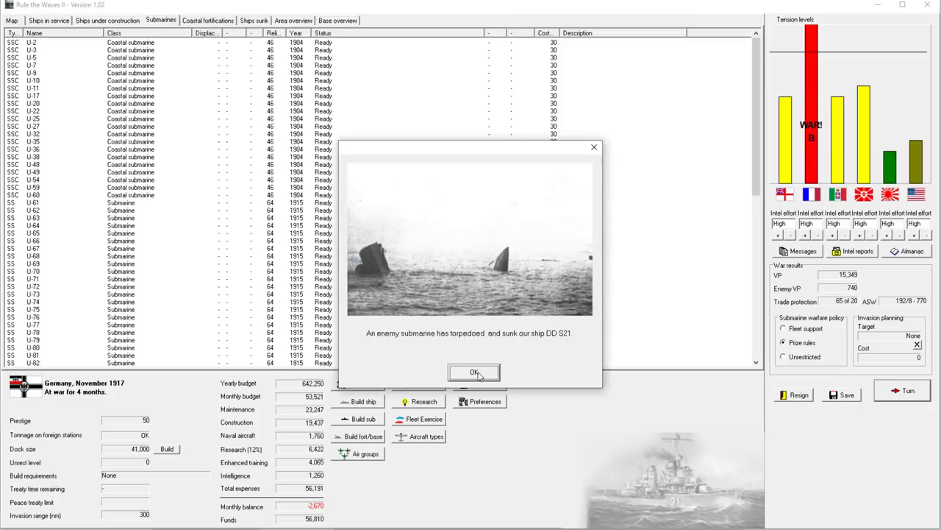
left_click(474, 371)
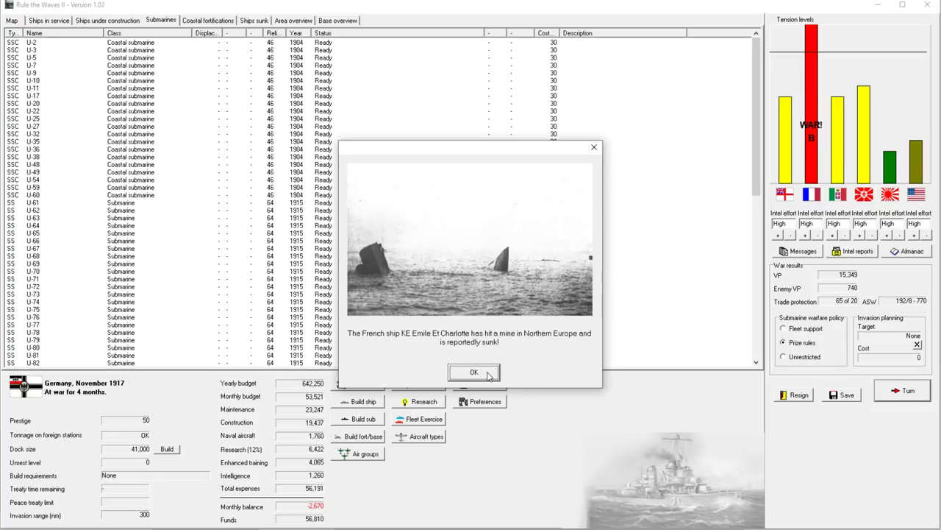
left_click(474, 371)
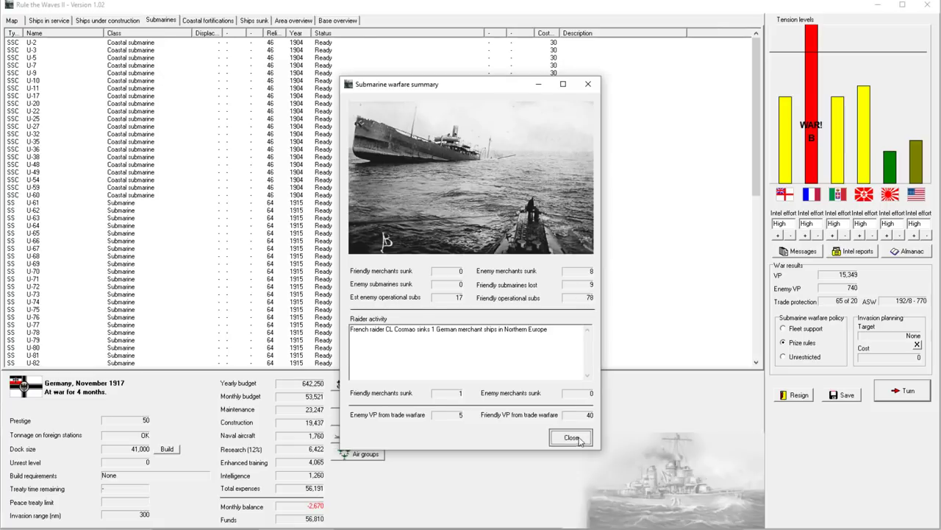
left_click(572, 437)
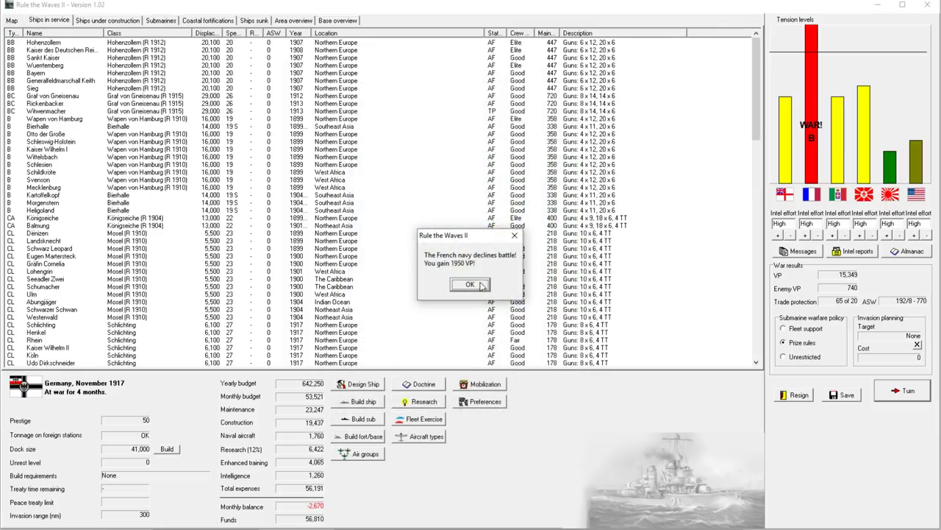
Dismiss the notice that France declined battle and accept the convoy attack battle
left_click(470, 285)
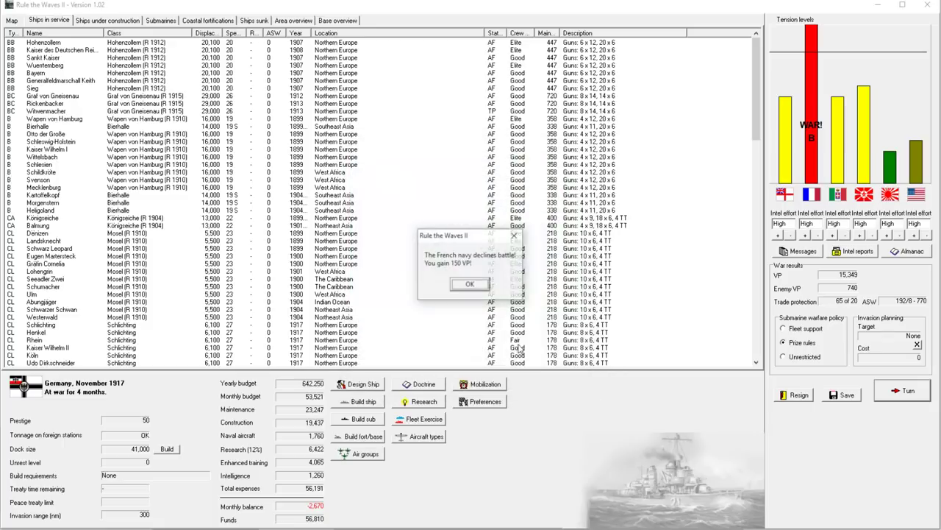
left_click(470, 284)
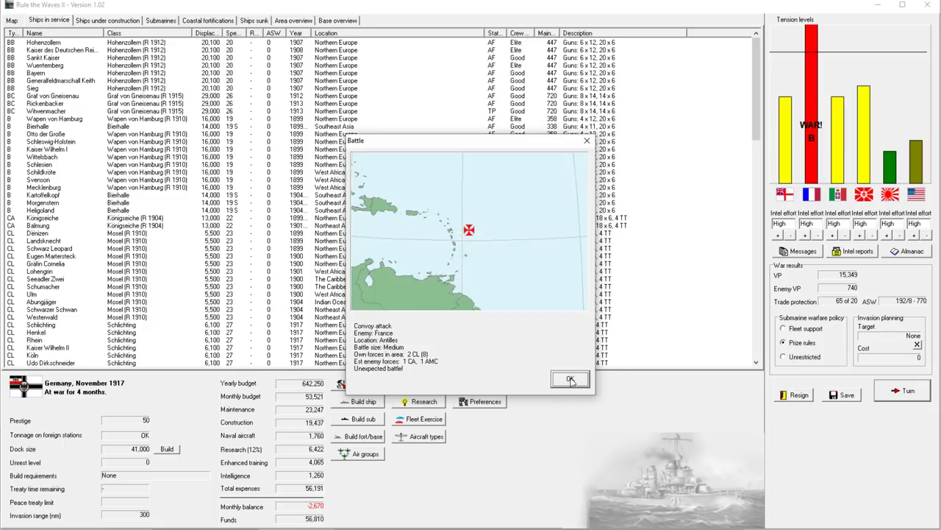
mouse_move(561, 381)
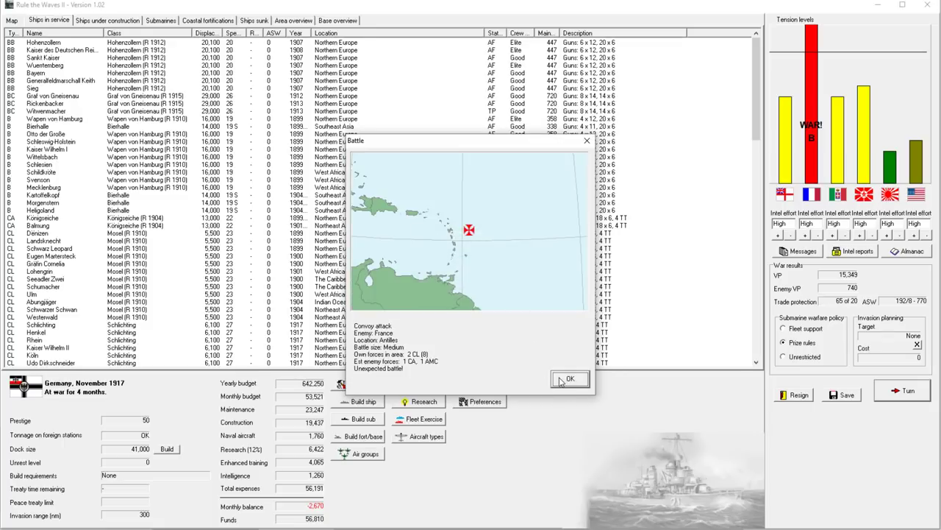
left_click(571, 378)
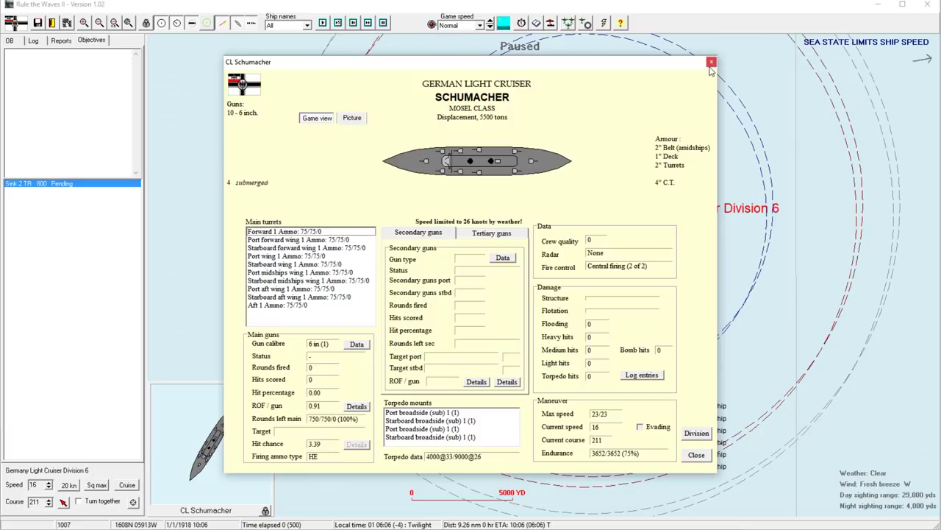
Review France's ship list and the Dupetit-Thouars armoured cruiser profile in Nation Data
left_click(712, 62)
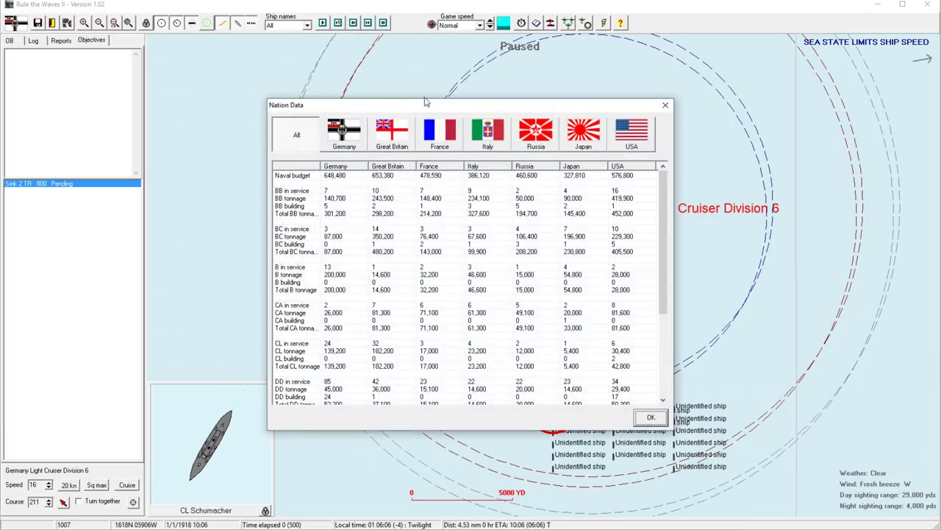
left_click(438, 134)
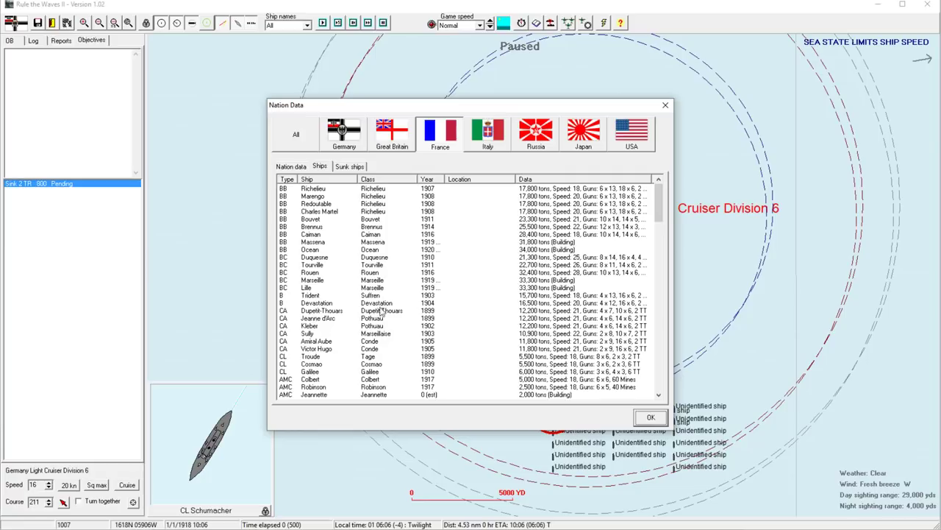
double_click(321, 310)
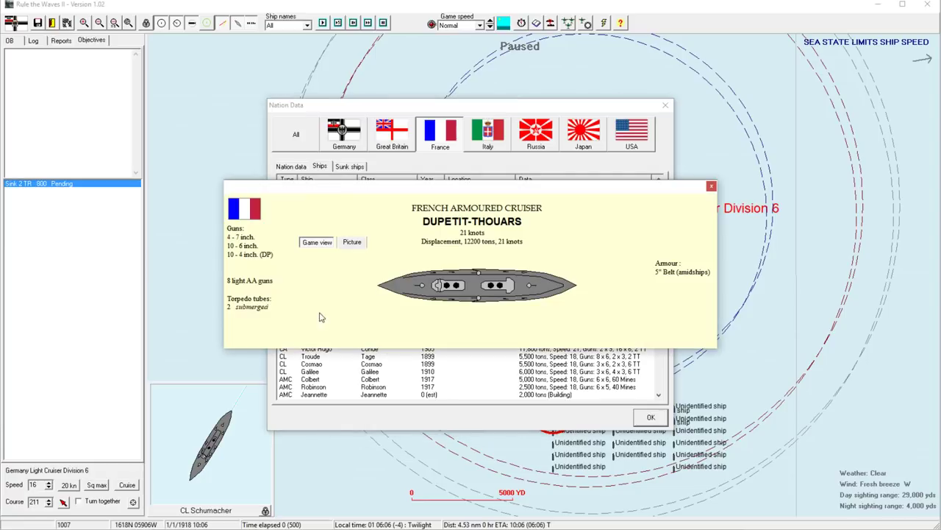
mouse_move(690, 189)
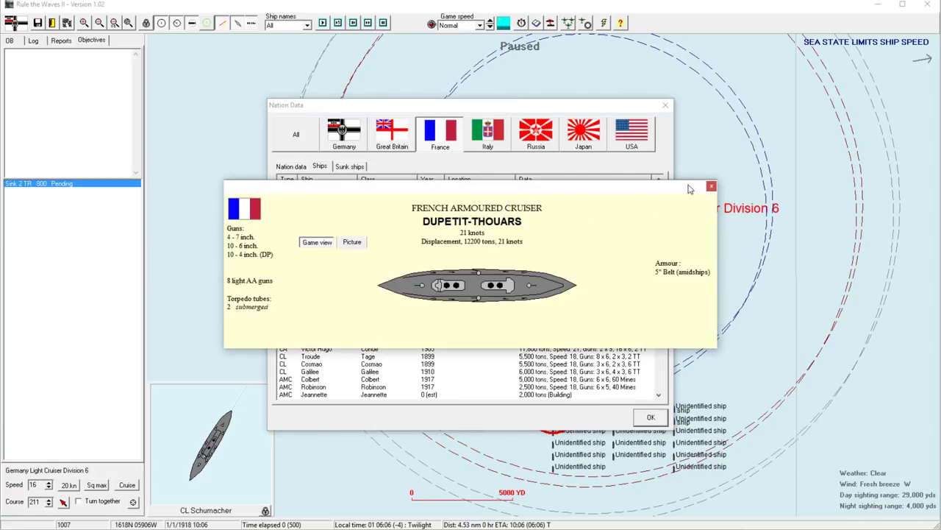
left_click(712, 185)
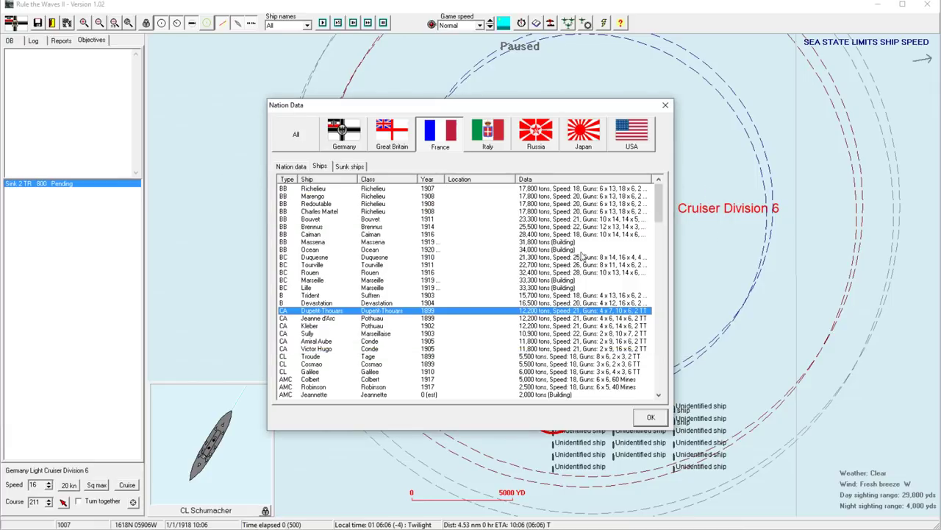
mouse_move(642, 419)
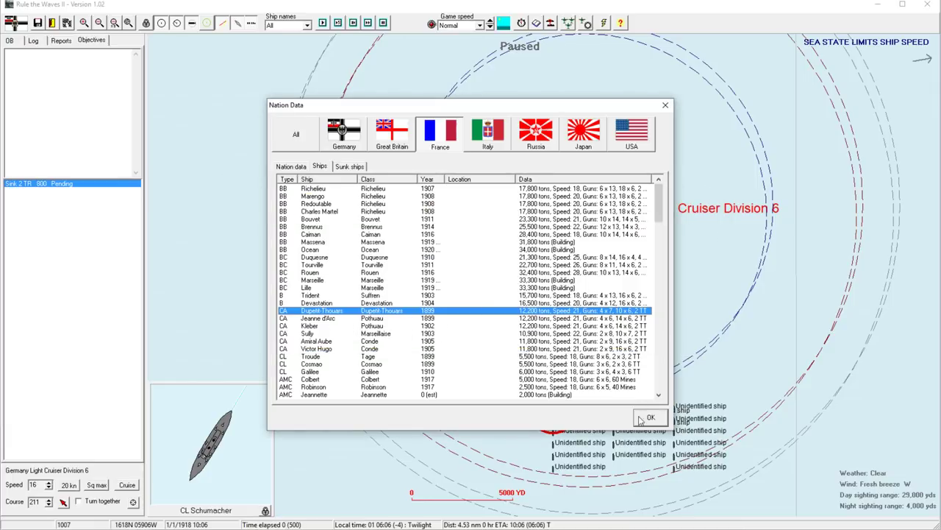
left_click(651, 418)
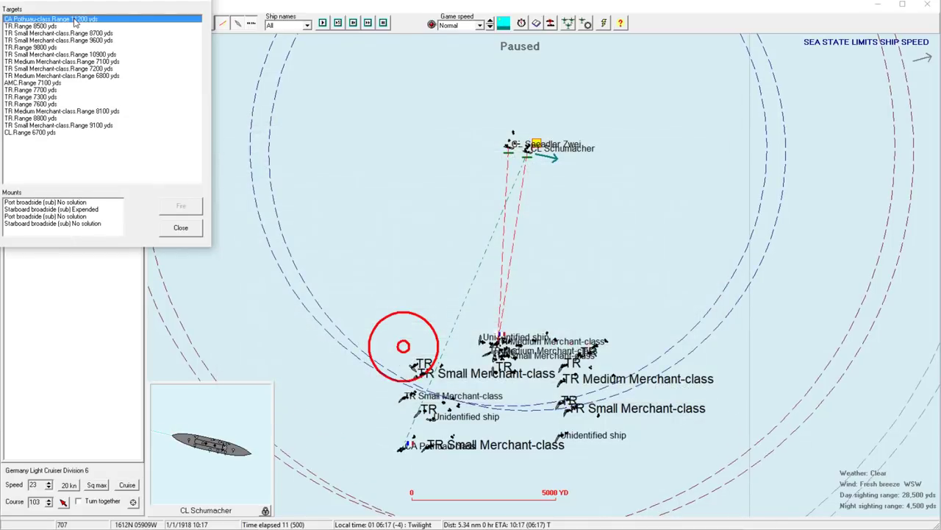
Fire a torpedo from Schumacher's starboard broadside mount at a merchant ship and return to the battle
left_click(61, 61)
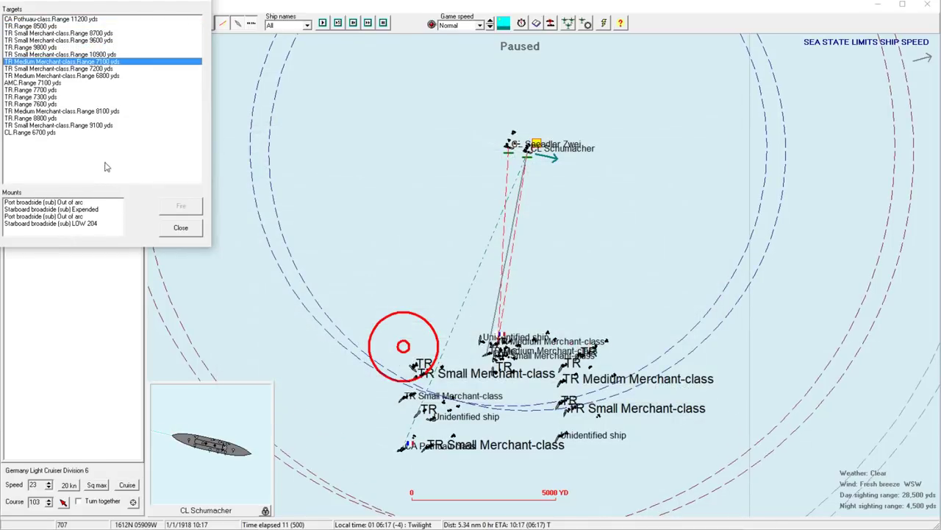
left_click(59, 70)
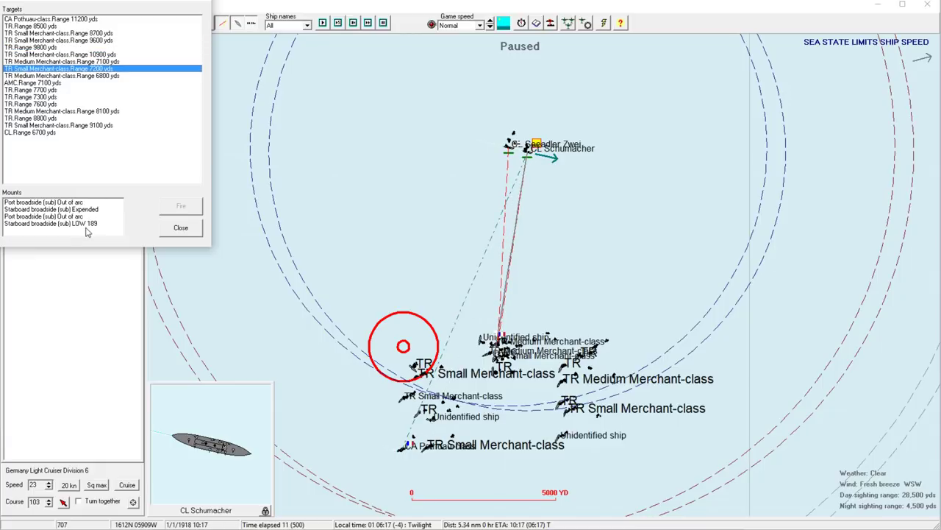
left_click(52, 223)
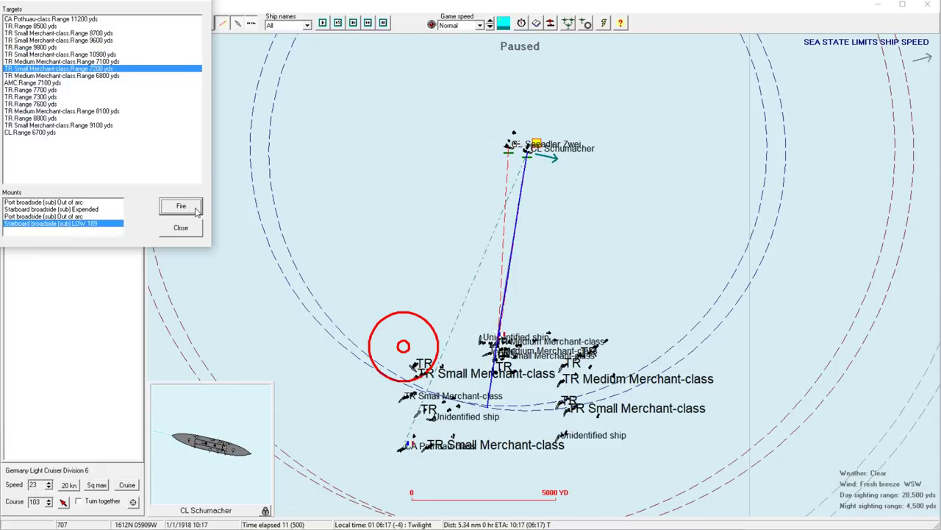
left_click(180, 206)
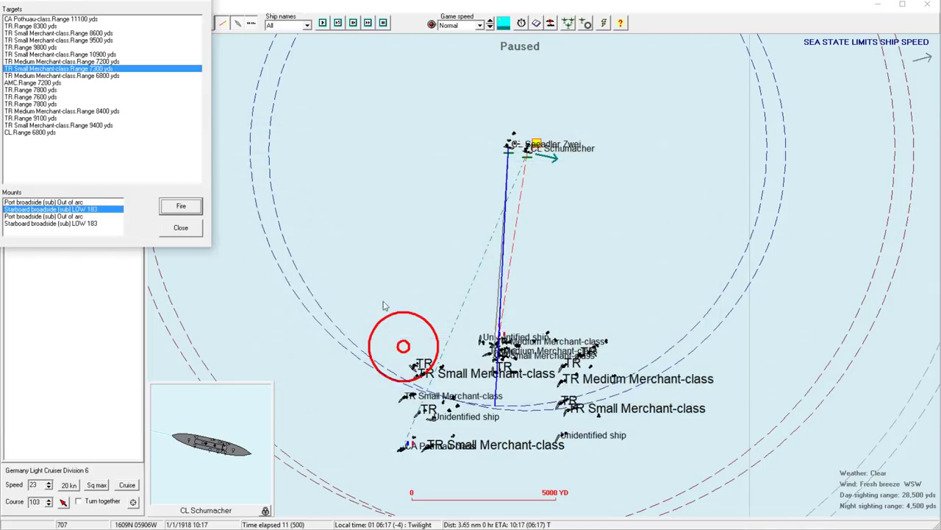
left_click(180, 206)
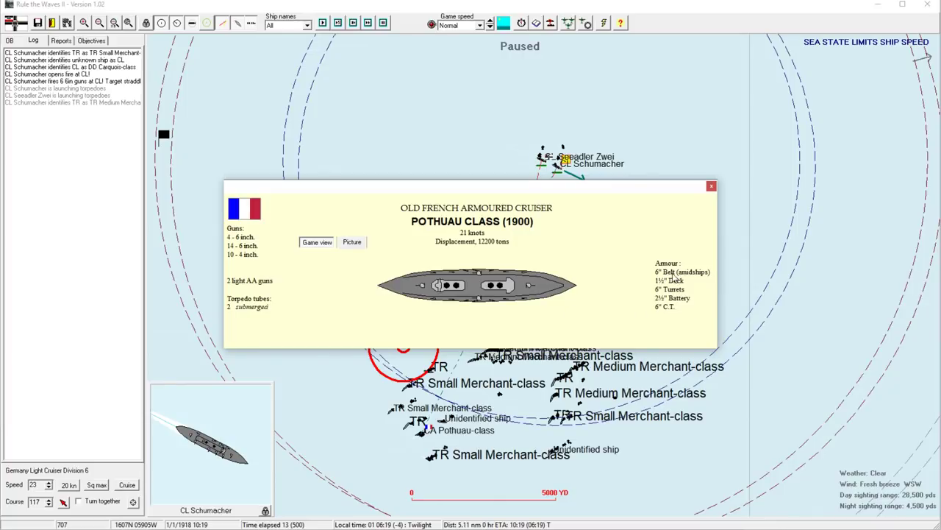
mouse_move(250, 256)
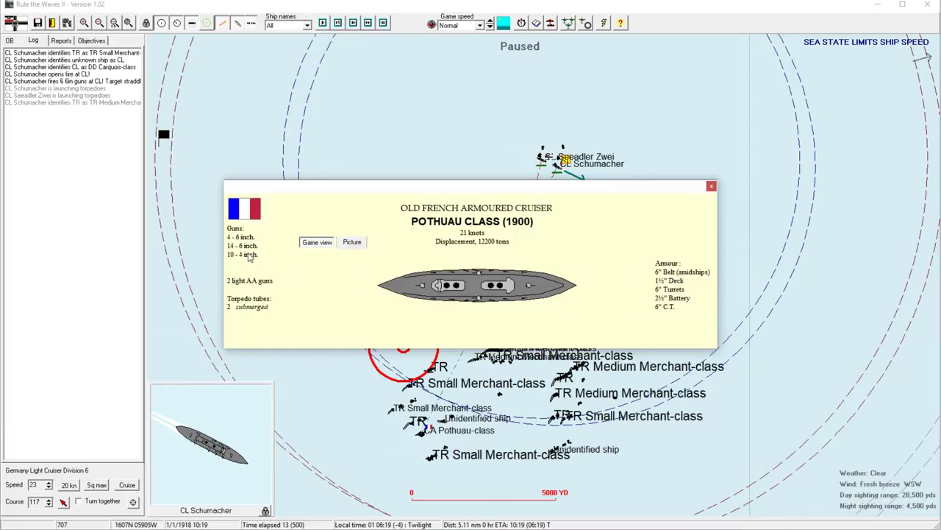
mouse_move(247, 256)
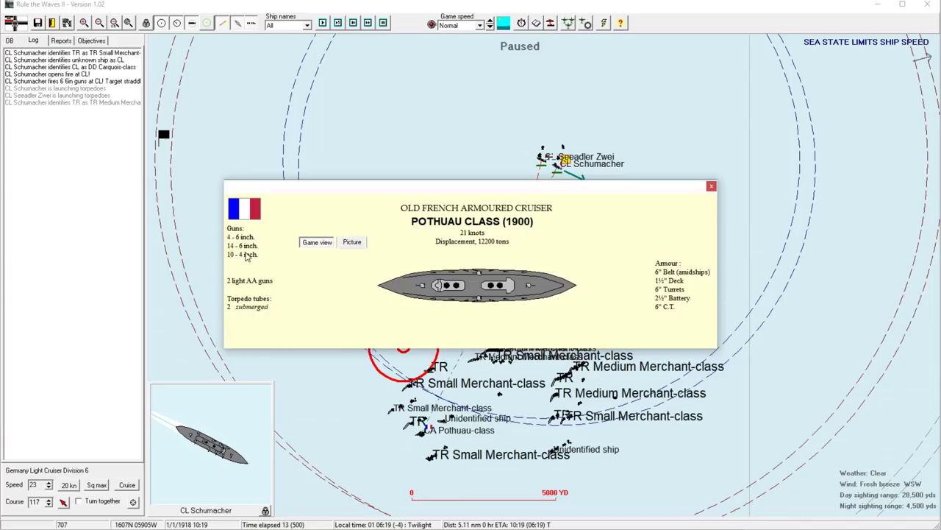
mouse_move(244, 253)
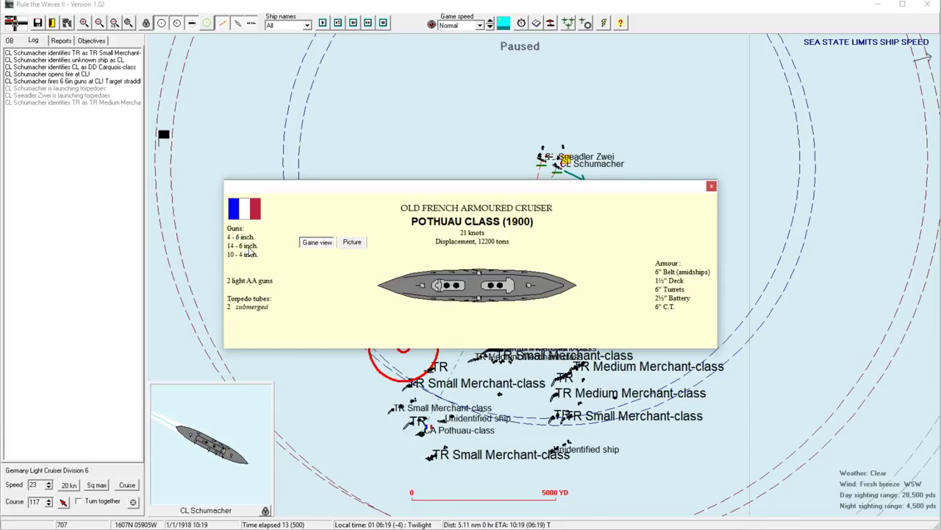
mouse_move(250, 252)
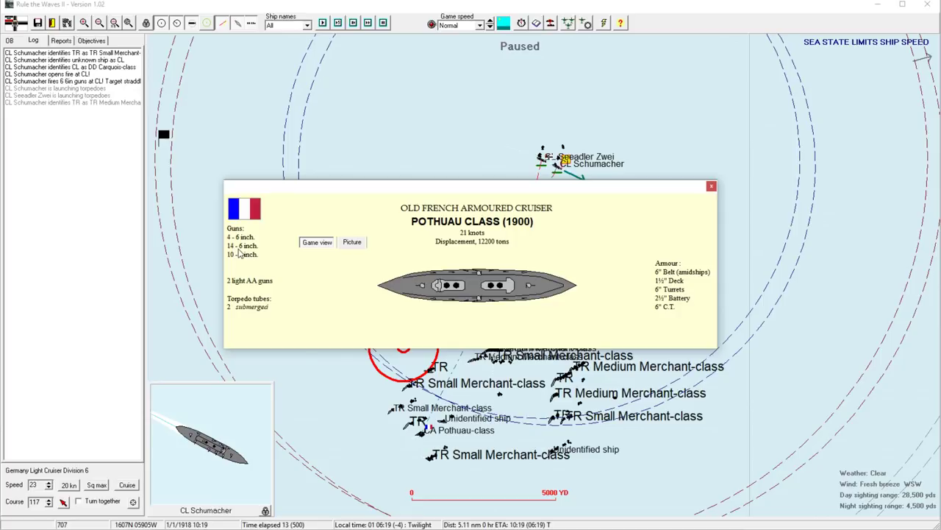
mouse_move(237, 253)
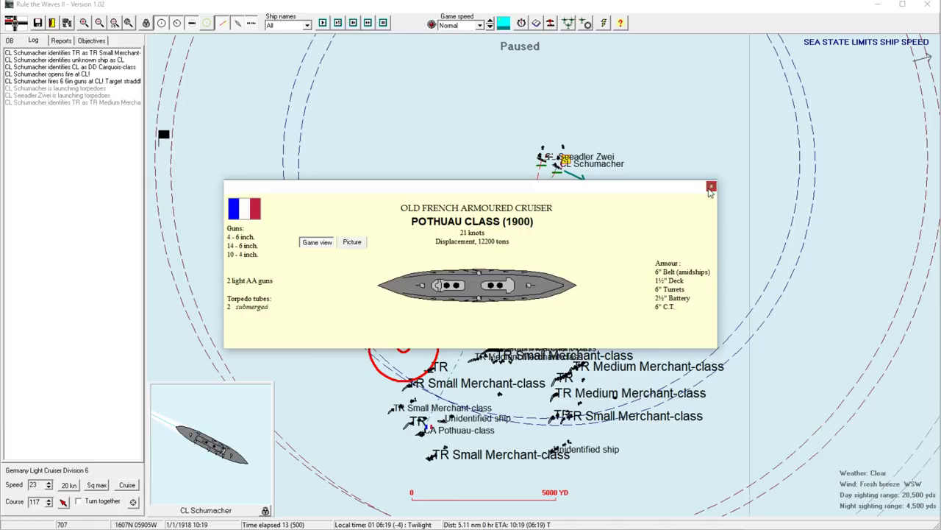
Close the Pothuau-class profile and Schumacher's ship details, then let the battle run on
left_click(709, 185)
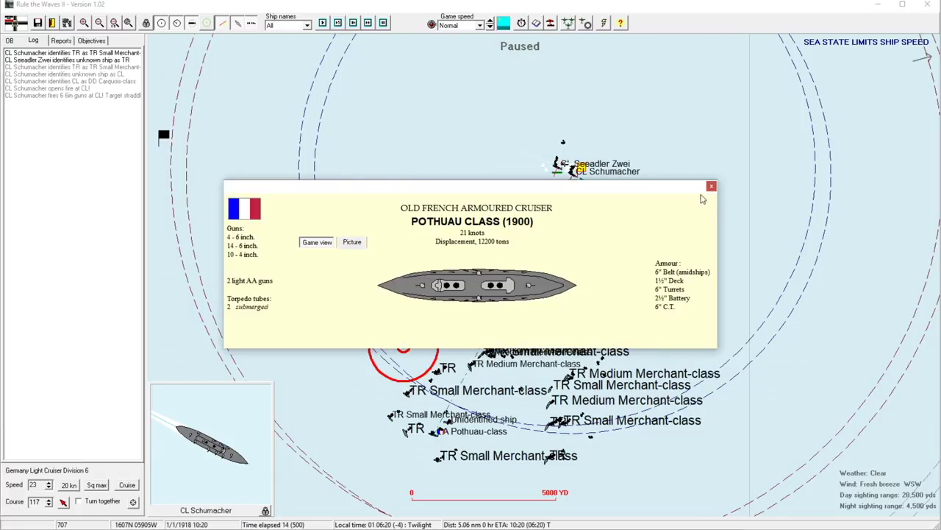
left_click(710, 186)
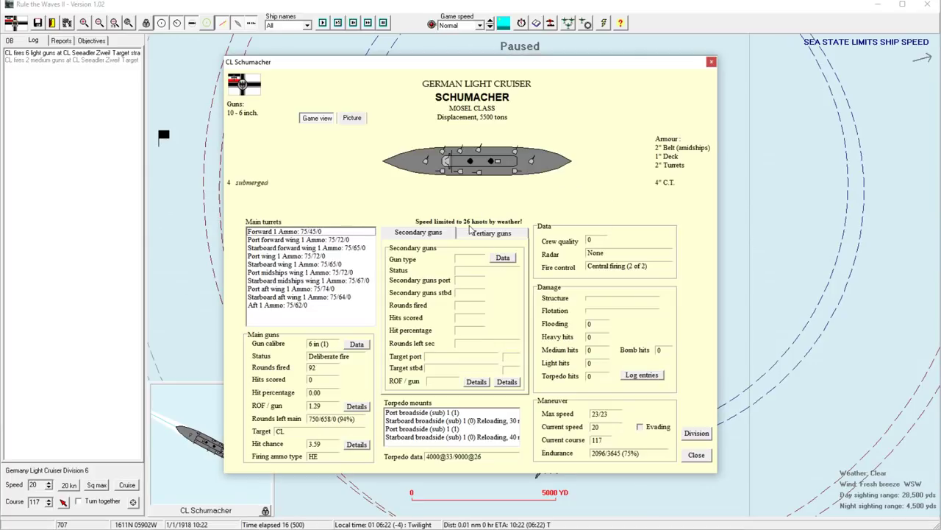
left_click(696, 454)
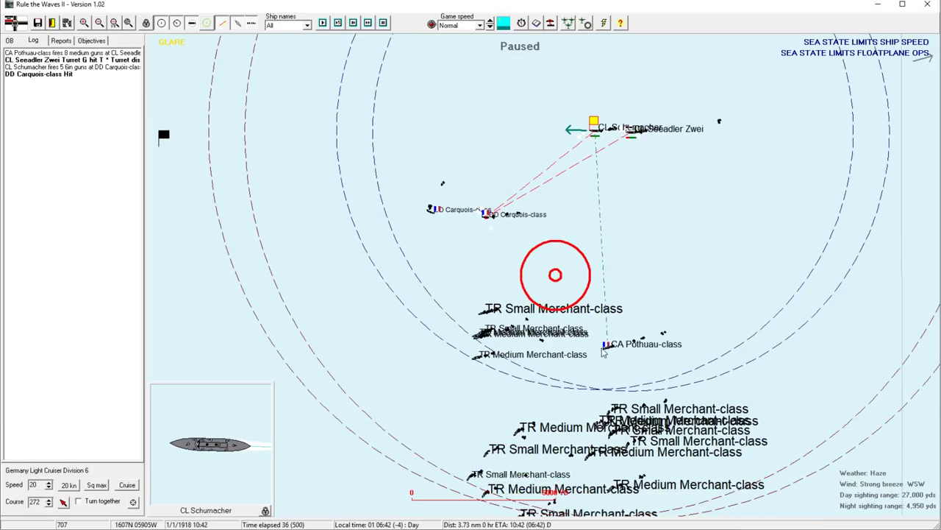
mouse_move(710, 188)
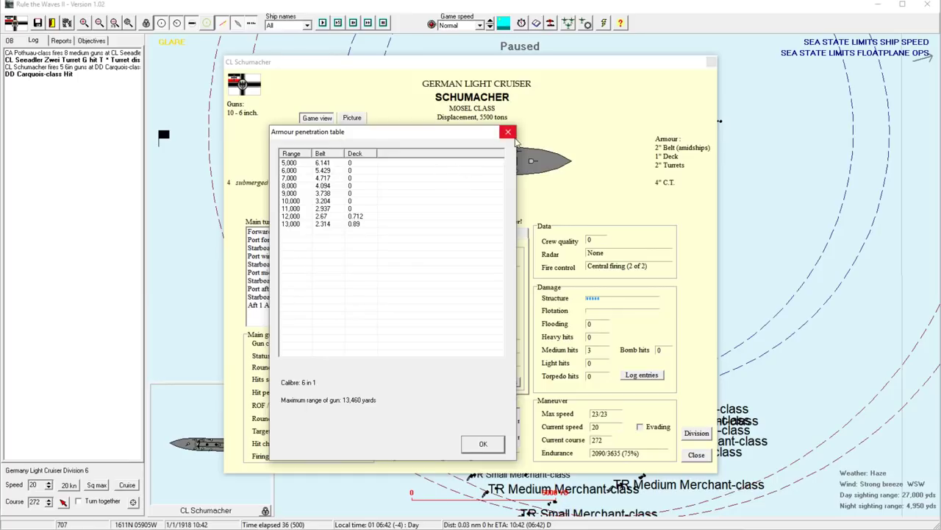
Close the armour penetration table and the enemy armoured cruiser's details window
left_click(508, 132)
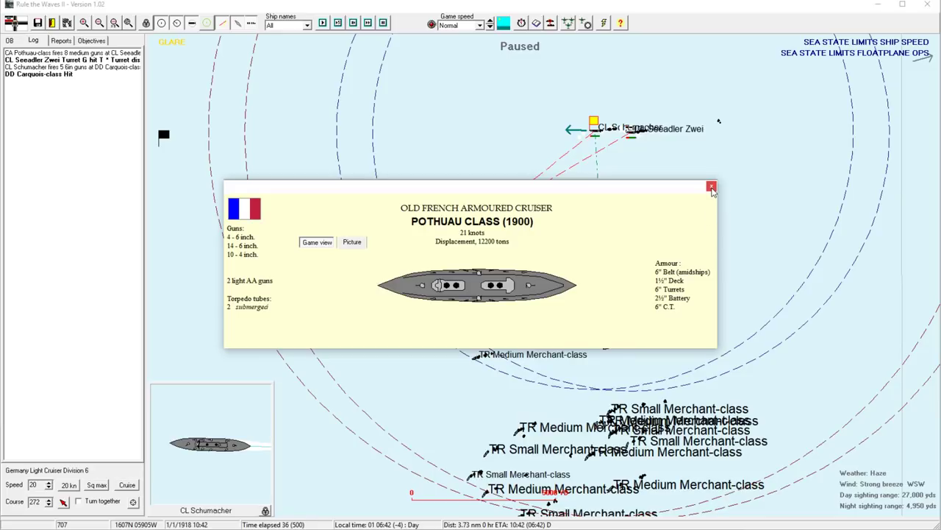
mouse_move(690, 204)
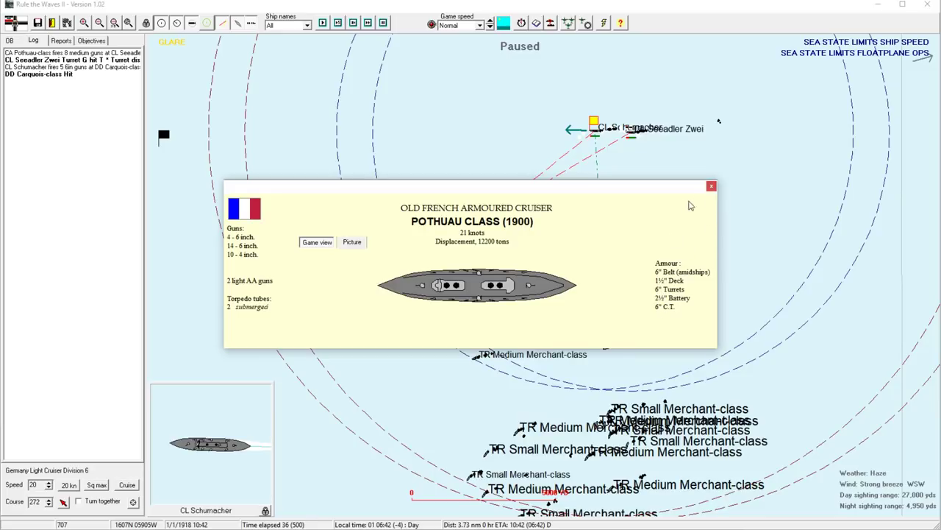
left_click(710, 186)
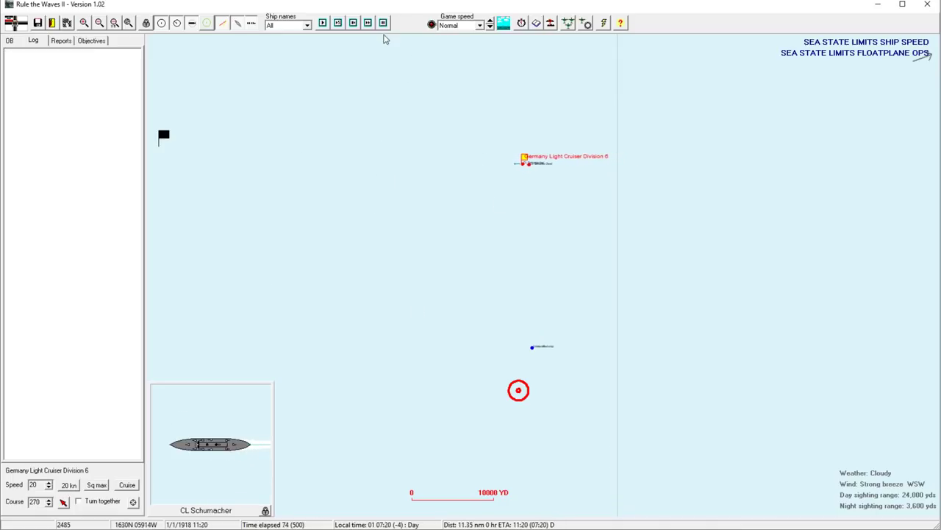
Order Light Cruiser Division 6 onto course 149 and run the battle at Fast speed to scenario end
left_click(479, 25)
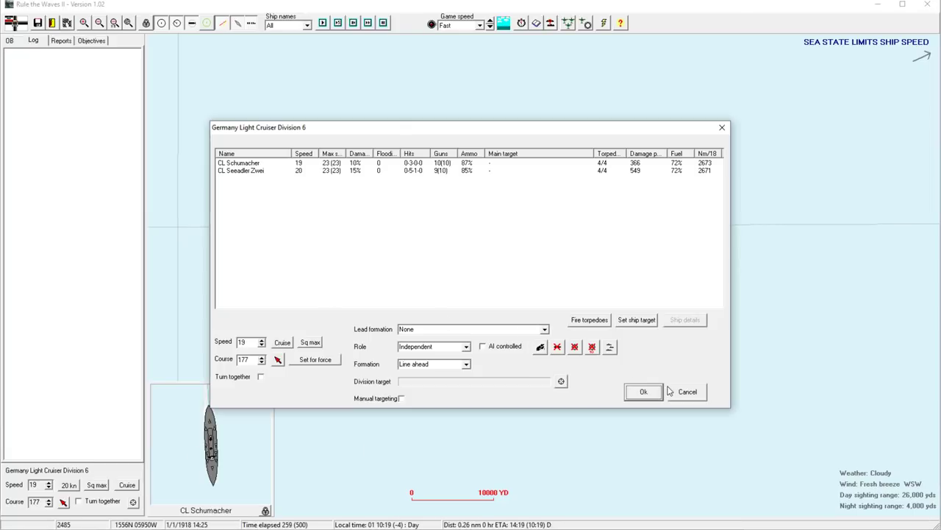
left_click(644, 391)
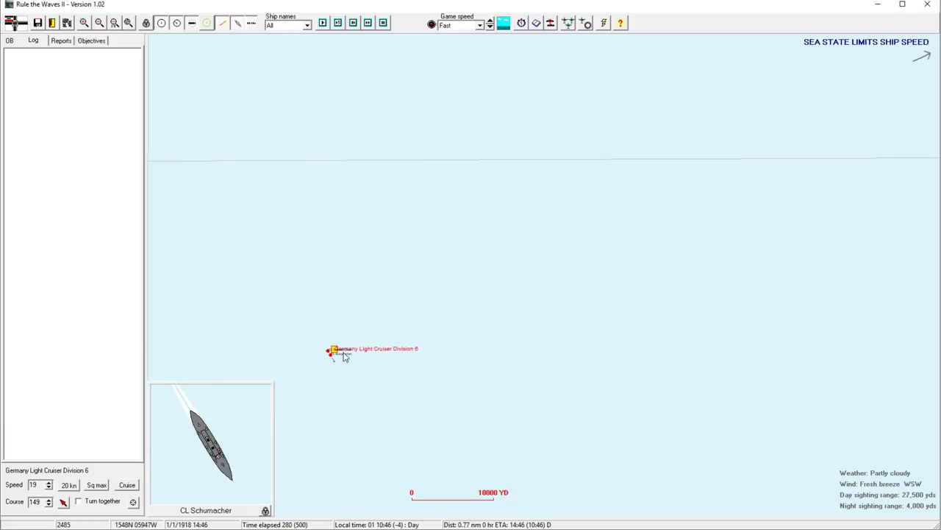
left_click(335, 348)
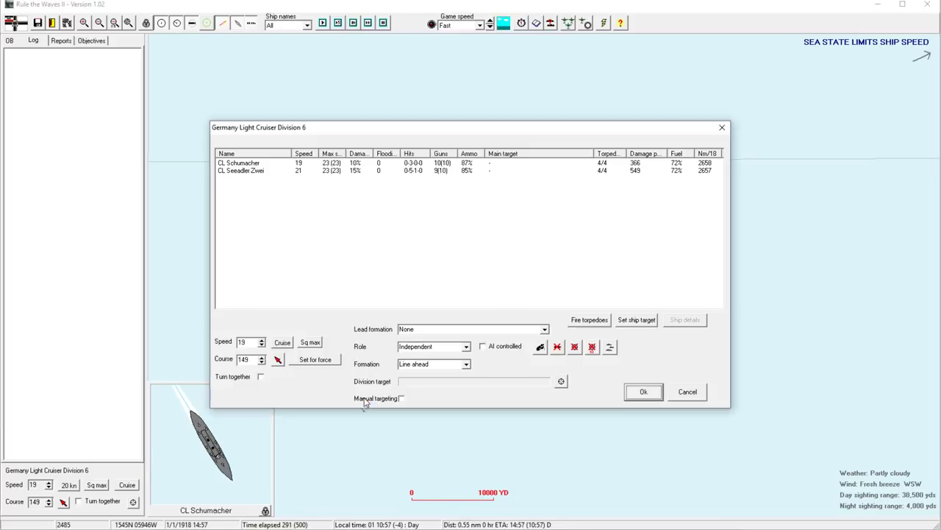
left_click(643, 391)
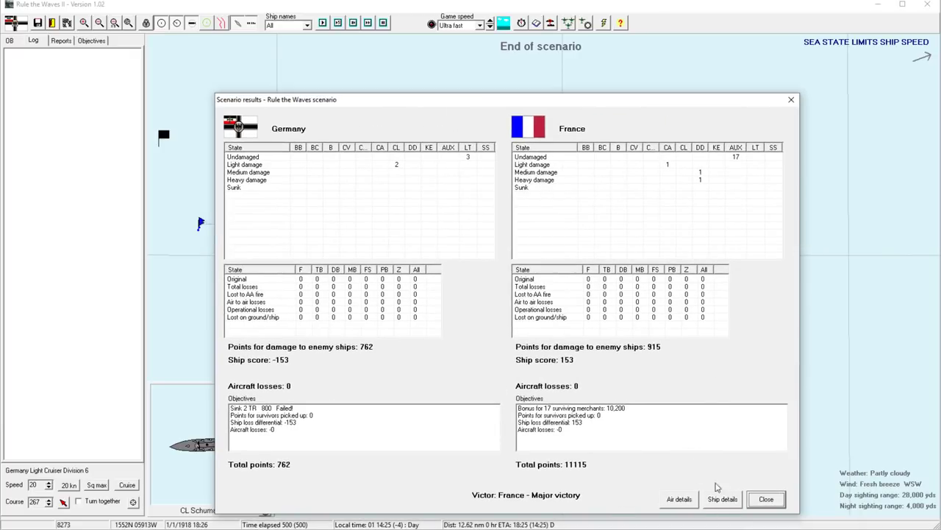
Close the scenario results, confirm leaving the scenario and dismiss the turn messages
left_click(764, 499)
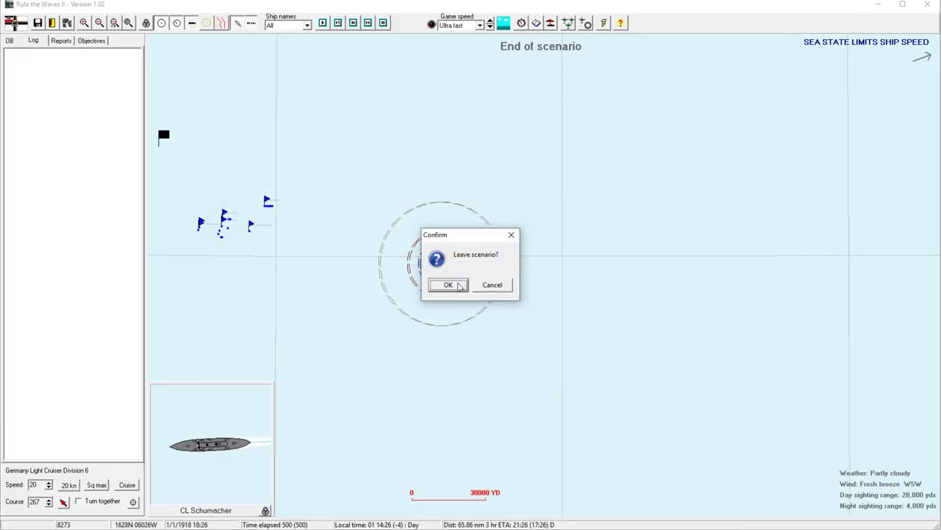
left_click(447, 285)
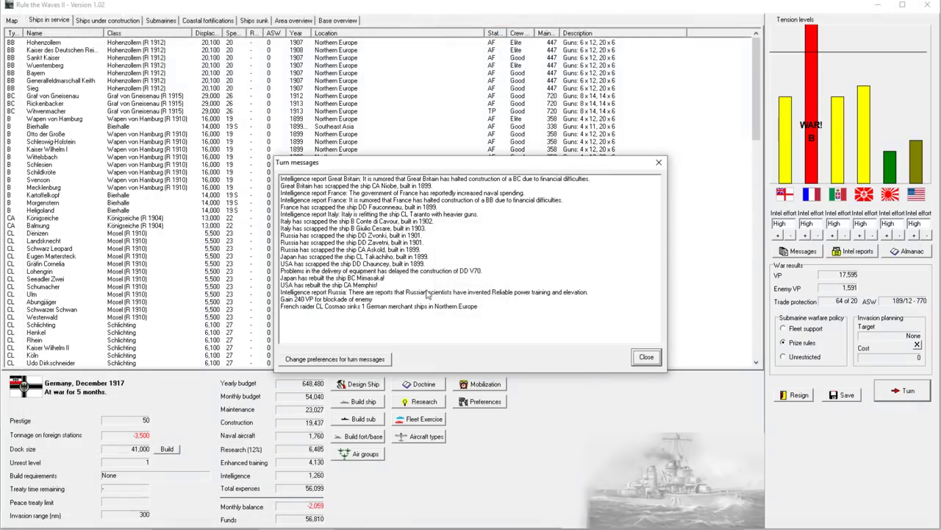
left_click(646, 357)
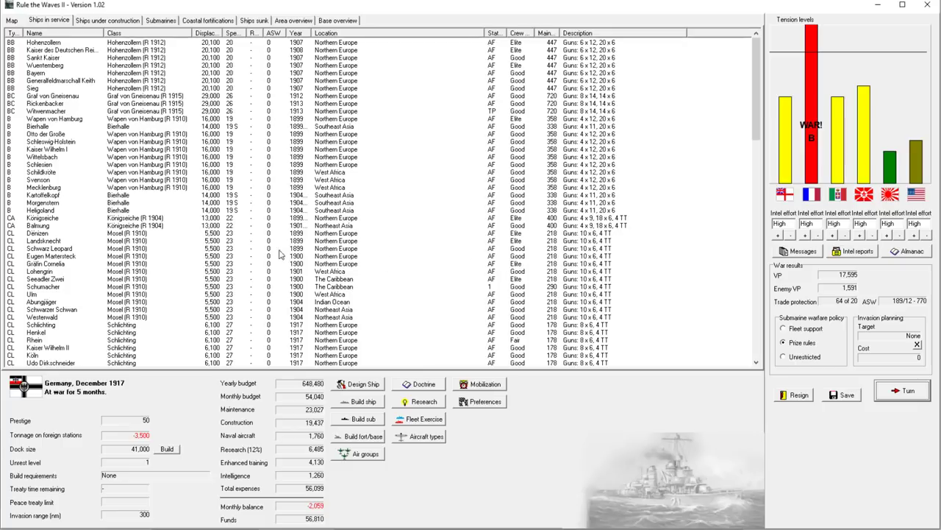
From the world map, move light cruiser Gräfin Cornelia to The Caribbean despite the foreign-stations warning
left_click(12, 21)
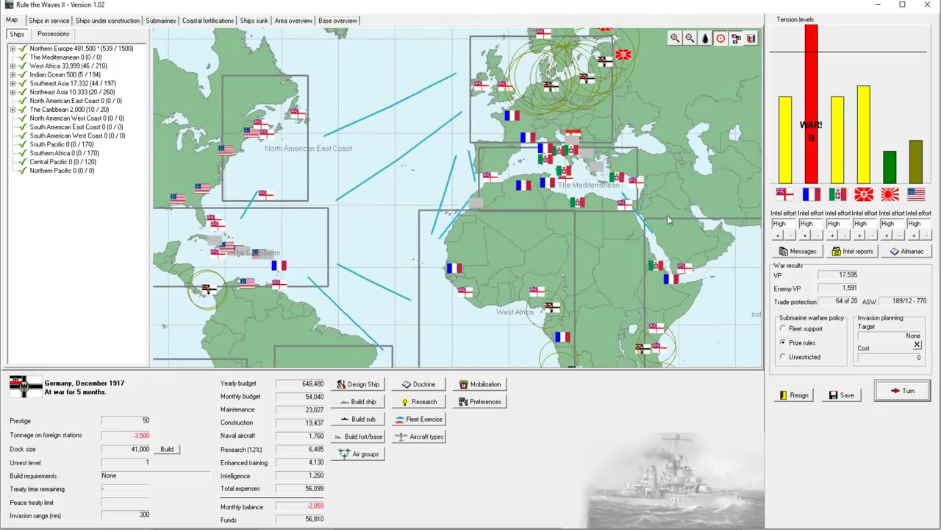
left_click(49, 21)
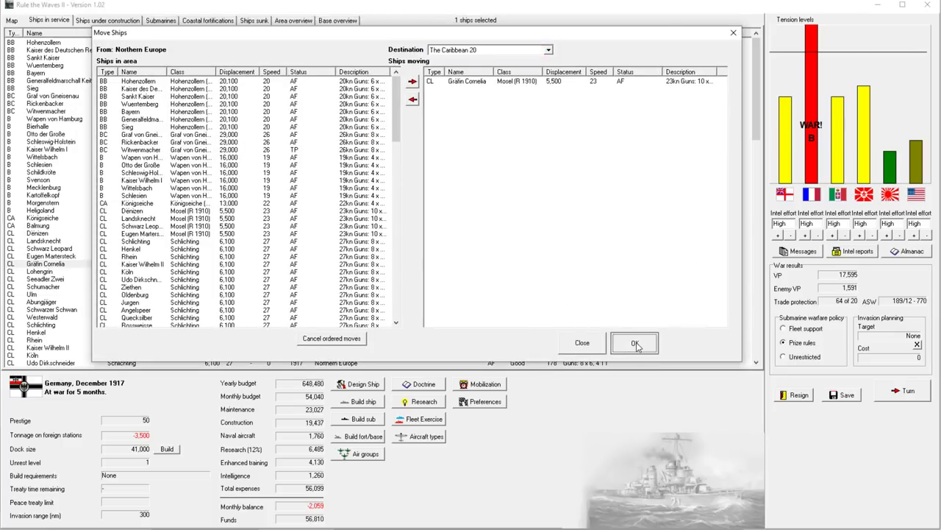
left_click(634, 343)
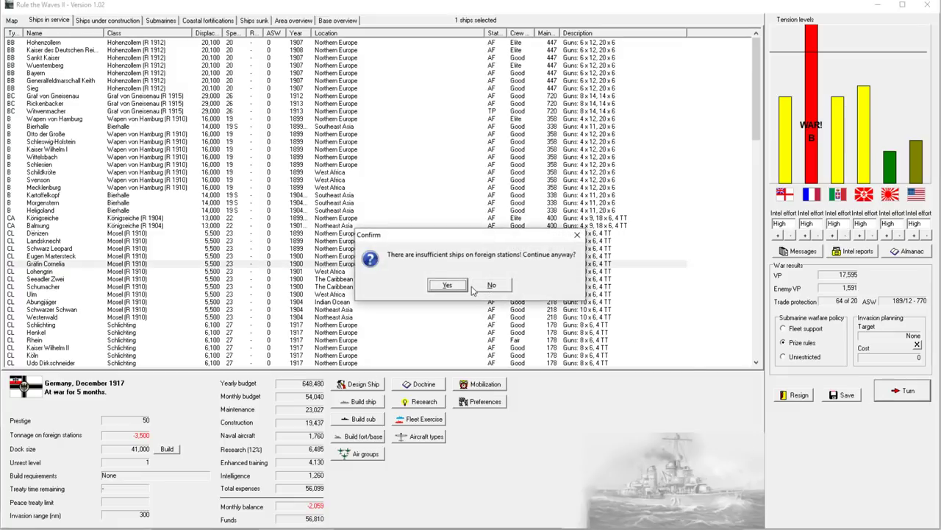
left_click(447, 285)
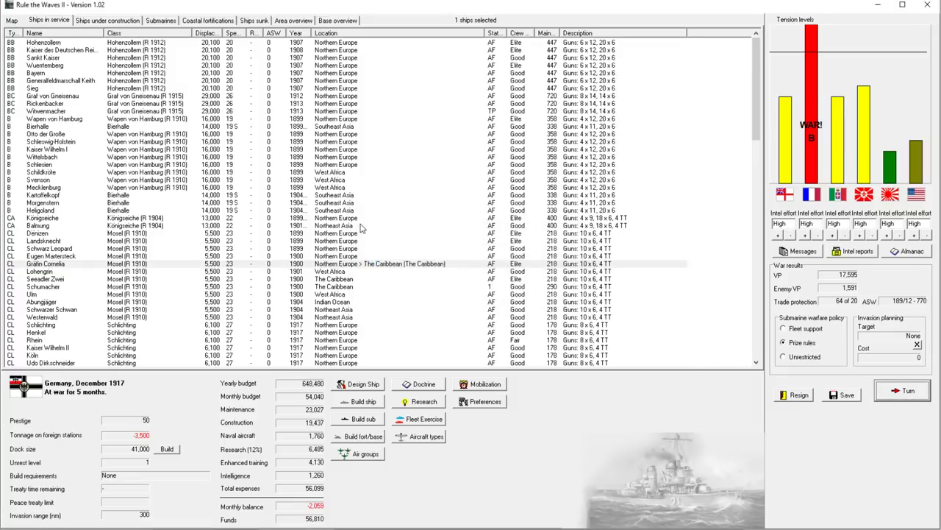
mouse_move(310, 261)
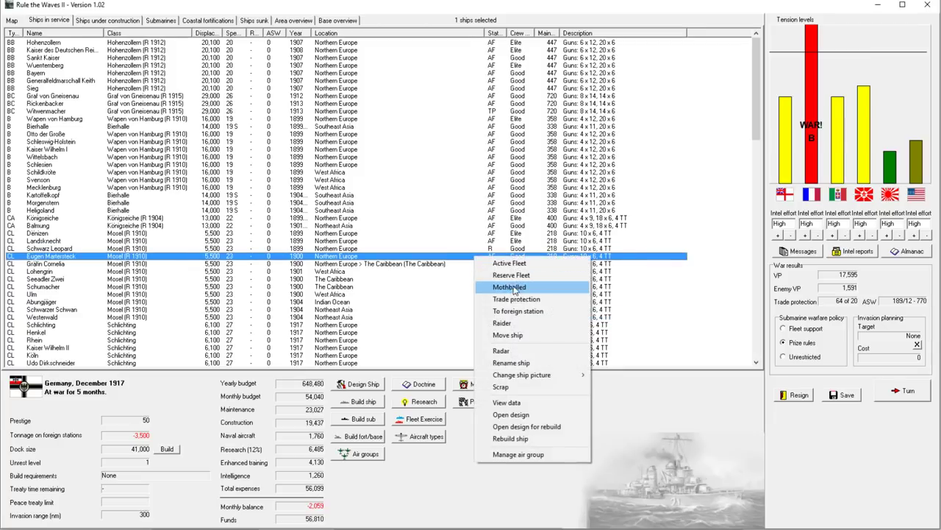
Advance the turn and acknowledge the fighter, gun-mount, torpedo and airship research reports
left_click(509, 287)
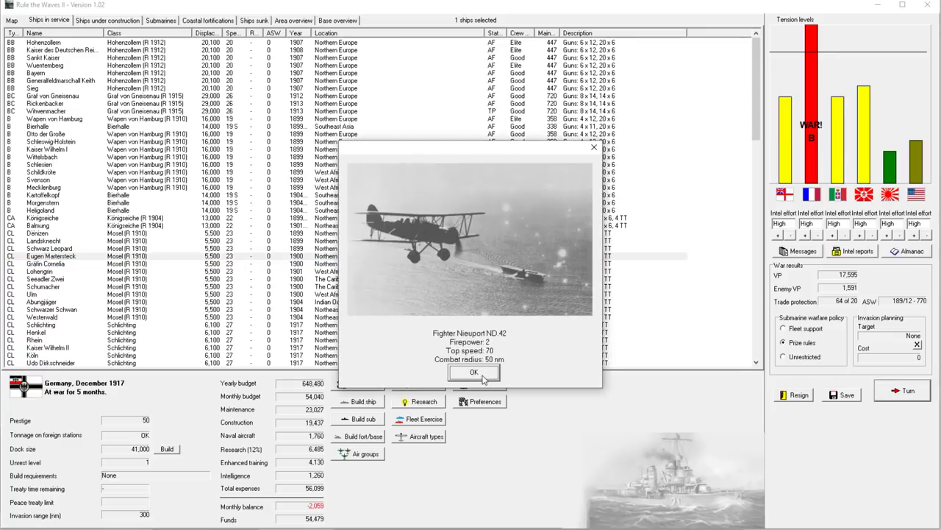
left_click(474, 373)
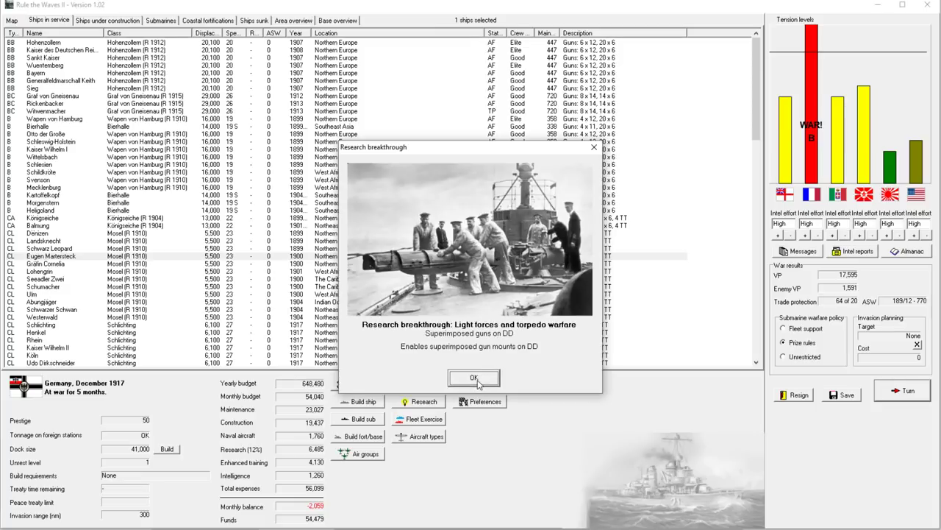
left_click(473, 376)
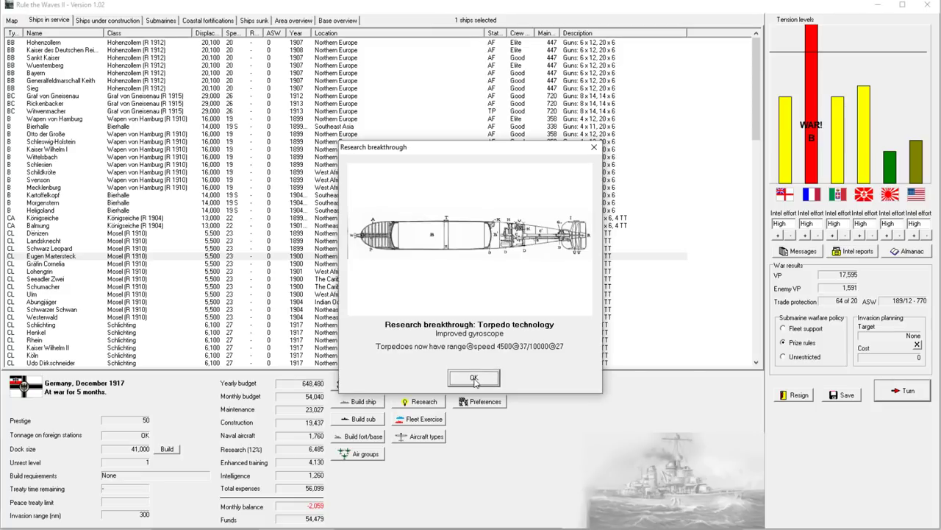
left_click(474, 377)
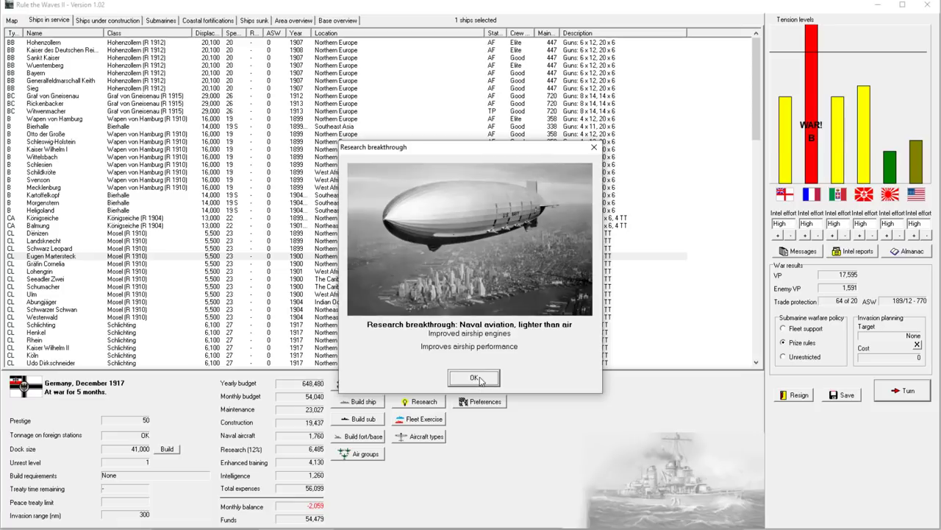
left_click(473, 376)
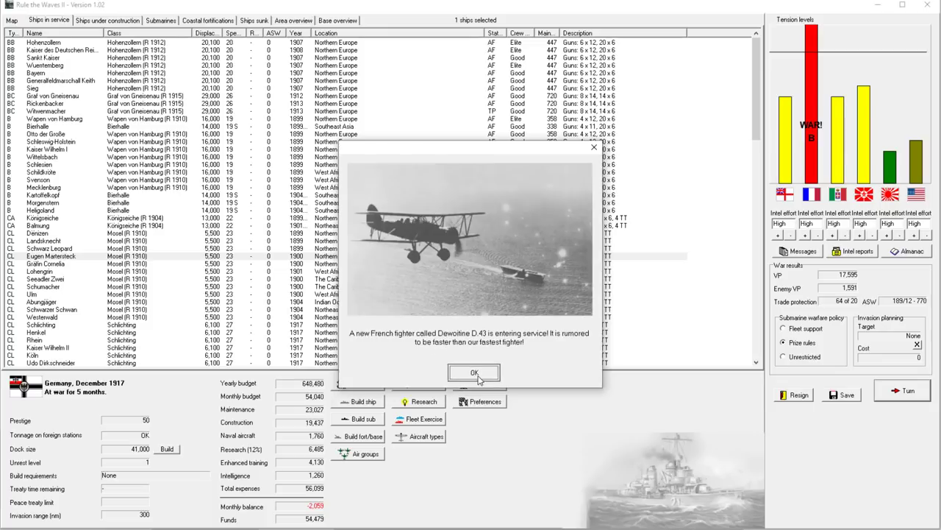
left_click(473, 372)
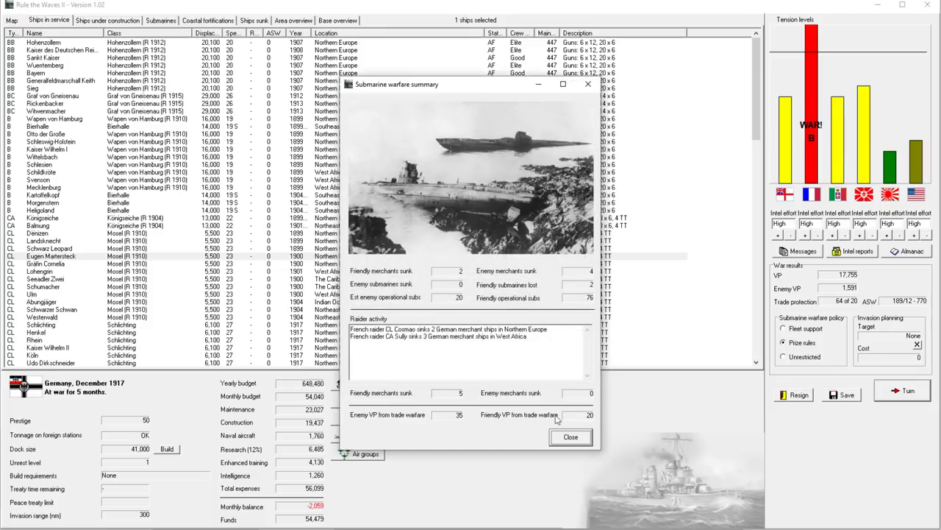
Close the submarine warfare summary and accept the offered raid on enemy shipping
left_click(571, 437)
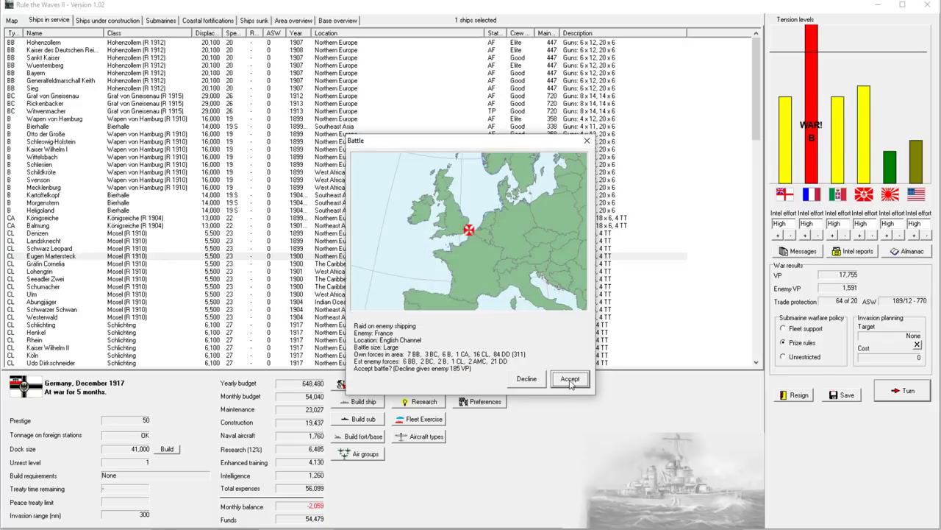
left_click(571, 378)
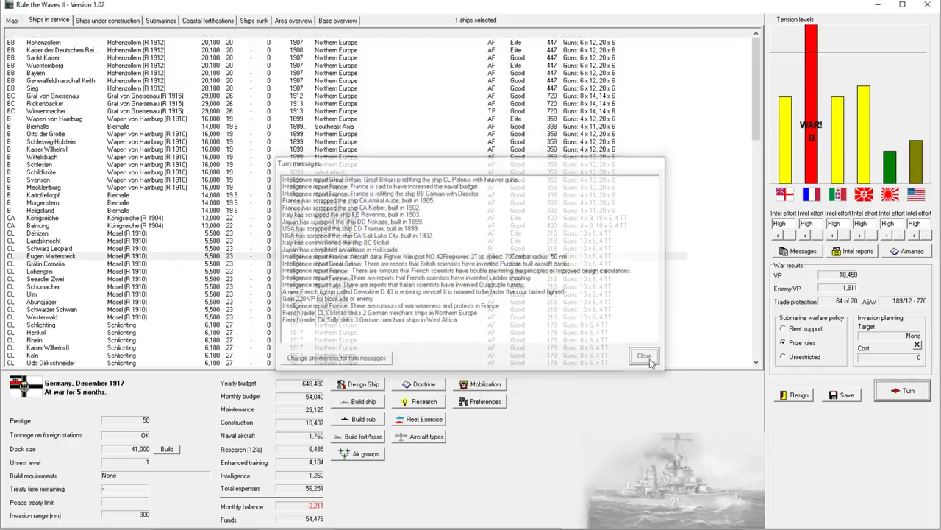
Close the turn messages and switch to the world map of naval stations
left_click(644, 356)
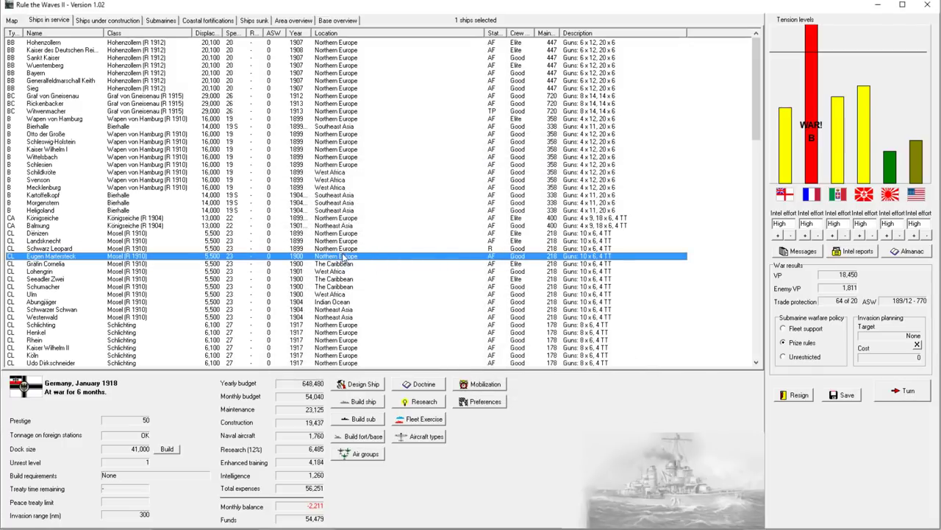
mouse_move(400, 256)
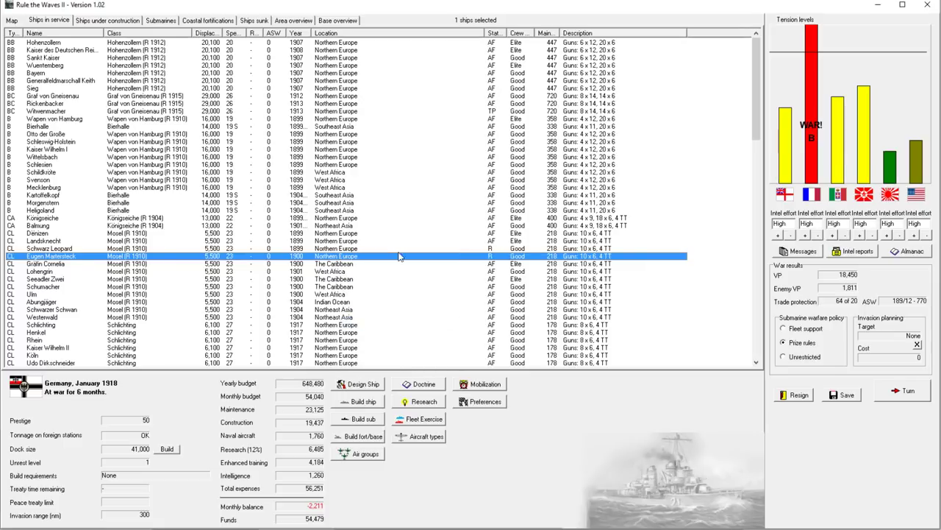
left_click(11, 21)
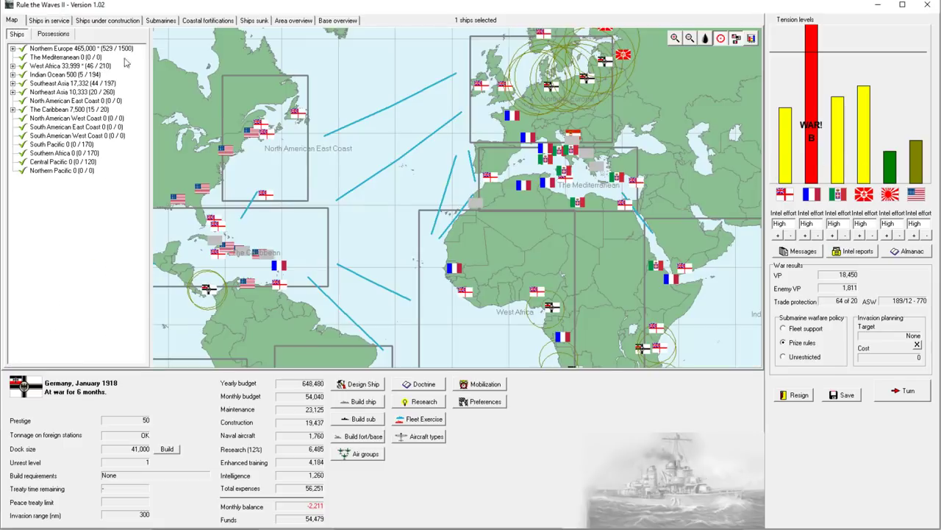
mouse_move(484, 124)
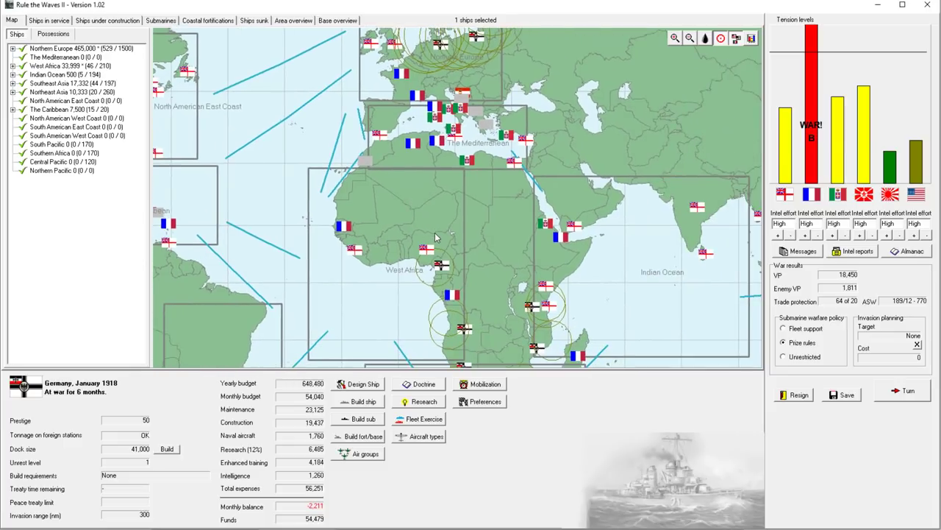
mouse_move(434, 243)
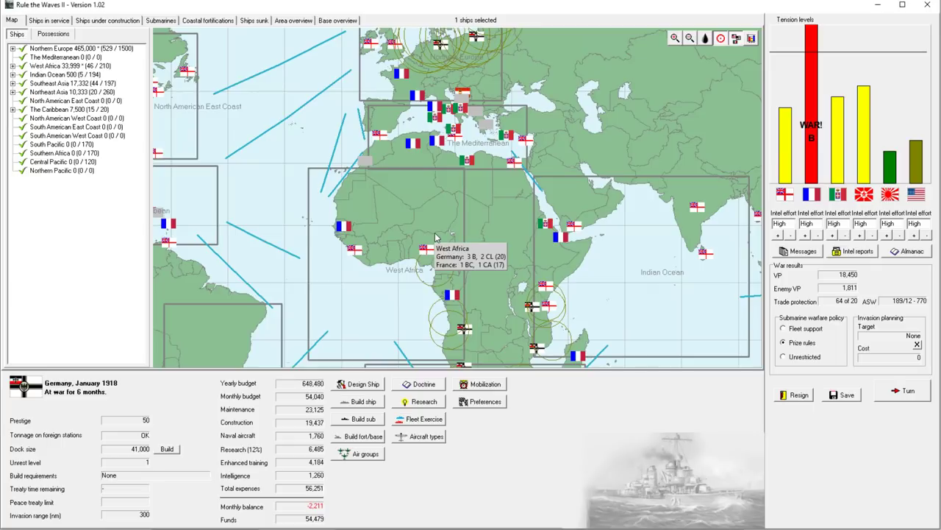
mouse_move(418, 221)
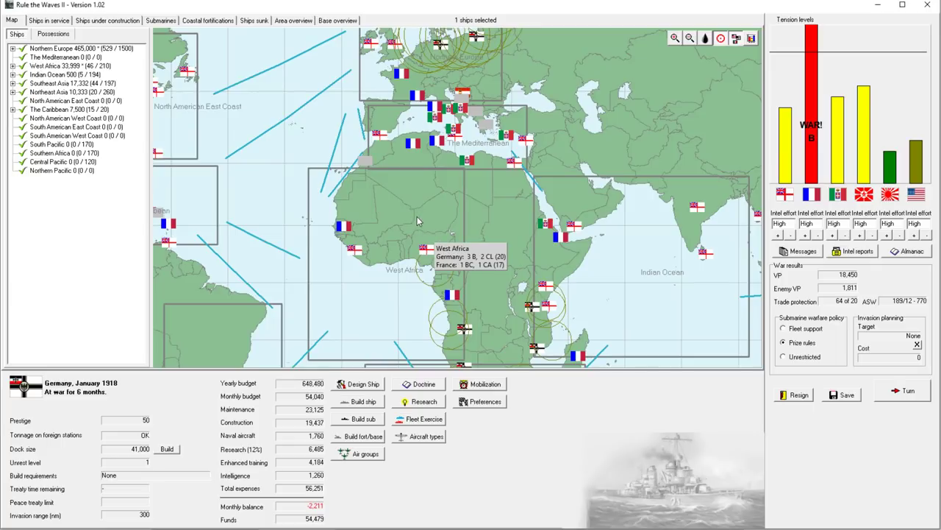
mouse_move(617, 248)
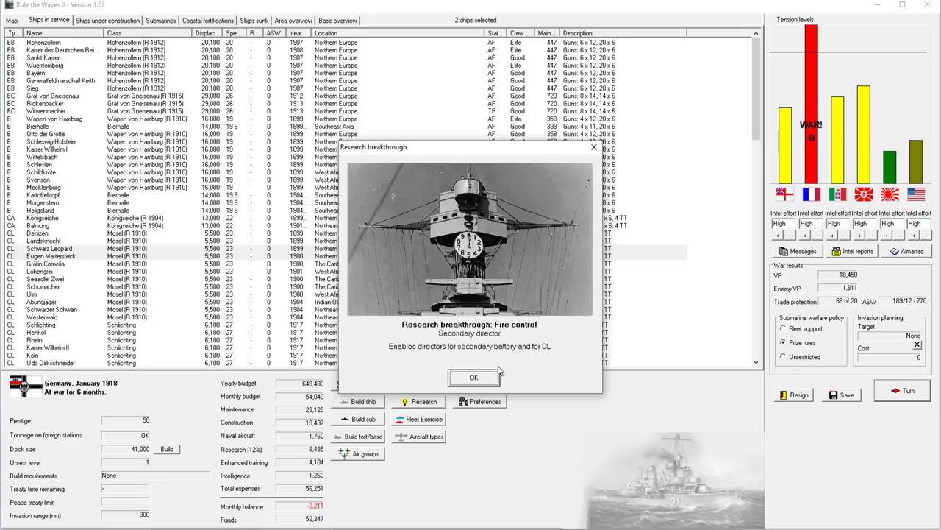
Acknowledge the fire control and gun mountings breakthroughs and buy the Heinkel torpedo bomber, continuing its development
left_click(474, 376)
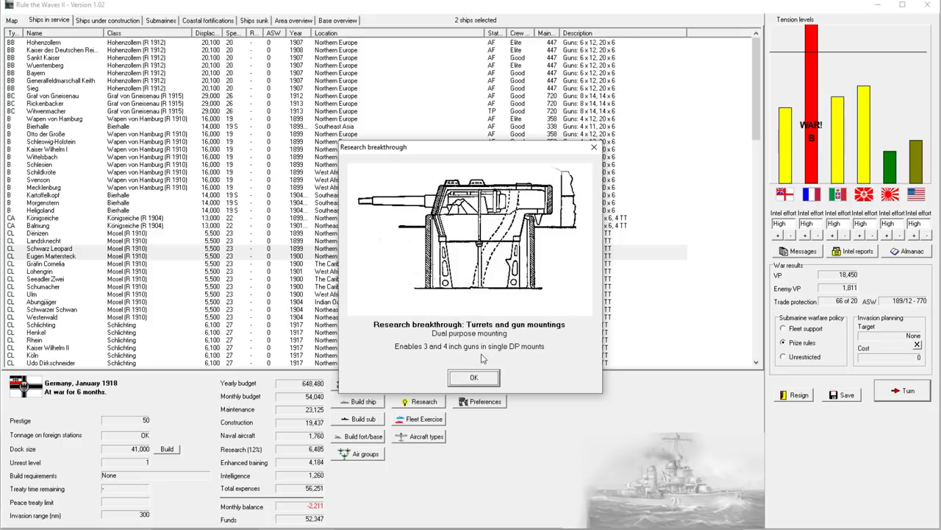
left_click(474, 377)
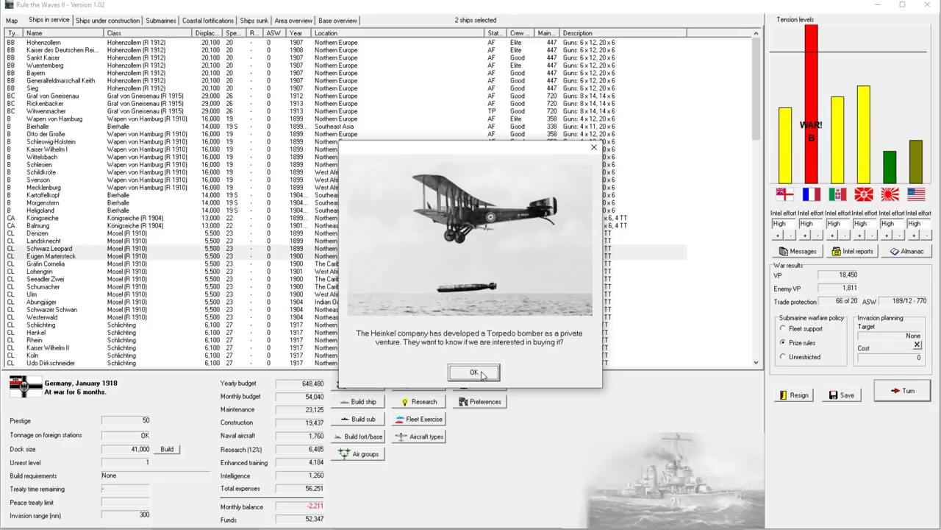
left_click(474, 371)
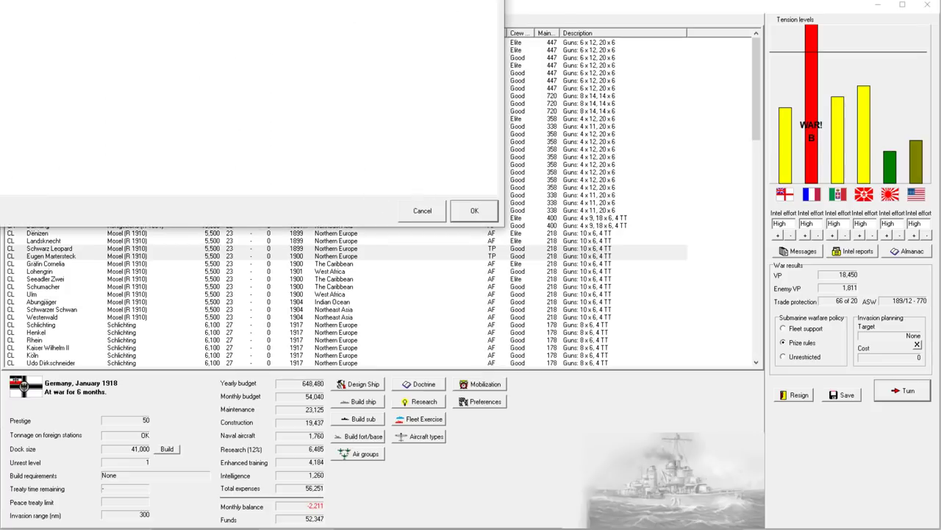
left_click(473, 210)
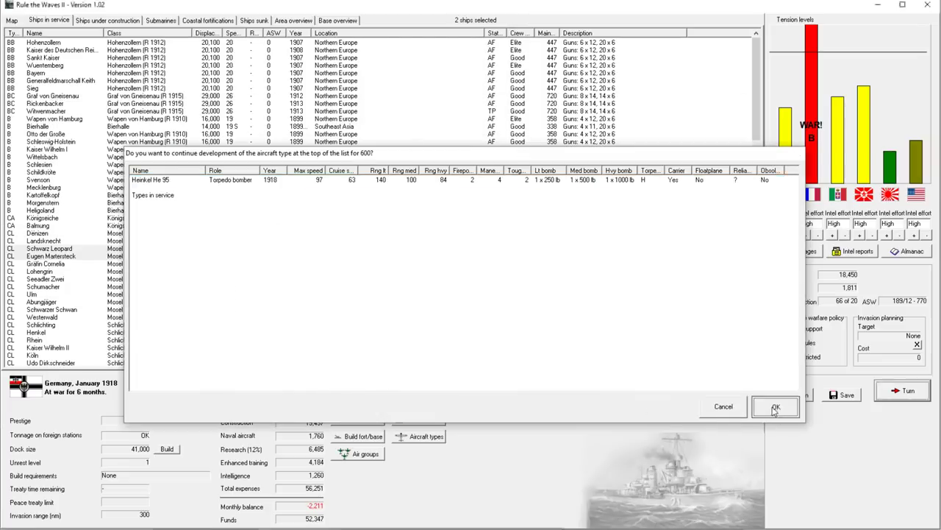
left_click(773, 406)
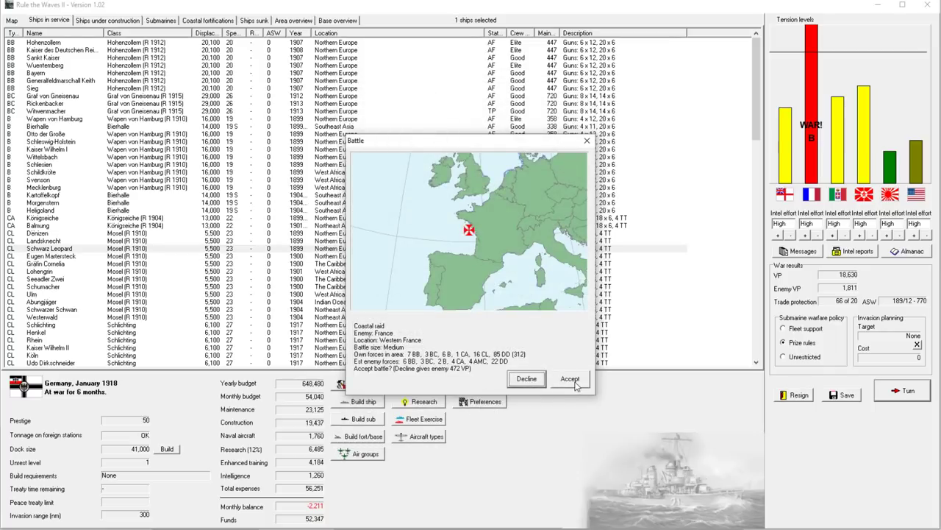
Accept the coastal raid battle off western France and enter the scenario
left_click(571, 378)
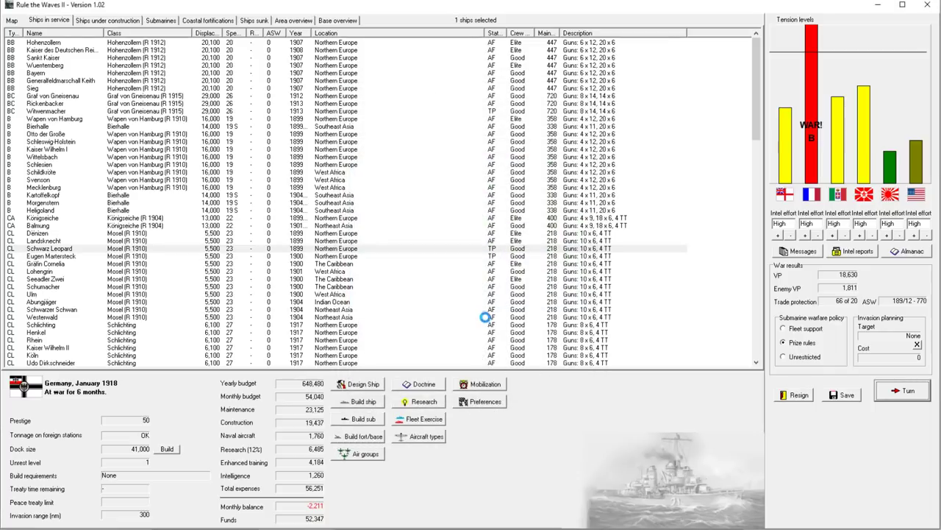
left_click(901, 390)
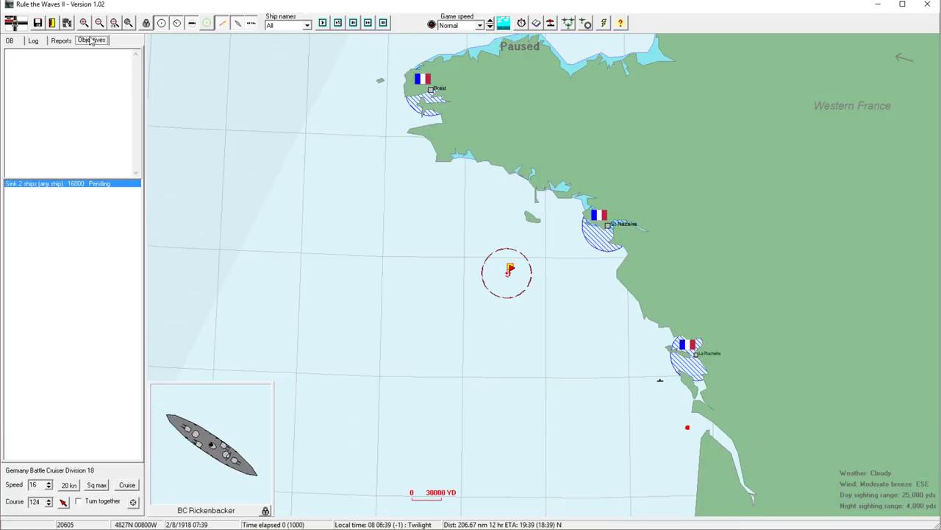
Start the raid battle and run it at Ultra fast until an unknown ship is sighted
left_click(91, 40)
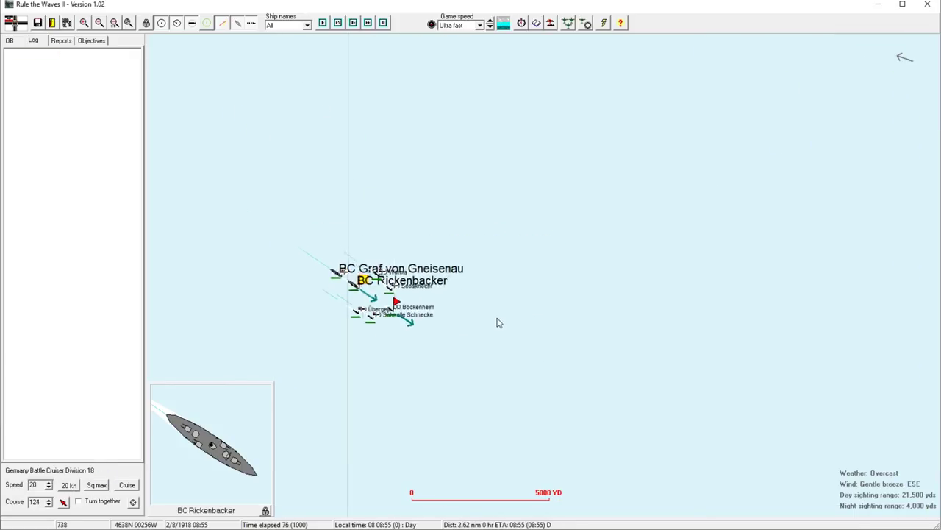
left_click(100, 23)
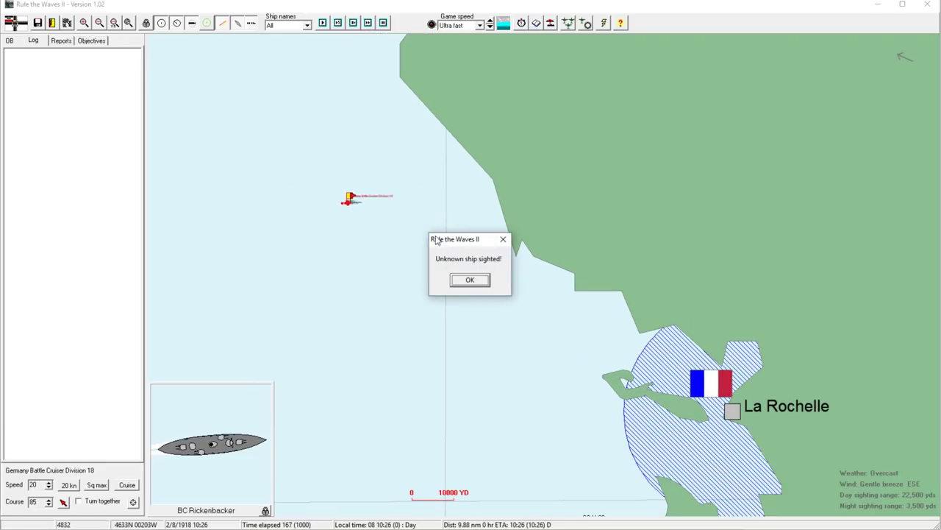
Dismiss the sighting alert and set Destroyer Division 19 to Support Battle Cruiser Division 18, steering toward the contact
left_click(471, 279)
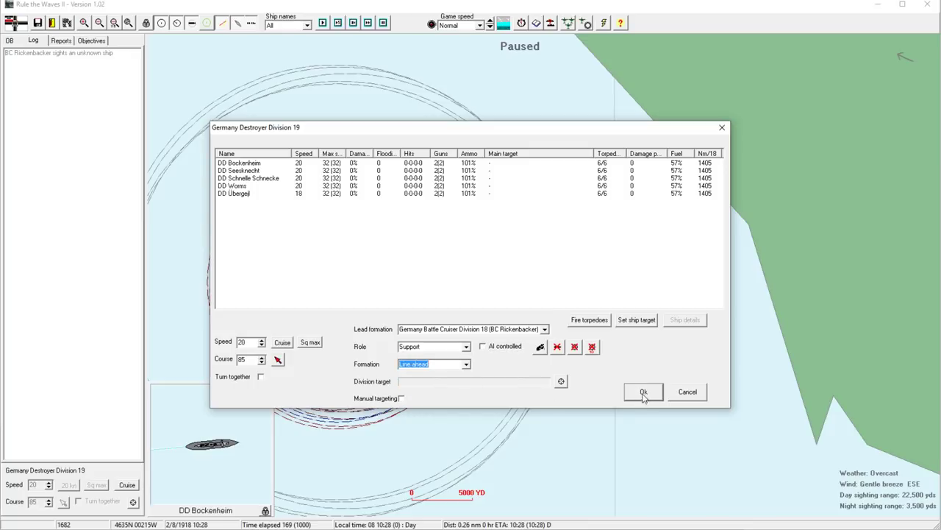
left_click(643, 392)
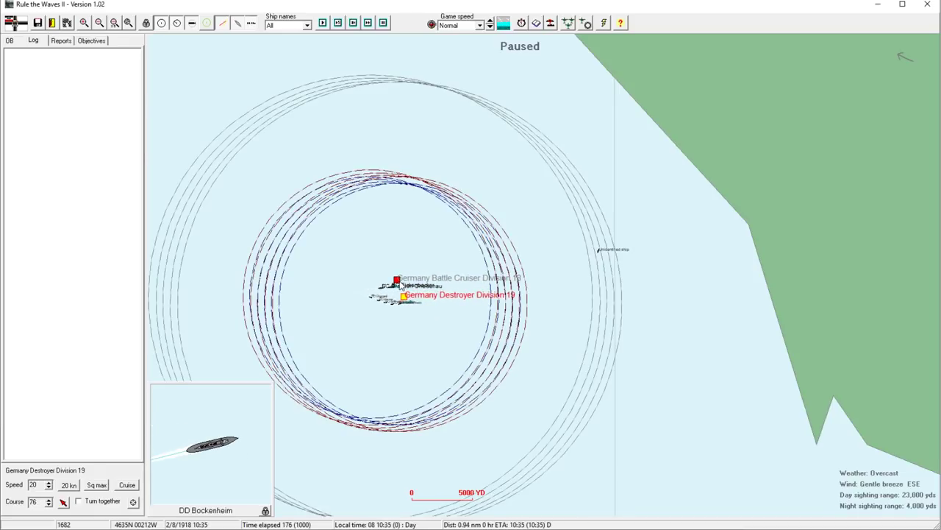
left_click(398, 281)
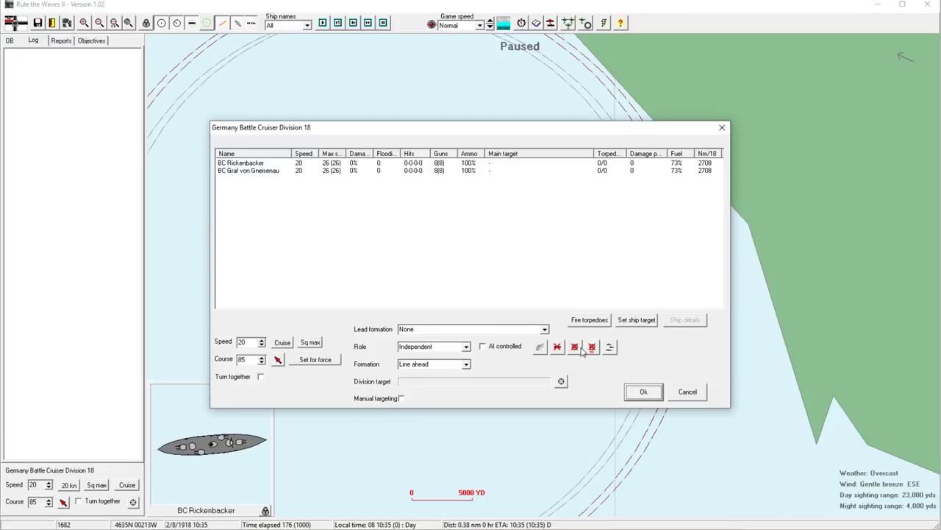
left_click(643, 391)
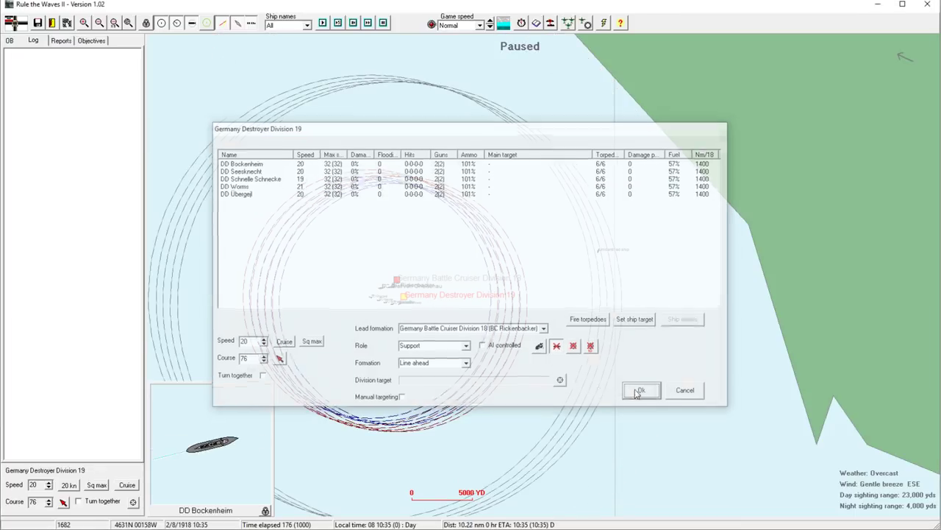
left_click(638, 390)
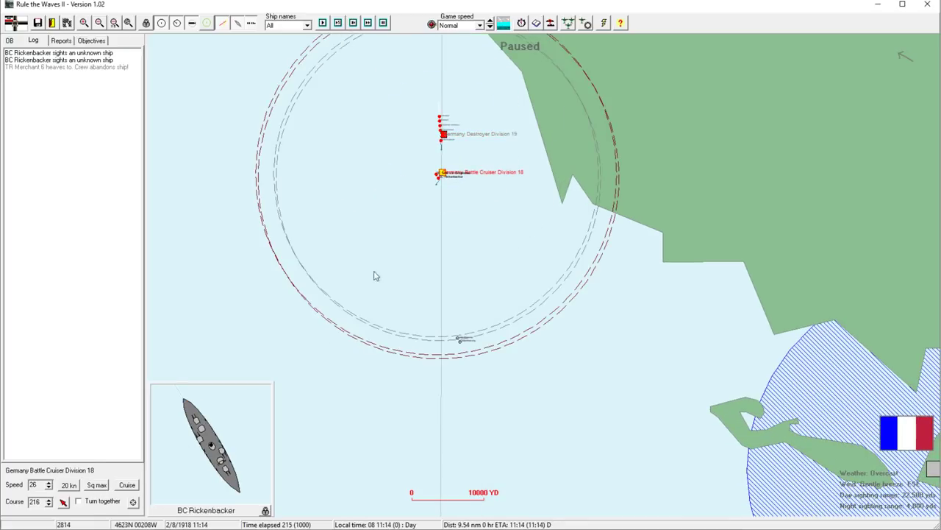
left_click(444, 135)
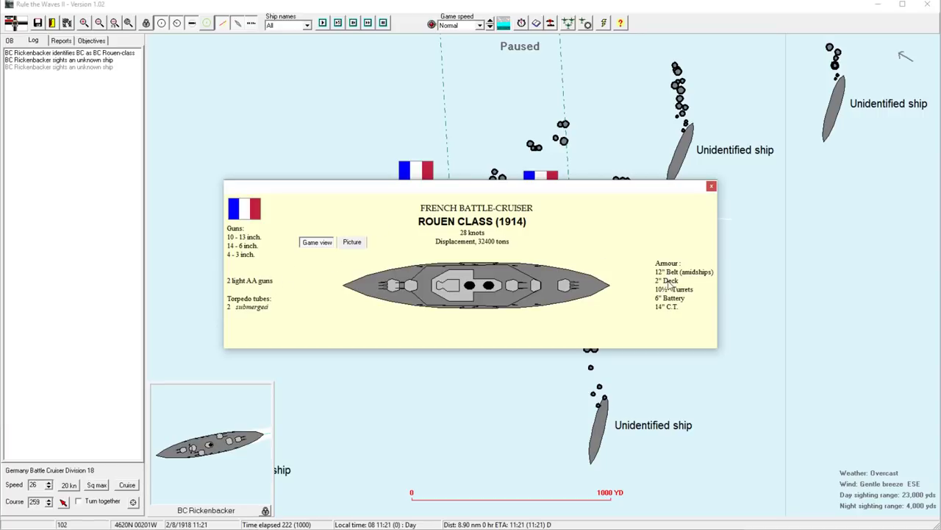
mouse_move(615, 289)
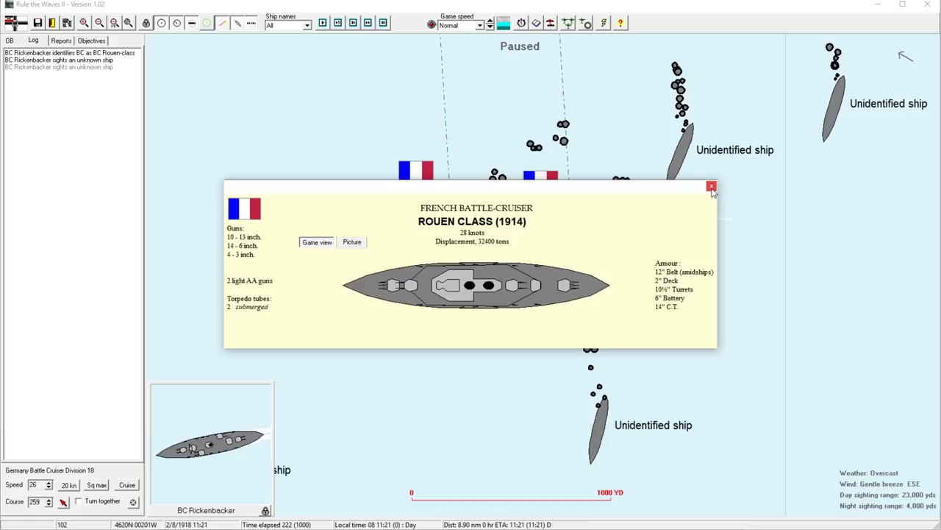
Close the Rouen-class details and review Rickenbacker's 14-inch gun penetration at 16,000 yards
left_click(710, 186)
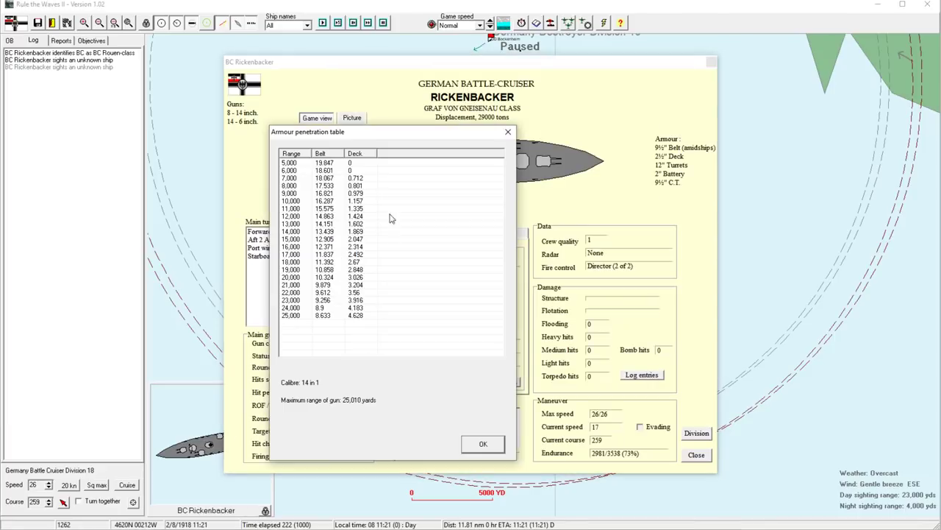
mouse_move(297, 186)
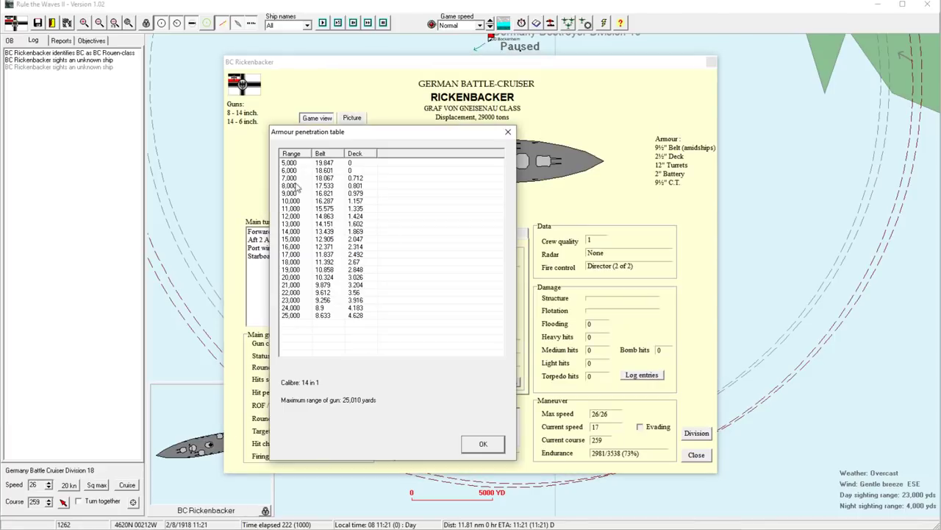
mouse_move(334, 172)
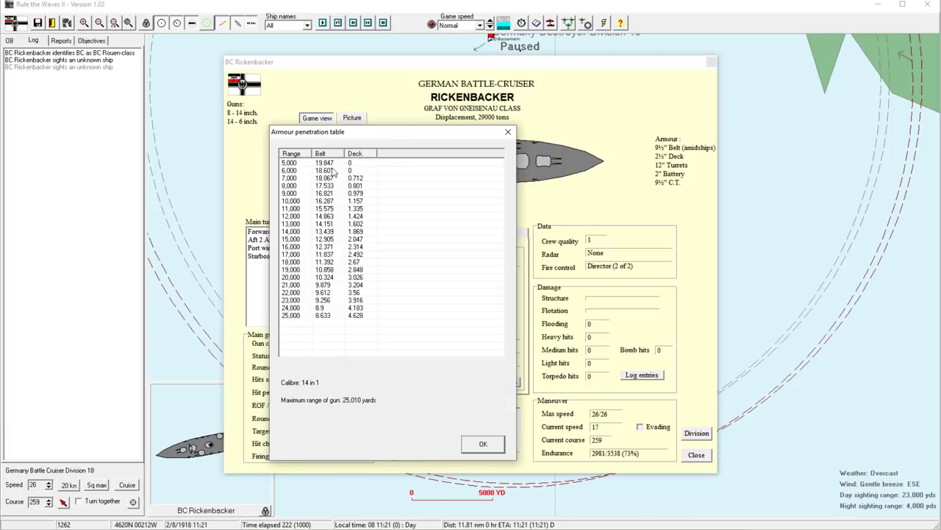
mouse_move(330, 169)
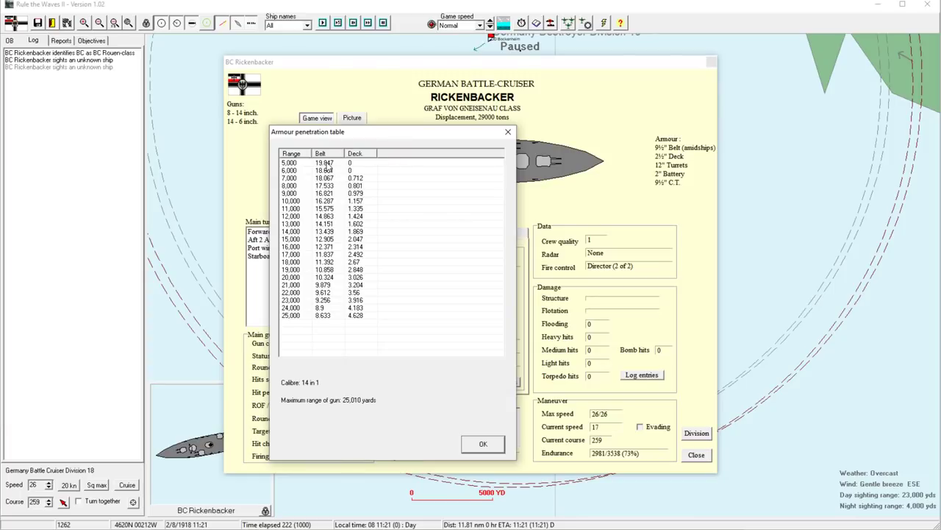
mouse_move(325, 165)
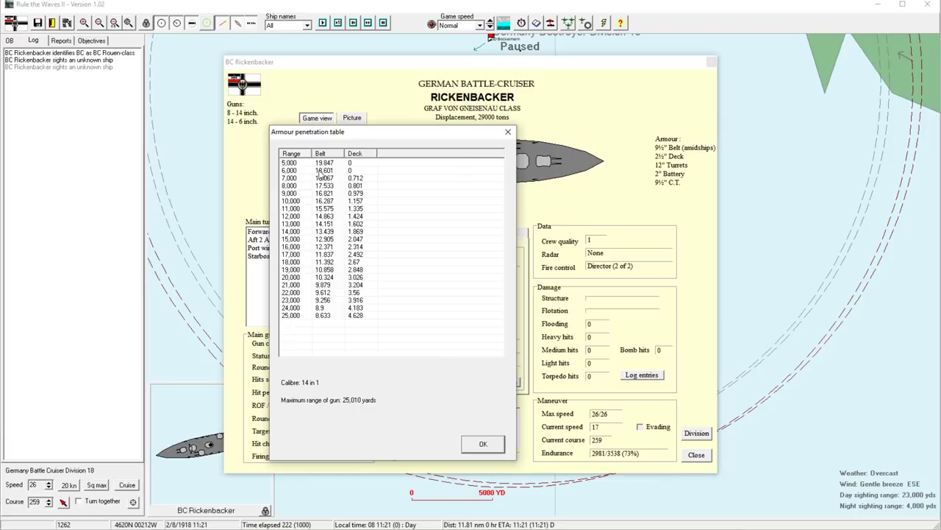
mouse_move(328, 244)
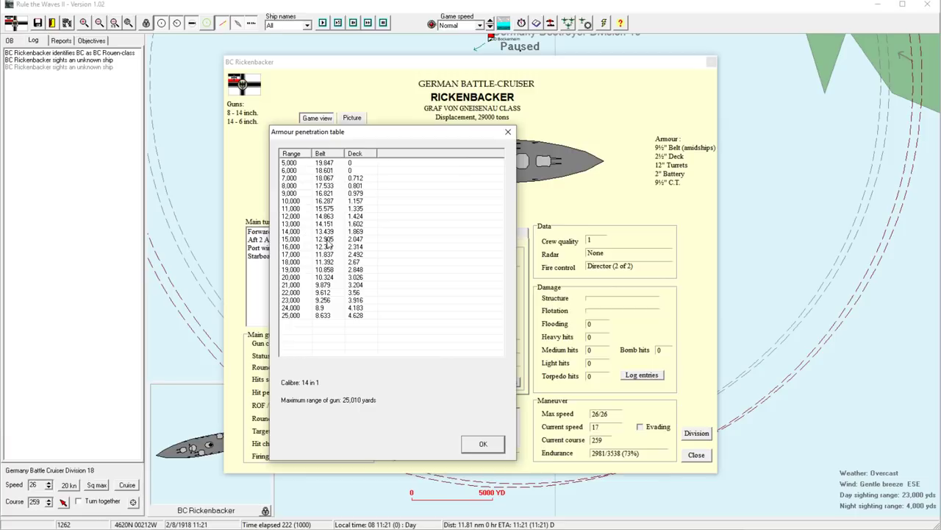
left_click(323, 238)
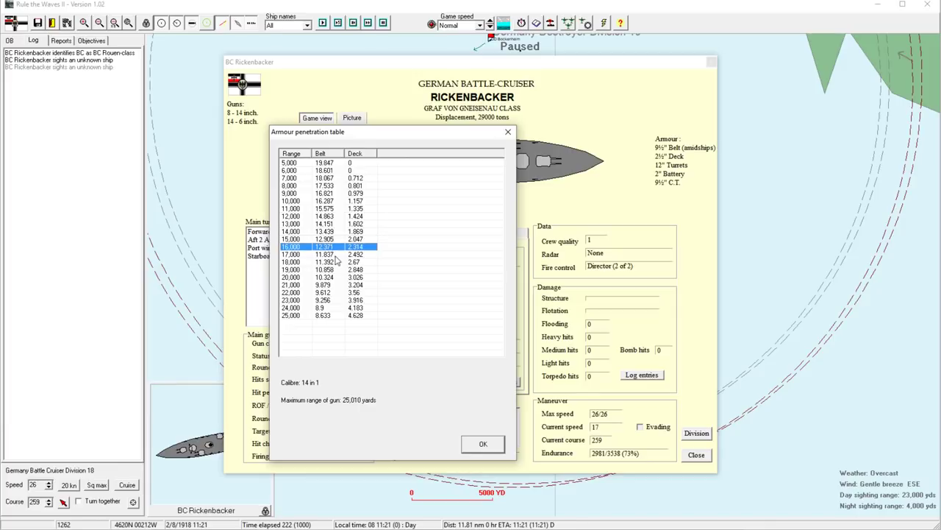
mouse_move(521, 155)
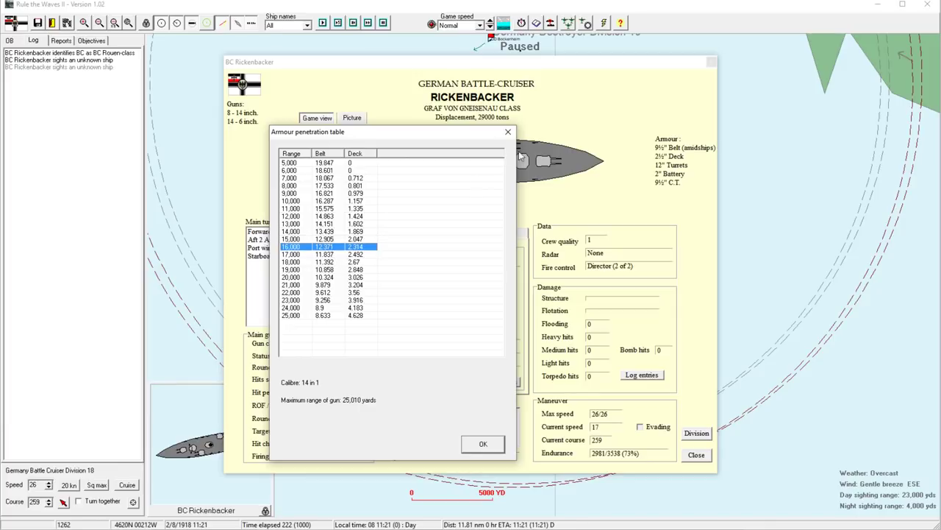
left_click(483, 444)
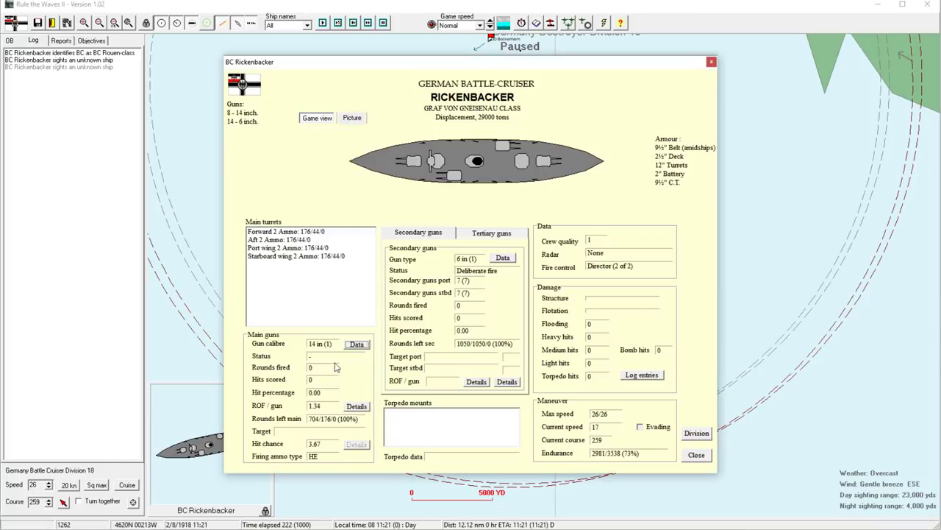
mouse_move(361, 368)
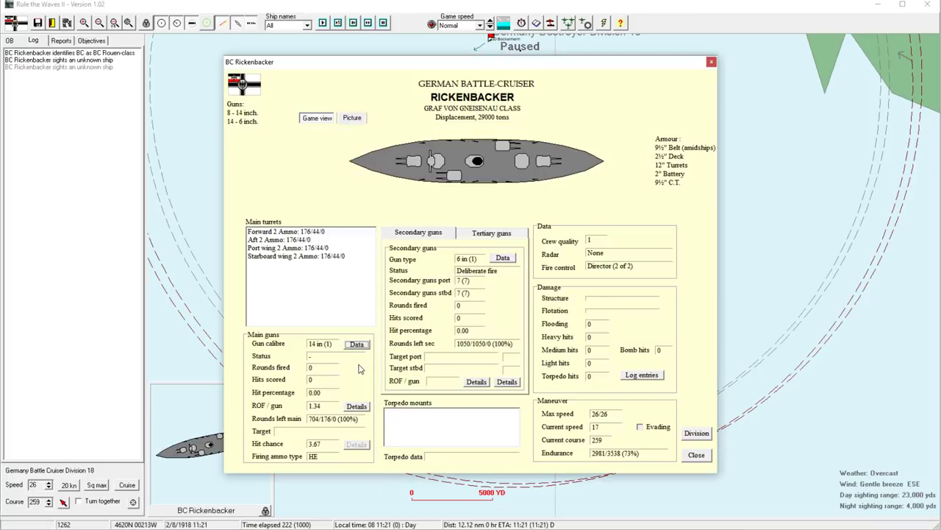
mouse_move(359, 411)
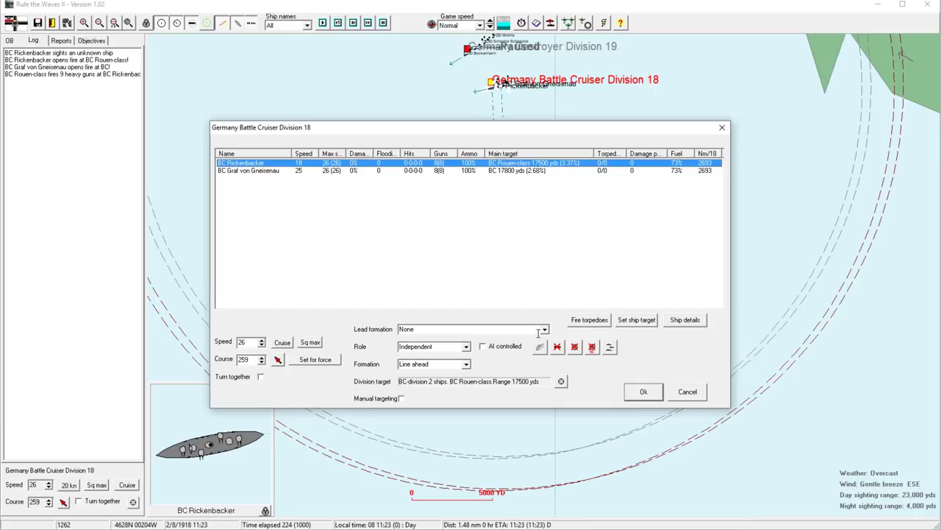
Review Rickenbacker's ship report and the Rouen-class enemy battlecruiser's details
left_click(684, 319)
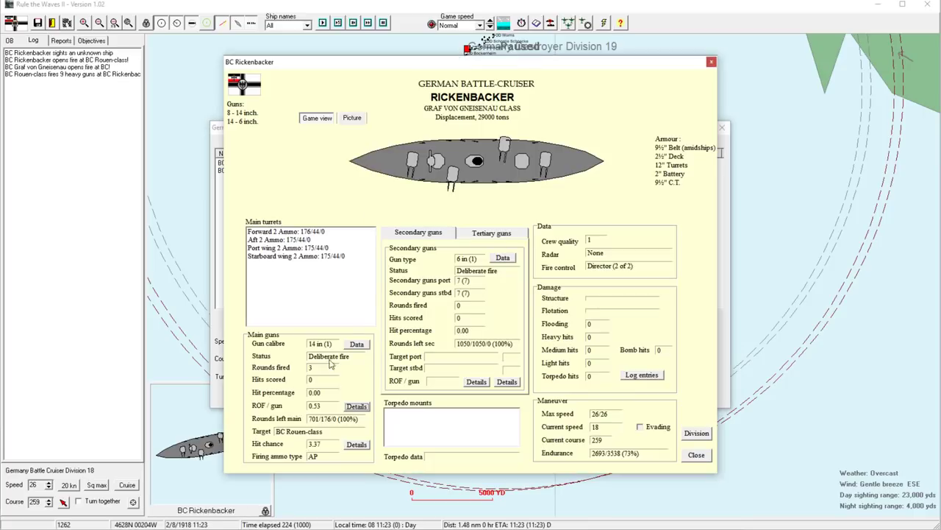
left_click(356, 406)
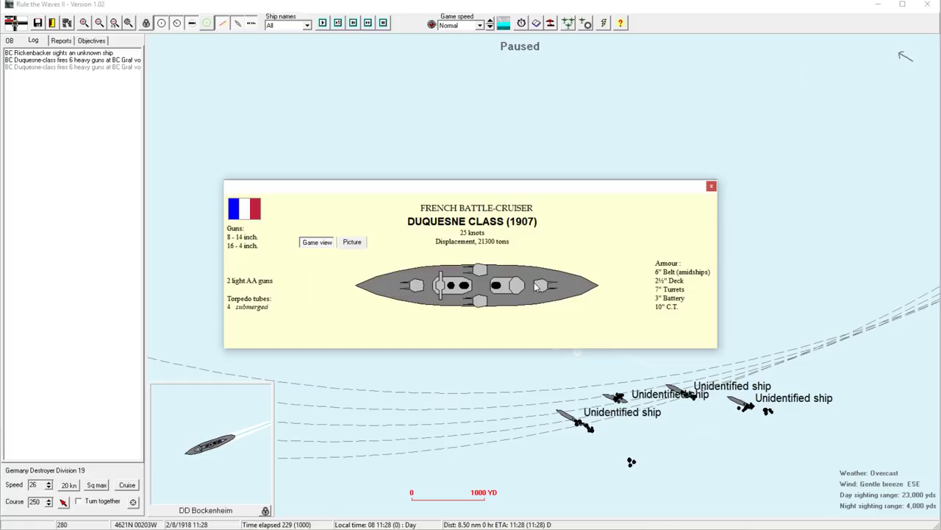
mouse_move(413, 266)
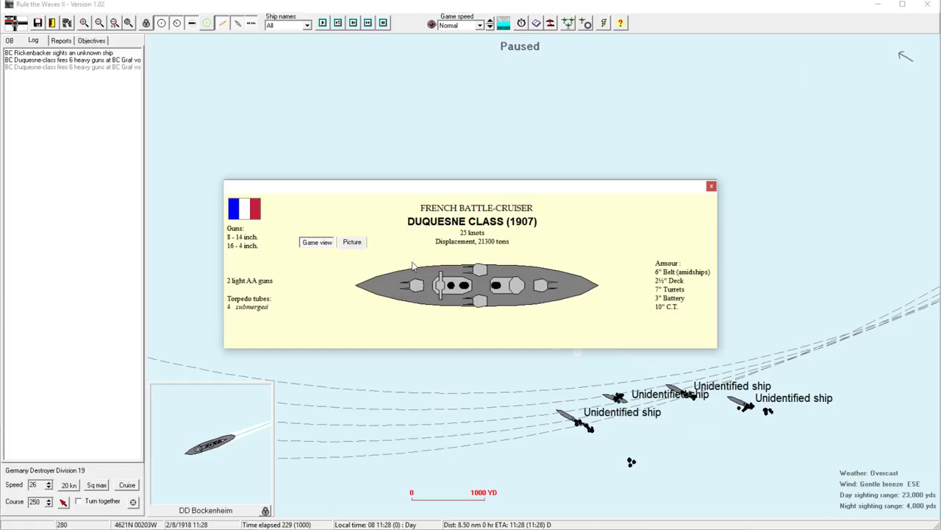
mouse_move(712, 185)
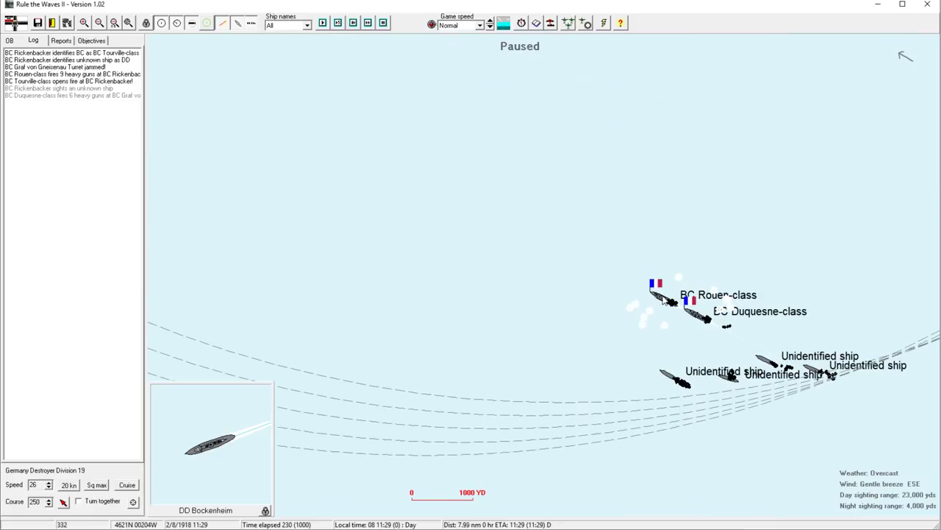
left_click(694, 309)
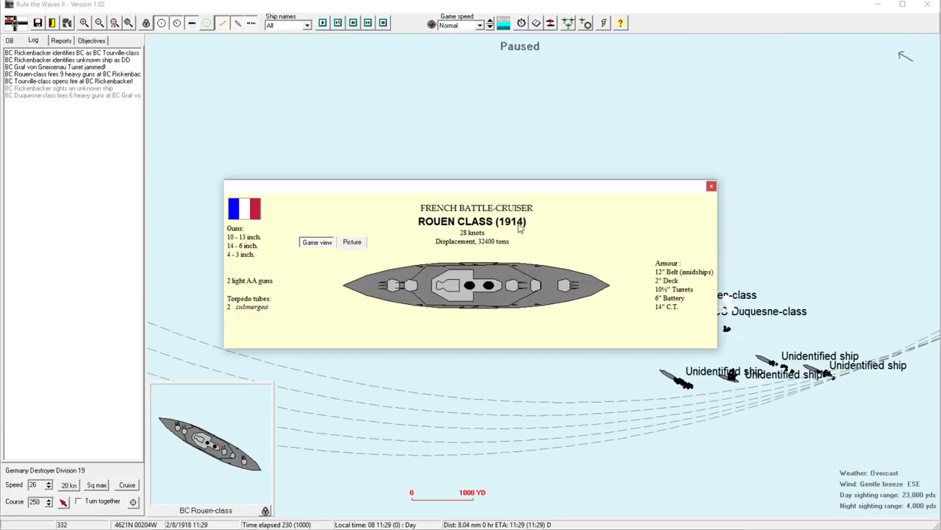
left_click(711, 185)
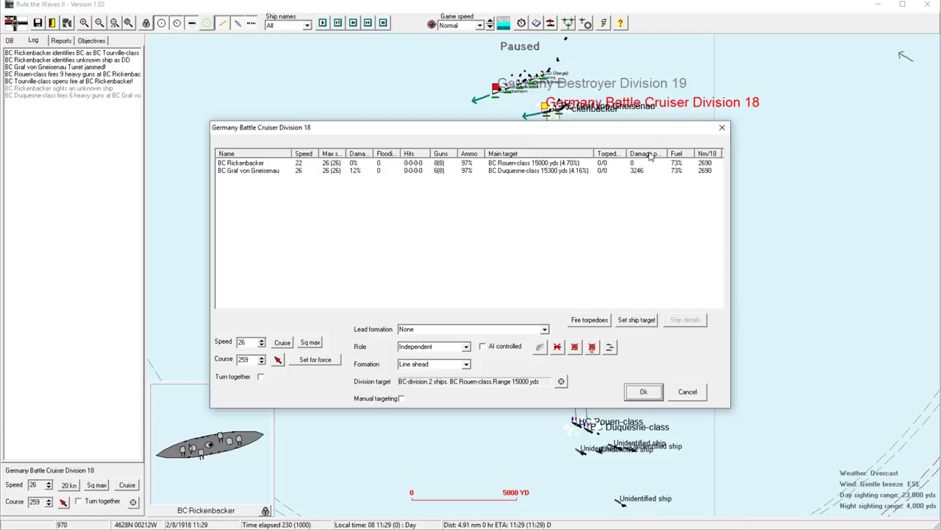
mouse_move(648, 157)
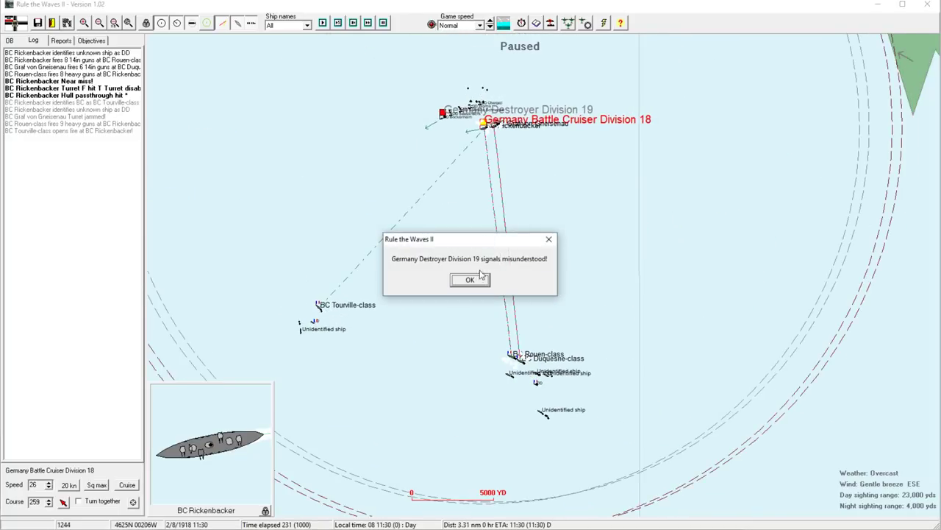
Dismiss the signals-misunderstood message and bring up Battle Cruiser Division 18's orders
left_click(469, 280)
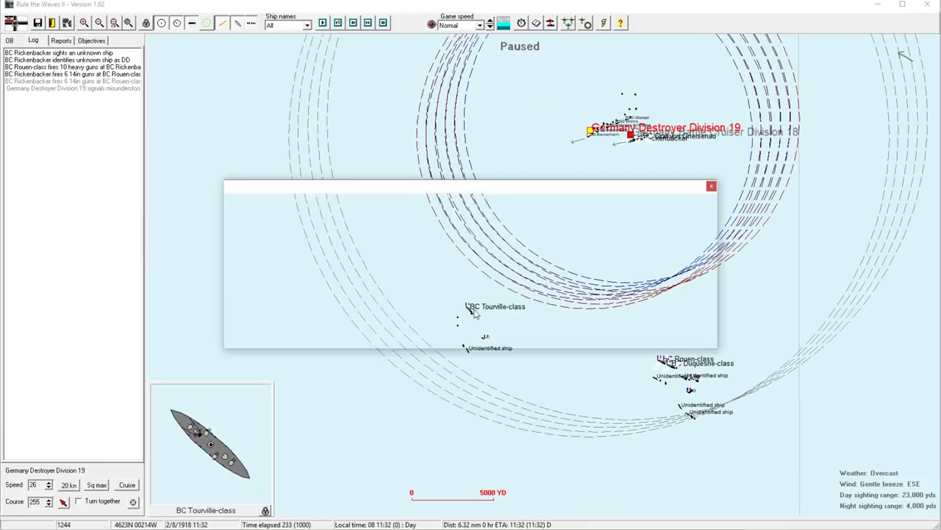
left_click(712, 185)
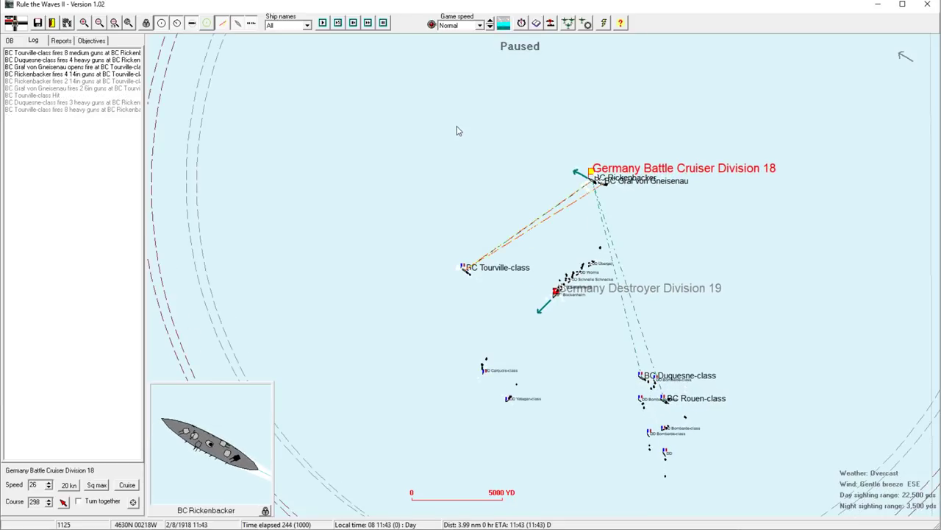
left_click(556, 293)
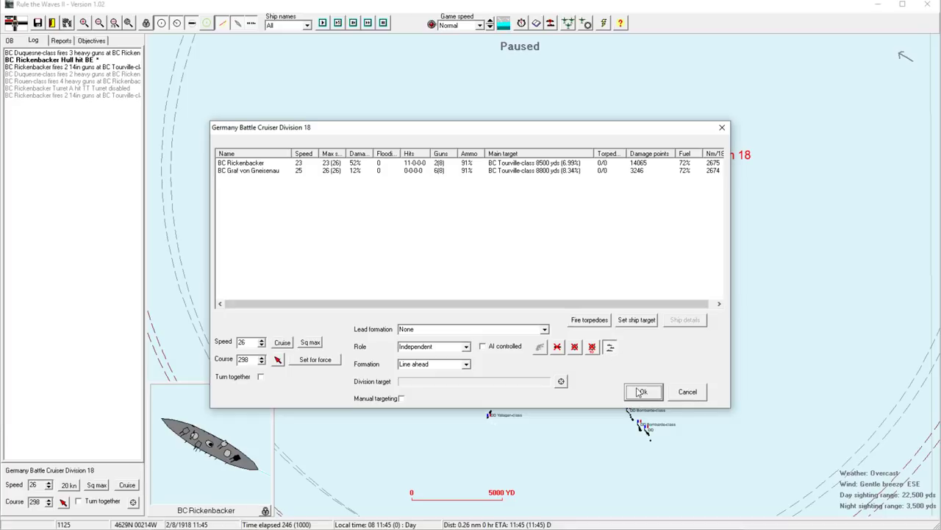
Close the battlecruiser division orders and, at 12:01, bring up Destroyer Division 19's orders
left_click(641, 392)
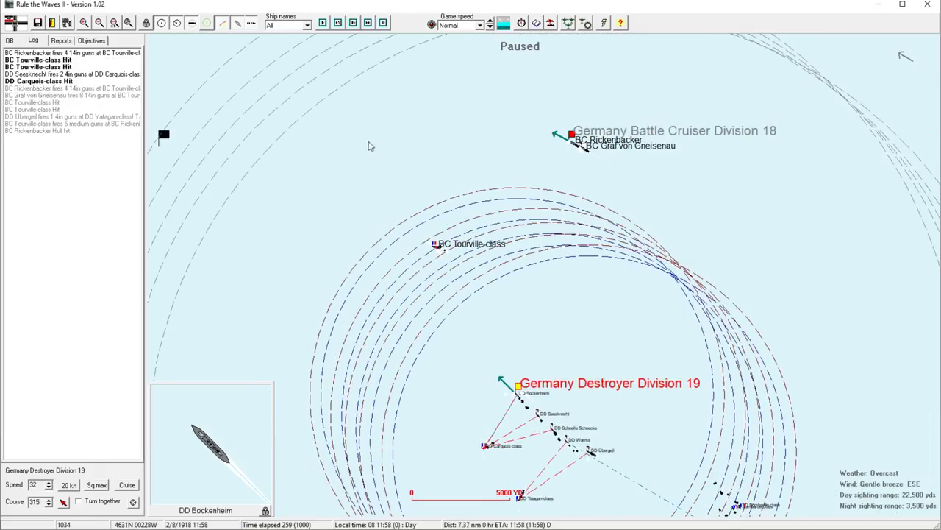
left_click(571, 135)
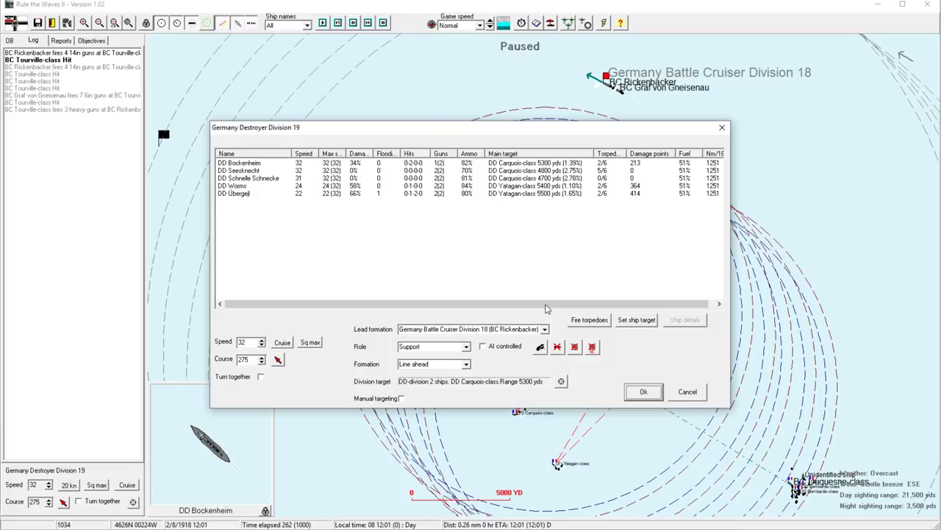
Let the destroyer attack run and acknowledge the torpedo hit on the Tourville-class battlecruiser
left_click(644, 391)
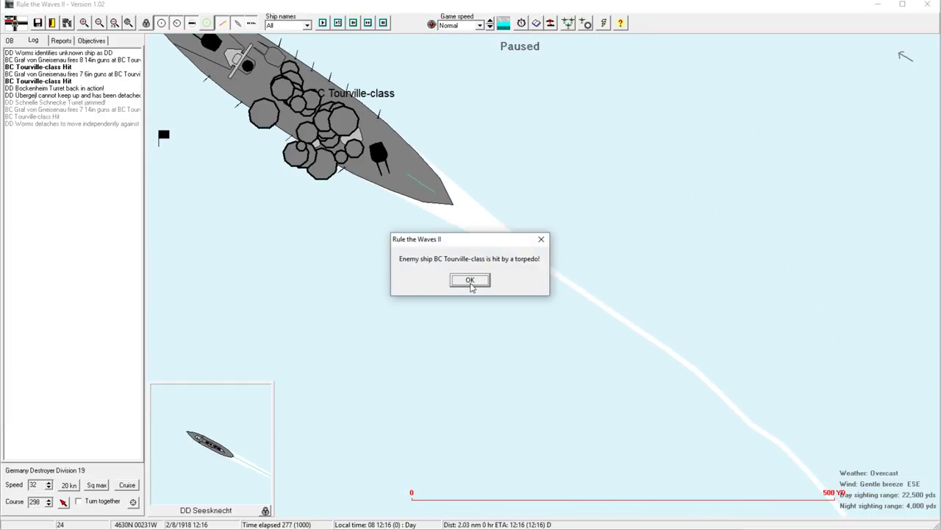
left_click(469, 279)
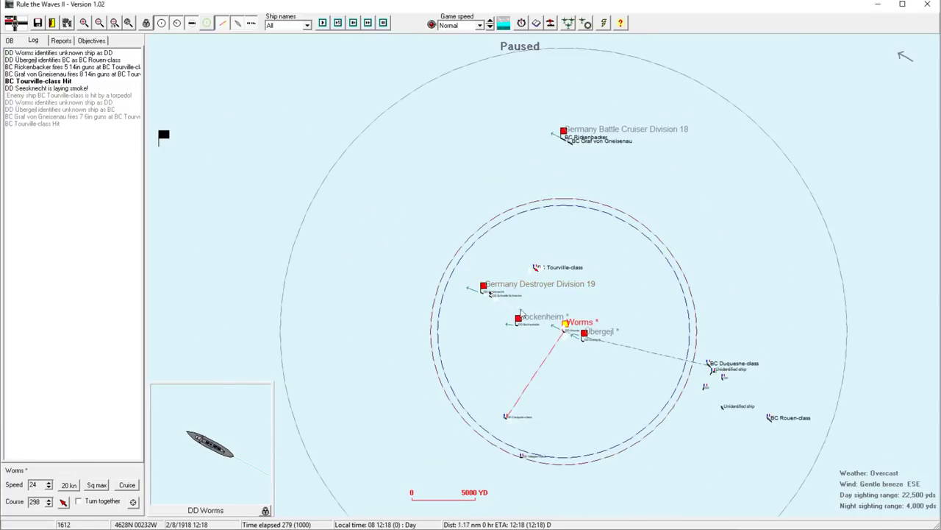
Confirm the individual orders of detached destroyers Worms and Ubergejl
left_click(579, 321)
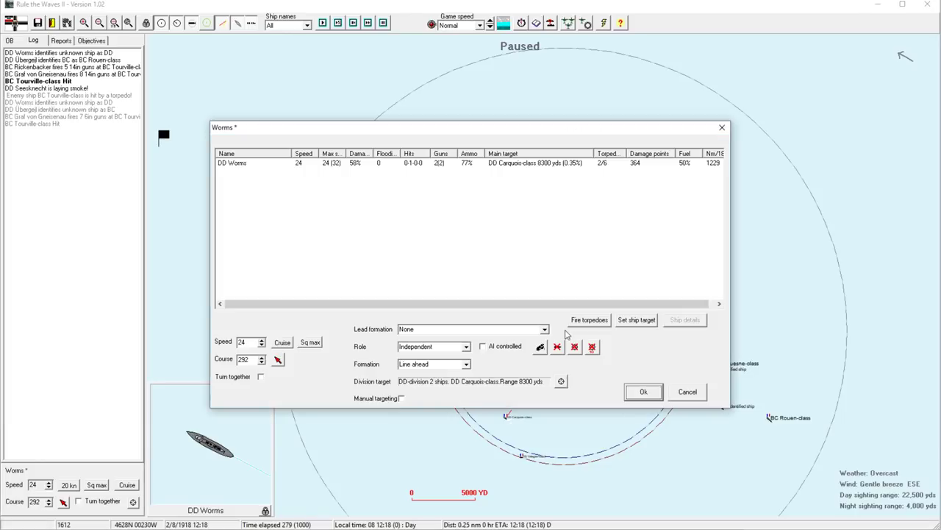
left_click(643, 391)
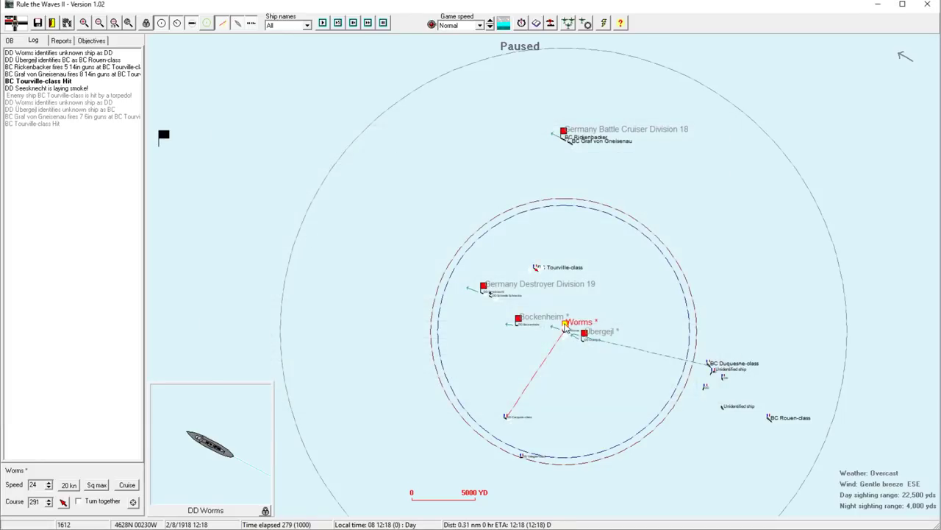
left_click(583, 335)
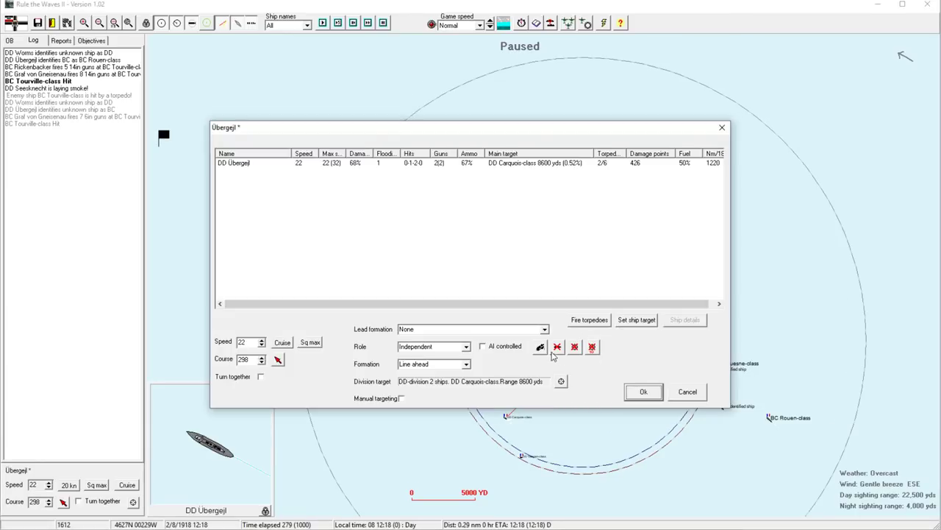
left_click(643, 391)
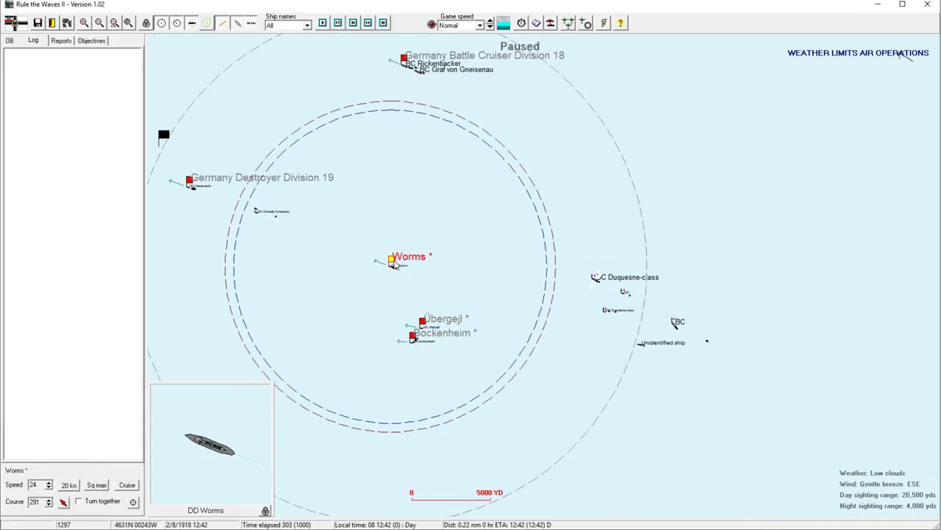
Select destroyer Bockenheim on the map and confirm its orders
left_click(422, 320)
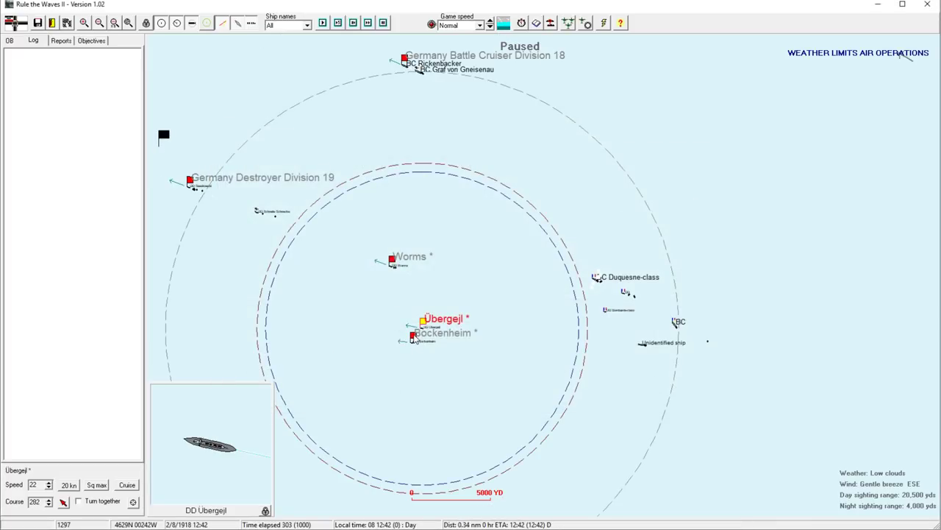
left_click(412, 337)
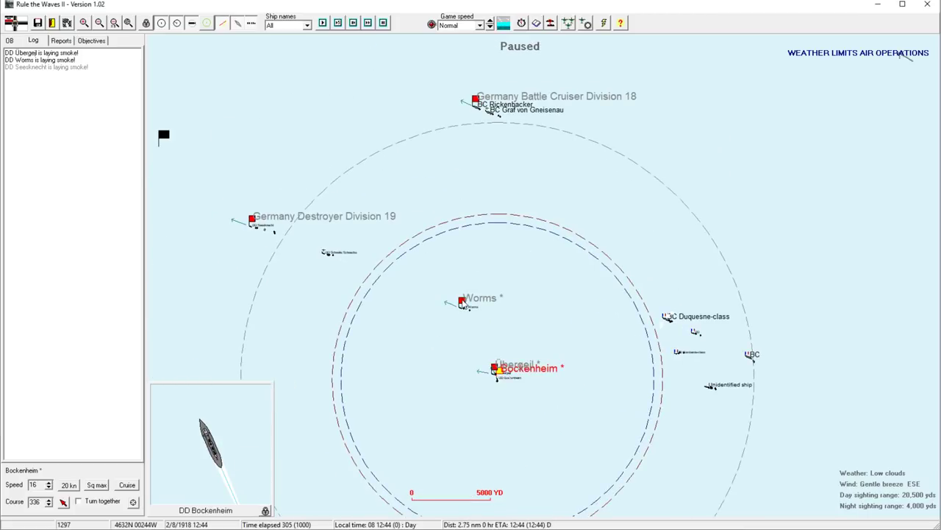
left_click(462, 302)
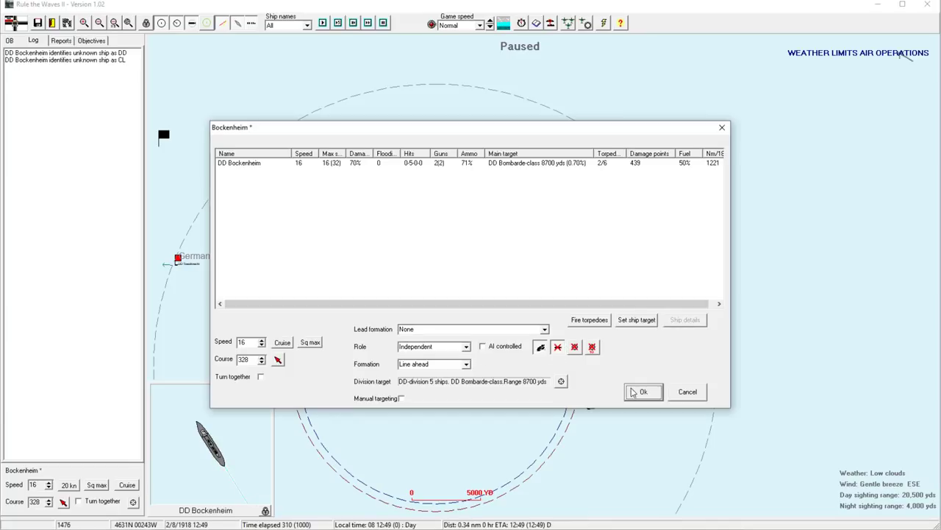
left_click(643, 391)
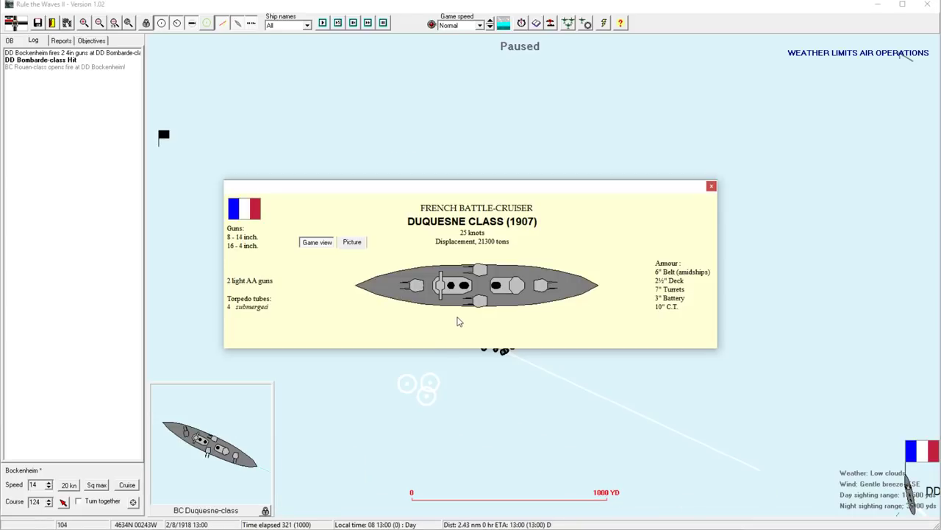
Close the Duquesne-class details and let the battle run until DD Bockenheim is reported sunk
left_click(711, 186)
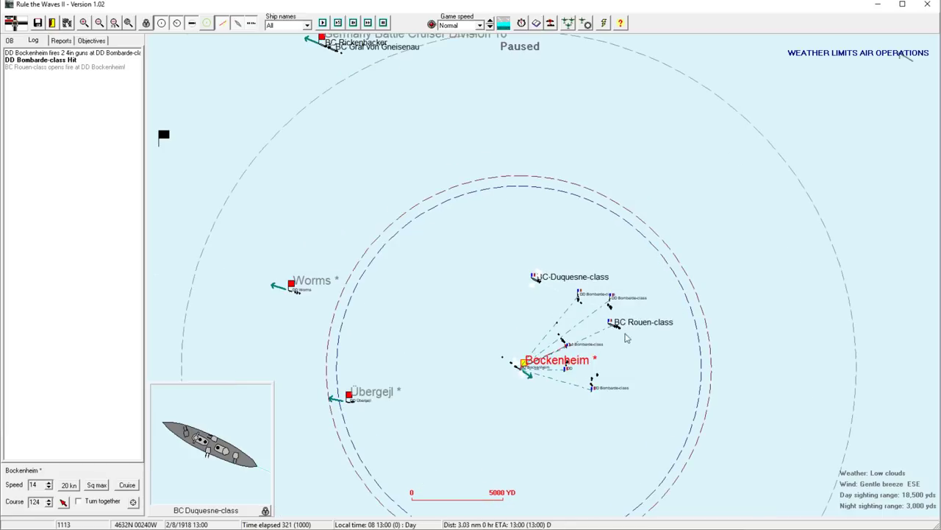
left_click(100, 24)
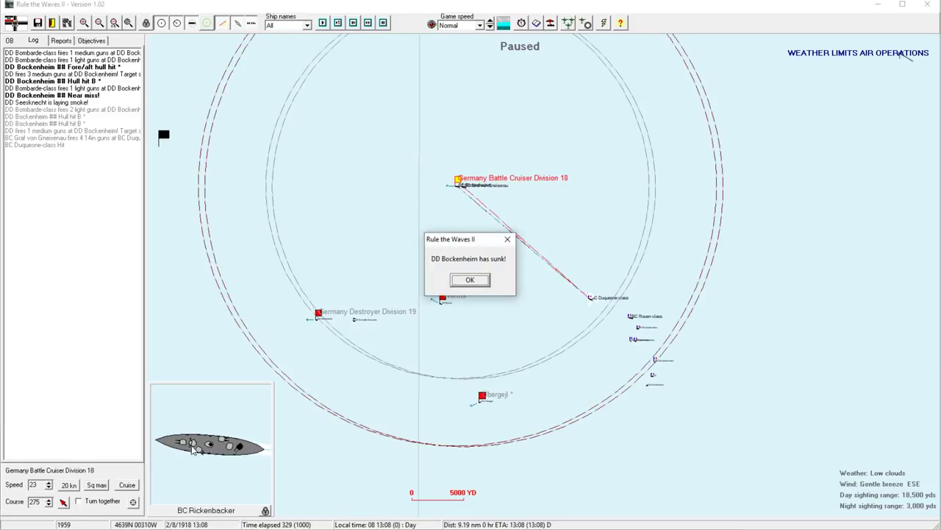
Acknowledge Bockenheim's loss and check Destroyer Division 19's orders
left_click(471, 280)
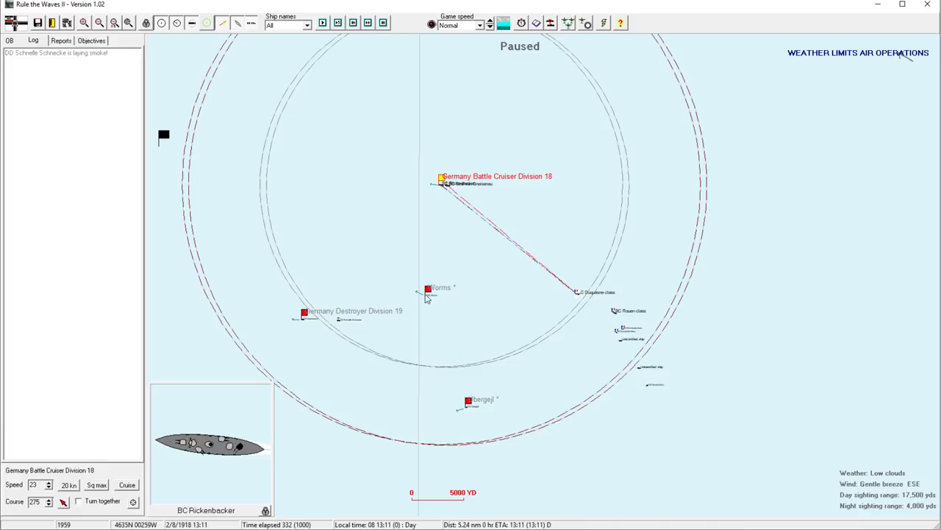
left_click(428, 287)
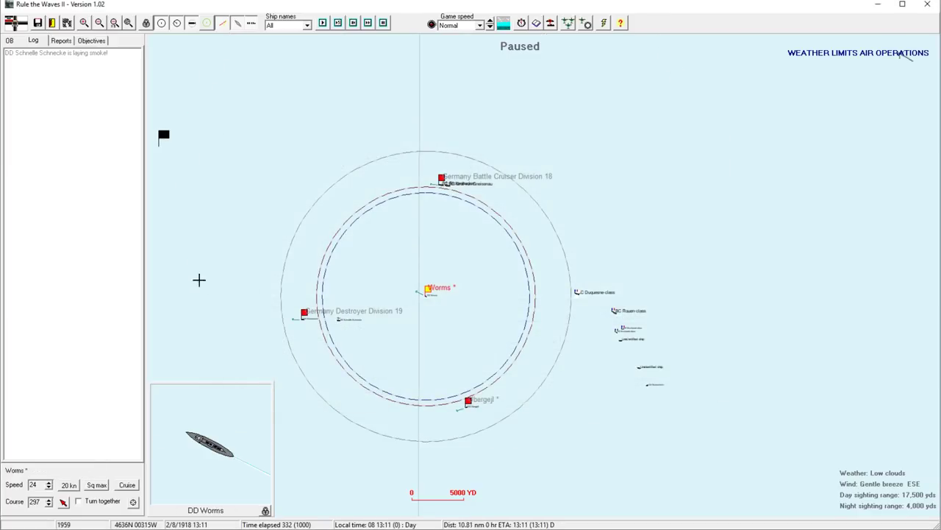
left_click(303, 312)
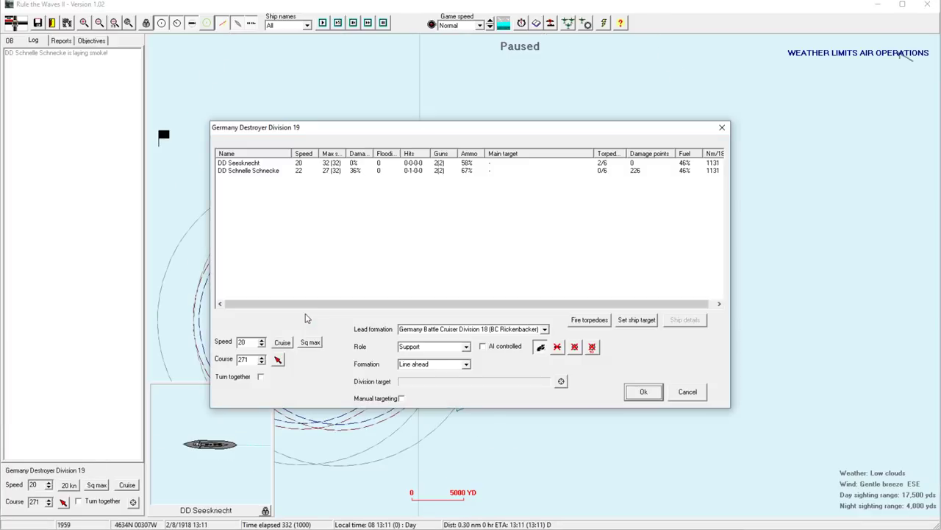
left_click(642, 391)
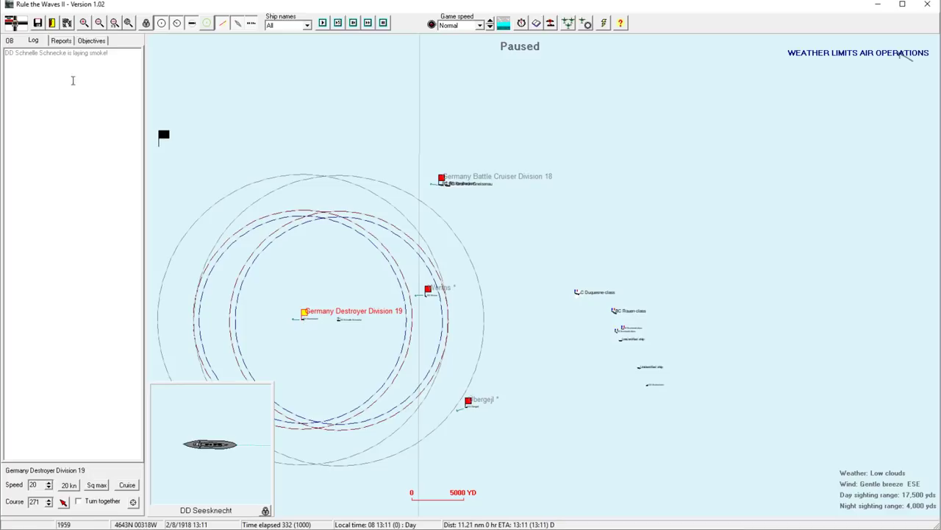
Detach DD Schnelle Schnecke from Destroyer Division 19 via the order of battle tree
left_click(9, 41)
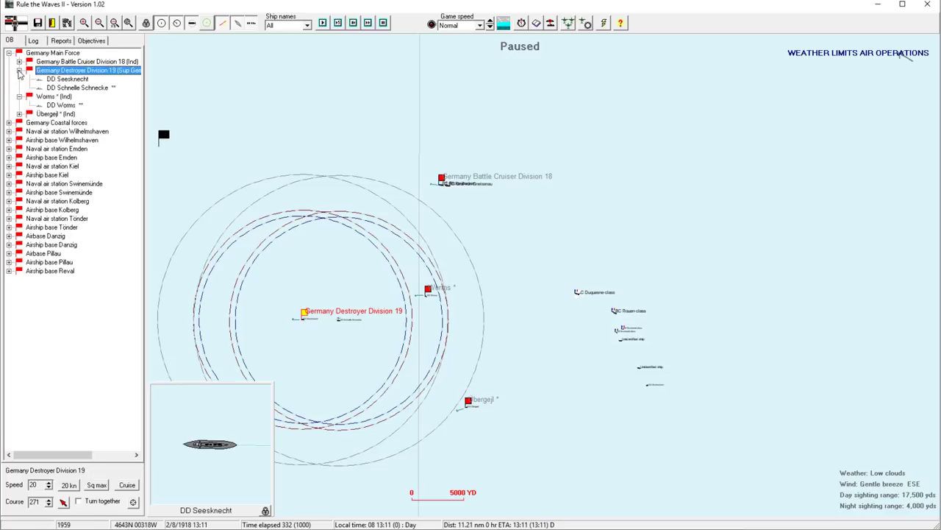
right_click(76, 88)
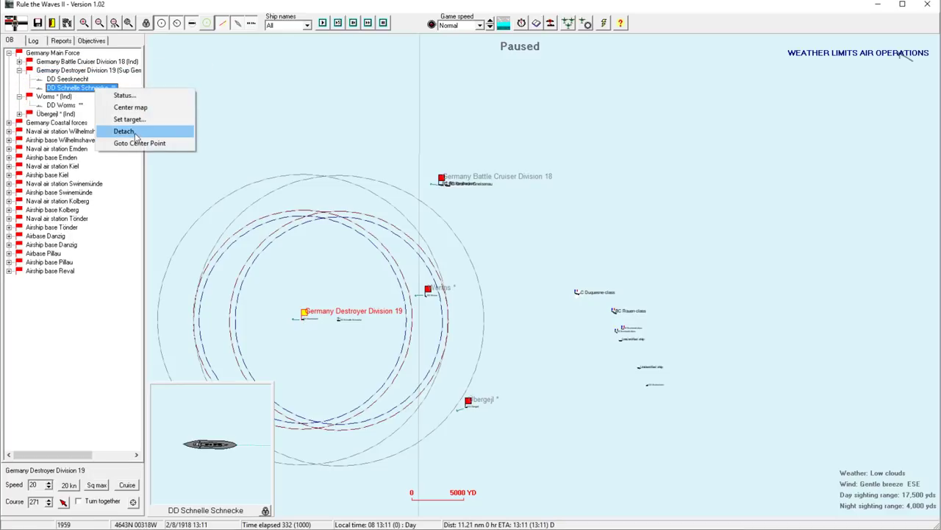
left_click(123, 130)
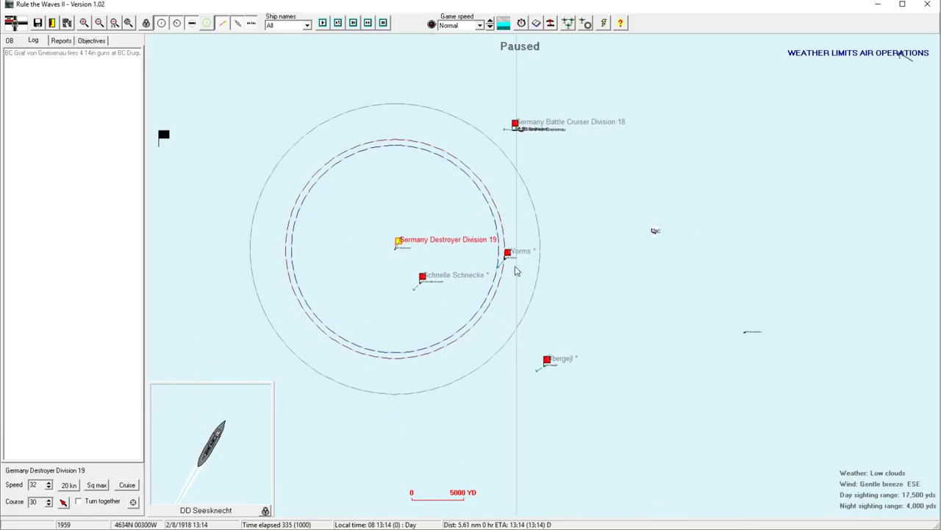
Close in until DD Seesknecht's target list shows the Rouen-class battlecruiser at 2,200 yards
left_click(515, 123)
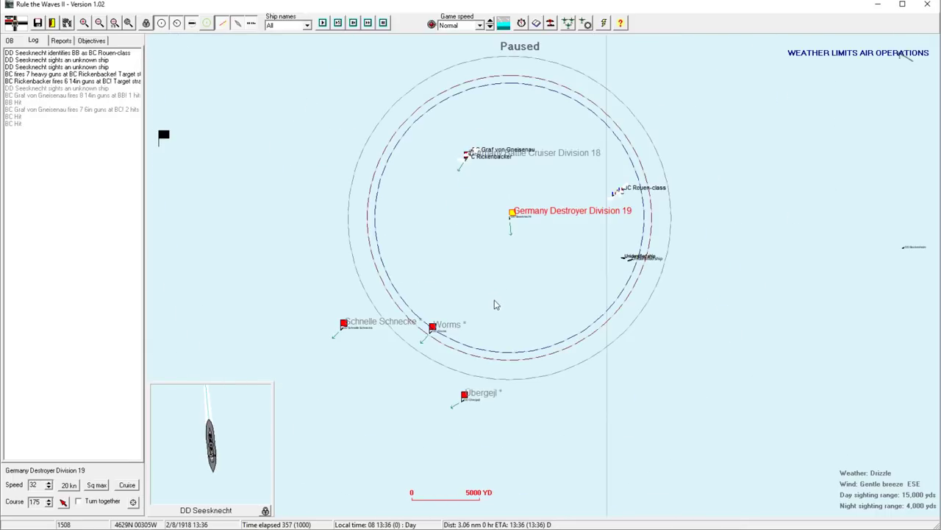
left_click(429, 325)
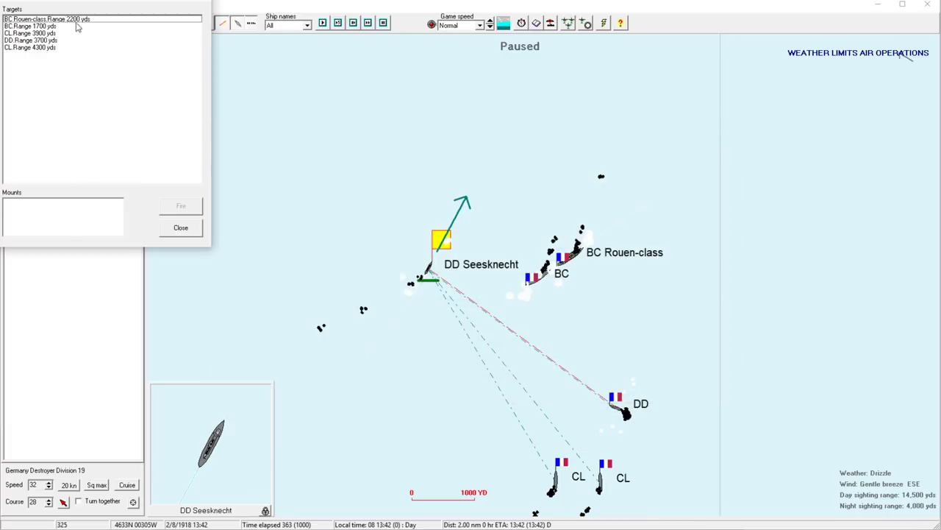
Fire Seesknecht's remaining torpedoes at the Rouen-class battlecruiser
left_click(52, 27)
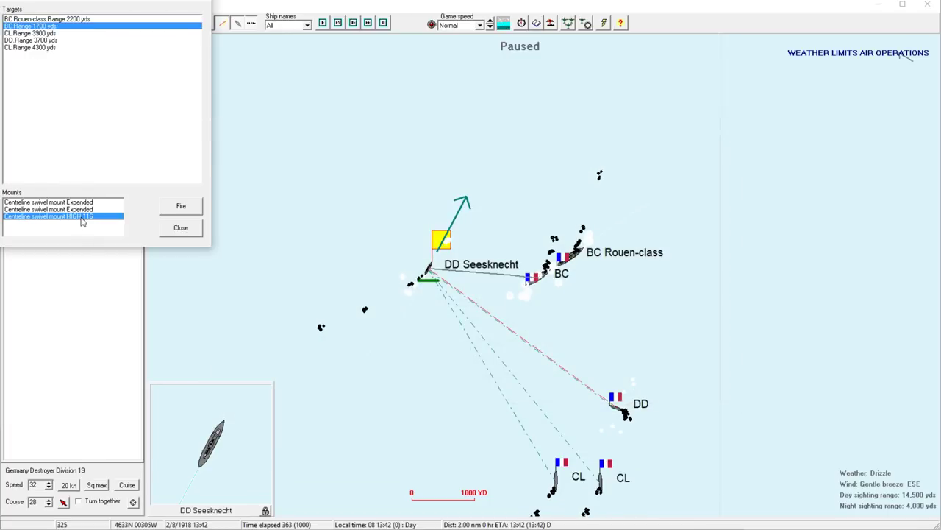
left_click(181, 206)
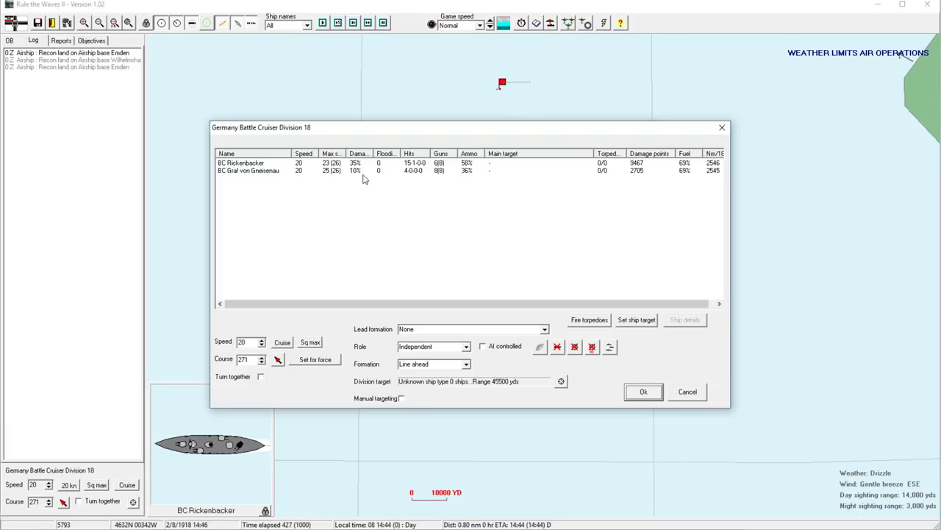
Close the division orders, check the battle log and sail on until the end-scenario prompt at 21:09
left_click(643, 392)
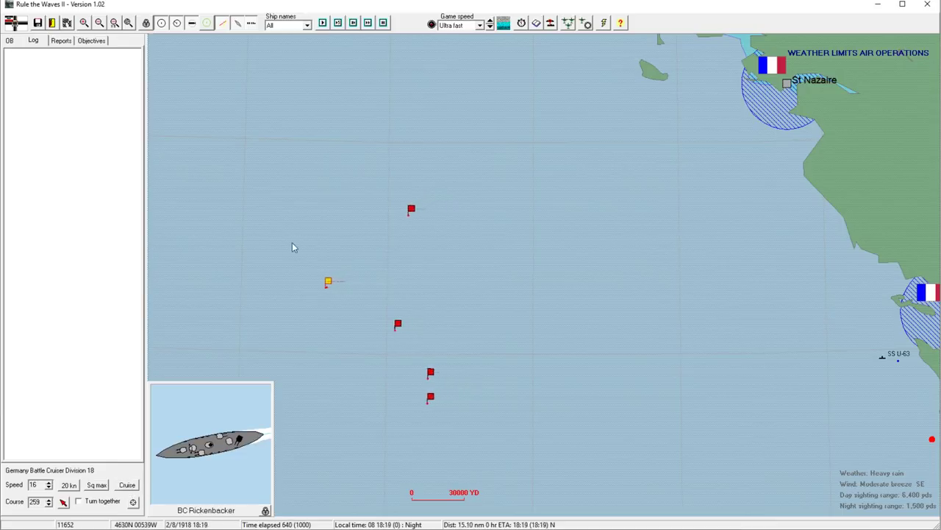
left_click(33, 41)
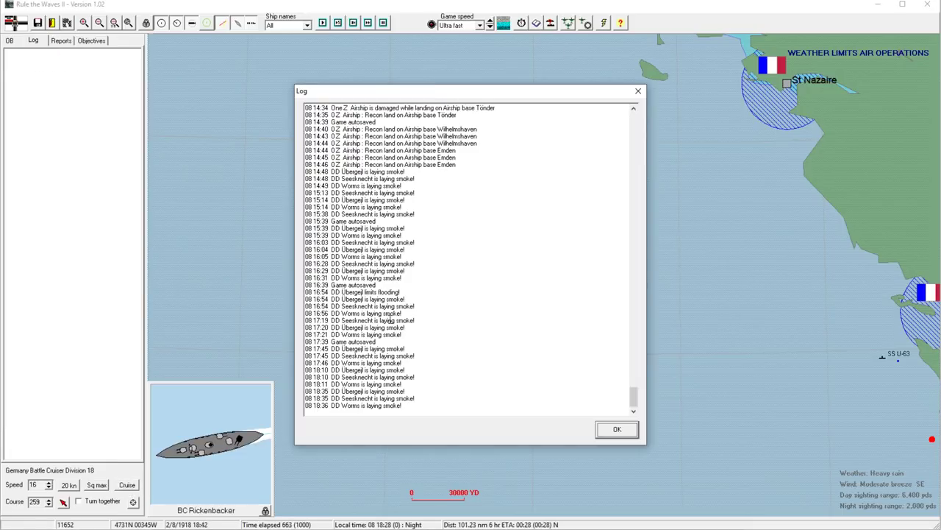
left_click(616, 430)
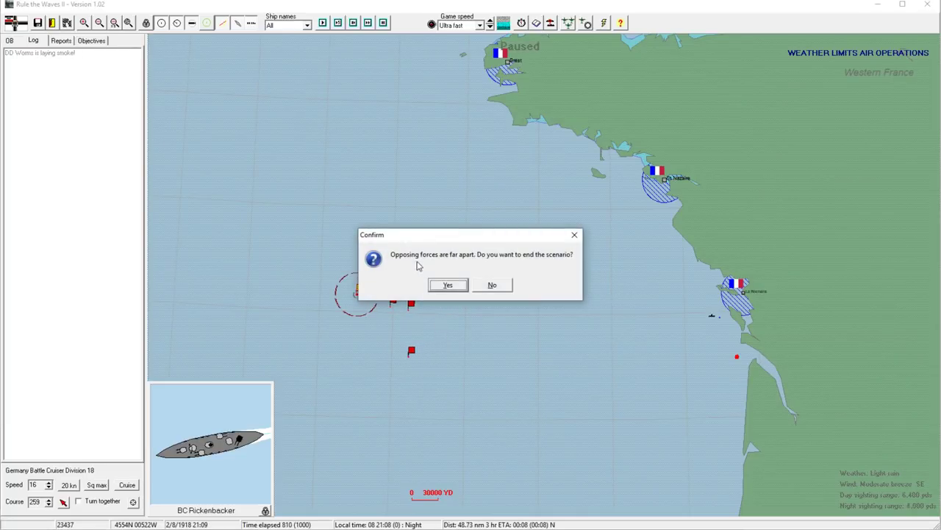
End the scenario and review the sunk destroyer Bockenheim's details in the results
left_click(447, 285)
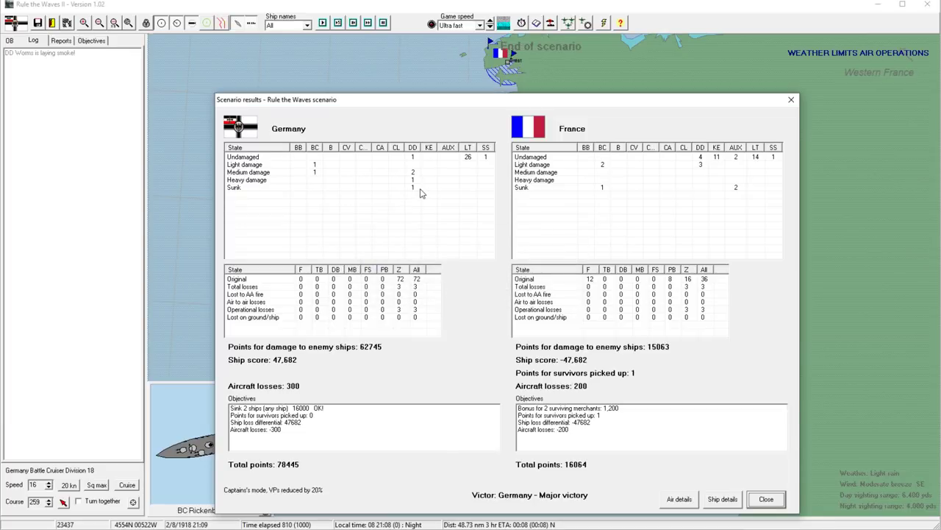
mouse_move(727, 192)
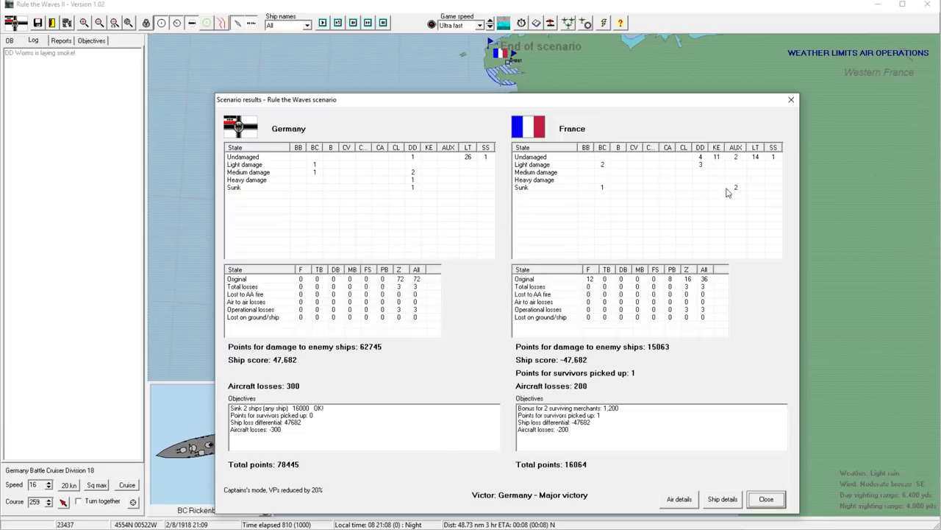
mouse_move(722, 187)
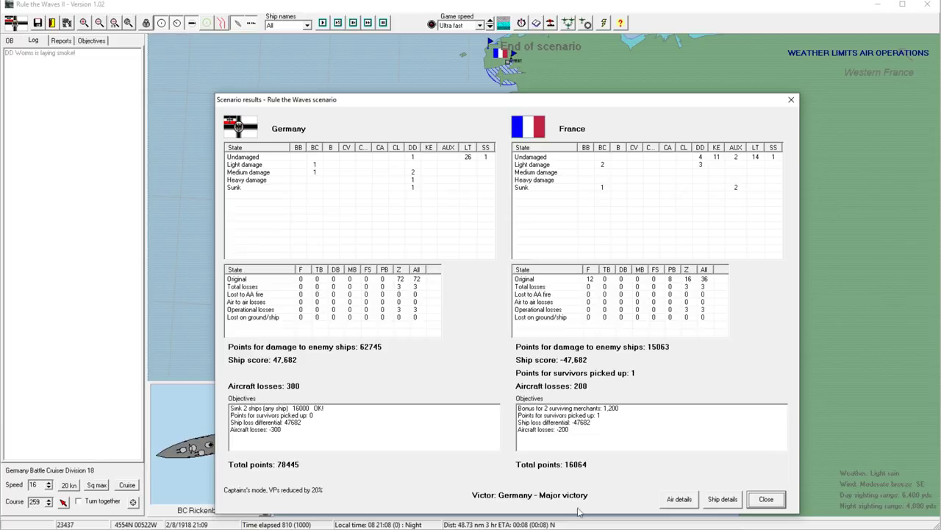
mouse_move(433, 200)
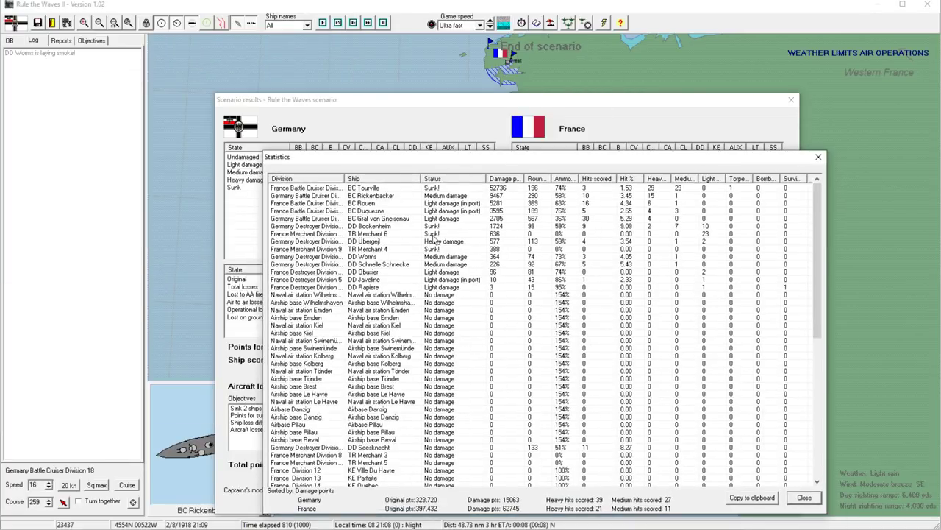
double_click(360, 226)
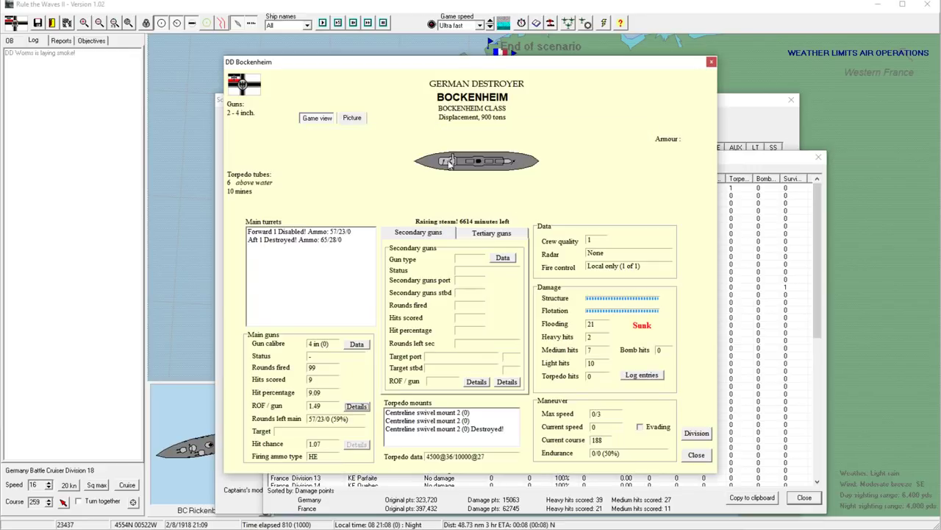
mouse_move(703, 100)
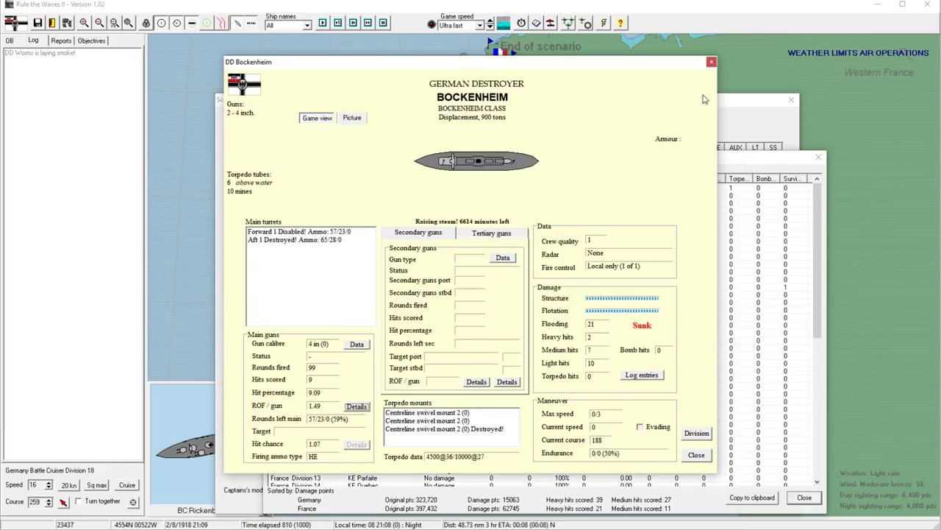
left_click(712, 61)
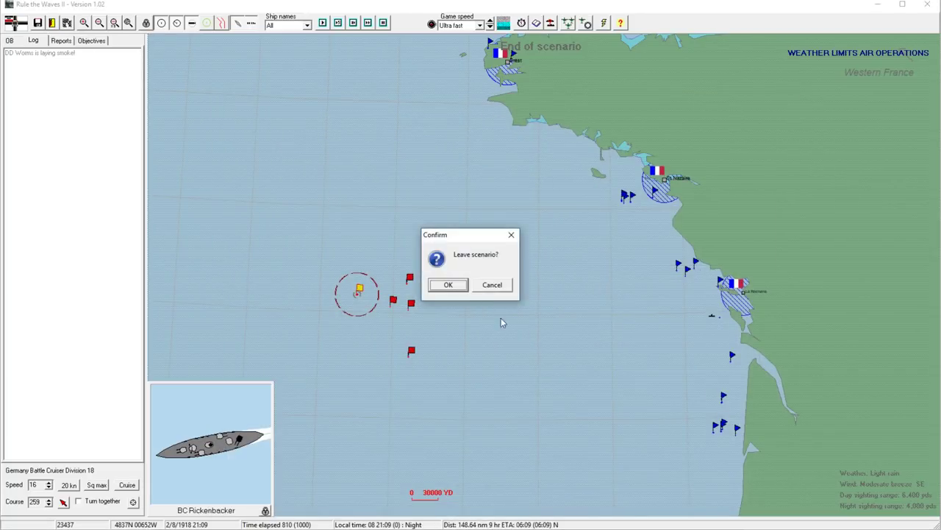
Leave the scenario, record the engagement in history, and dismiss the turn messages
left_click(447, 285)
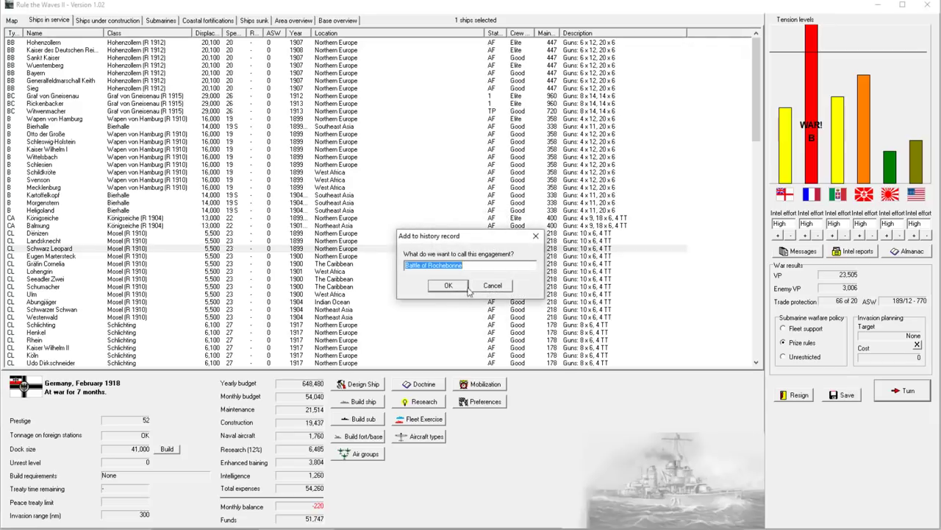
left_click(447, 286)
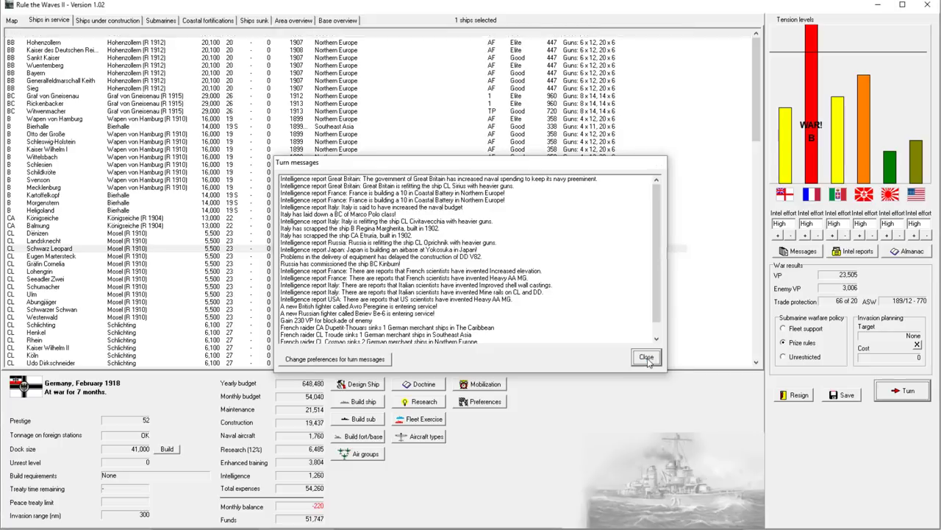
left_click(646, 359)
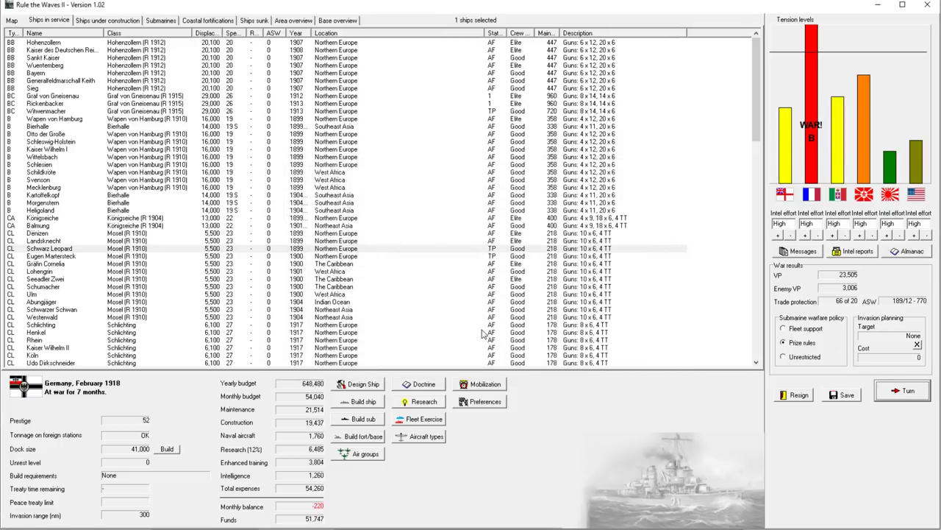